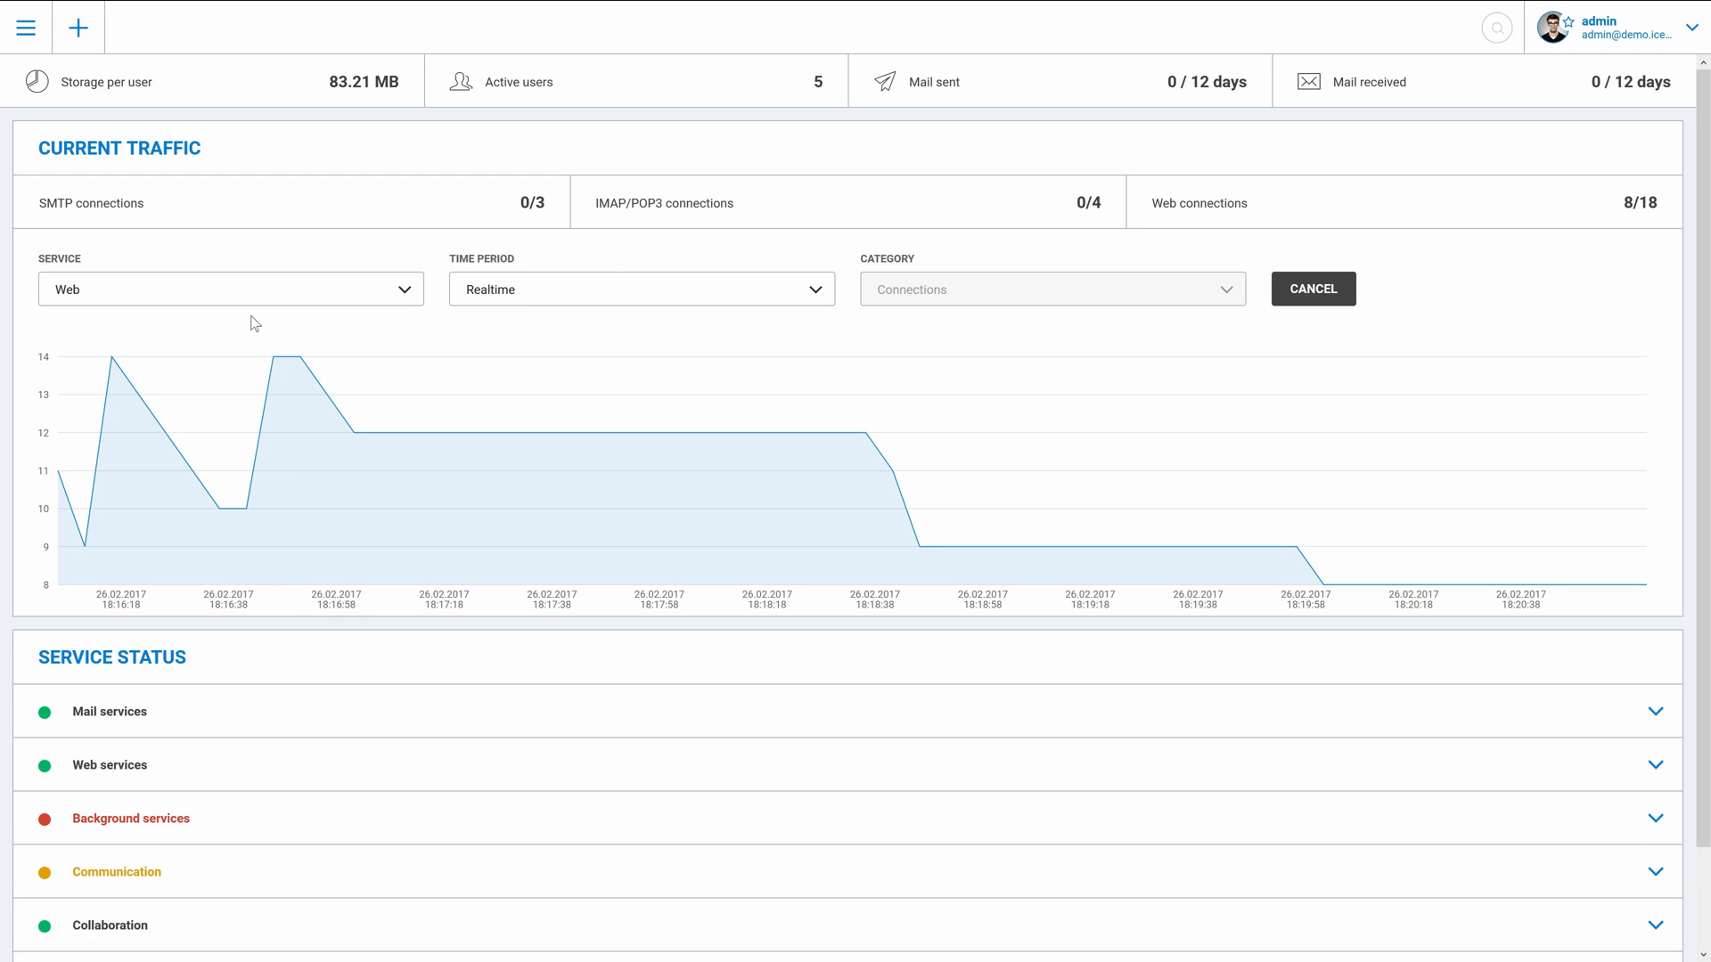
Step: Glance at the Server settings policies, then expand Web services status on the dashboard
{"action": "left_click", "coordinate": [25, 26]}
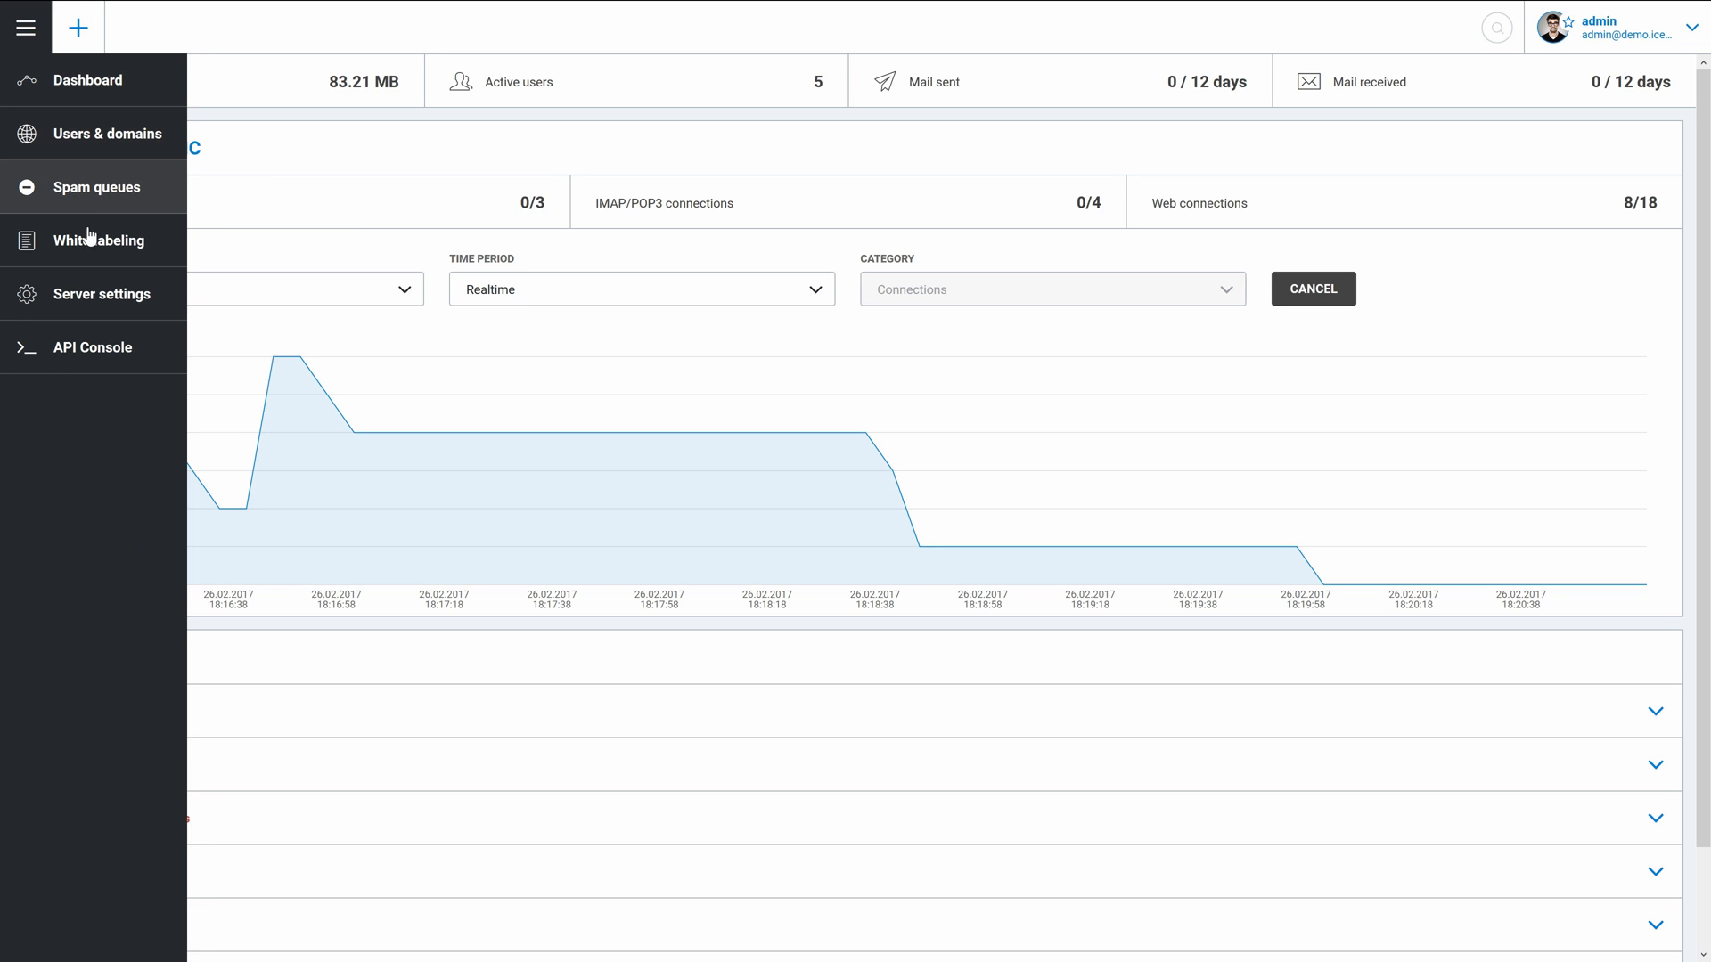
{"action": "left_click", "coordinate": [105, 294]}
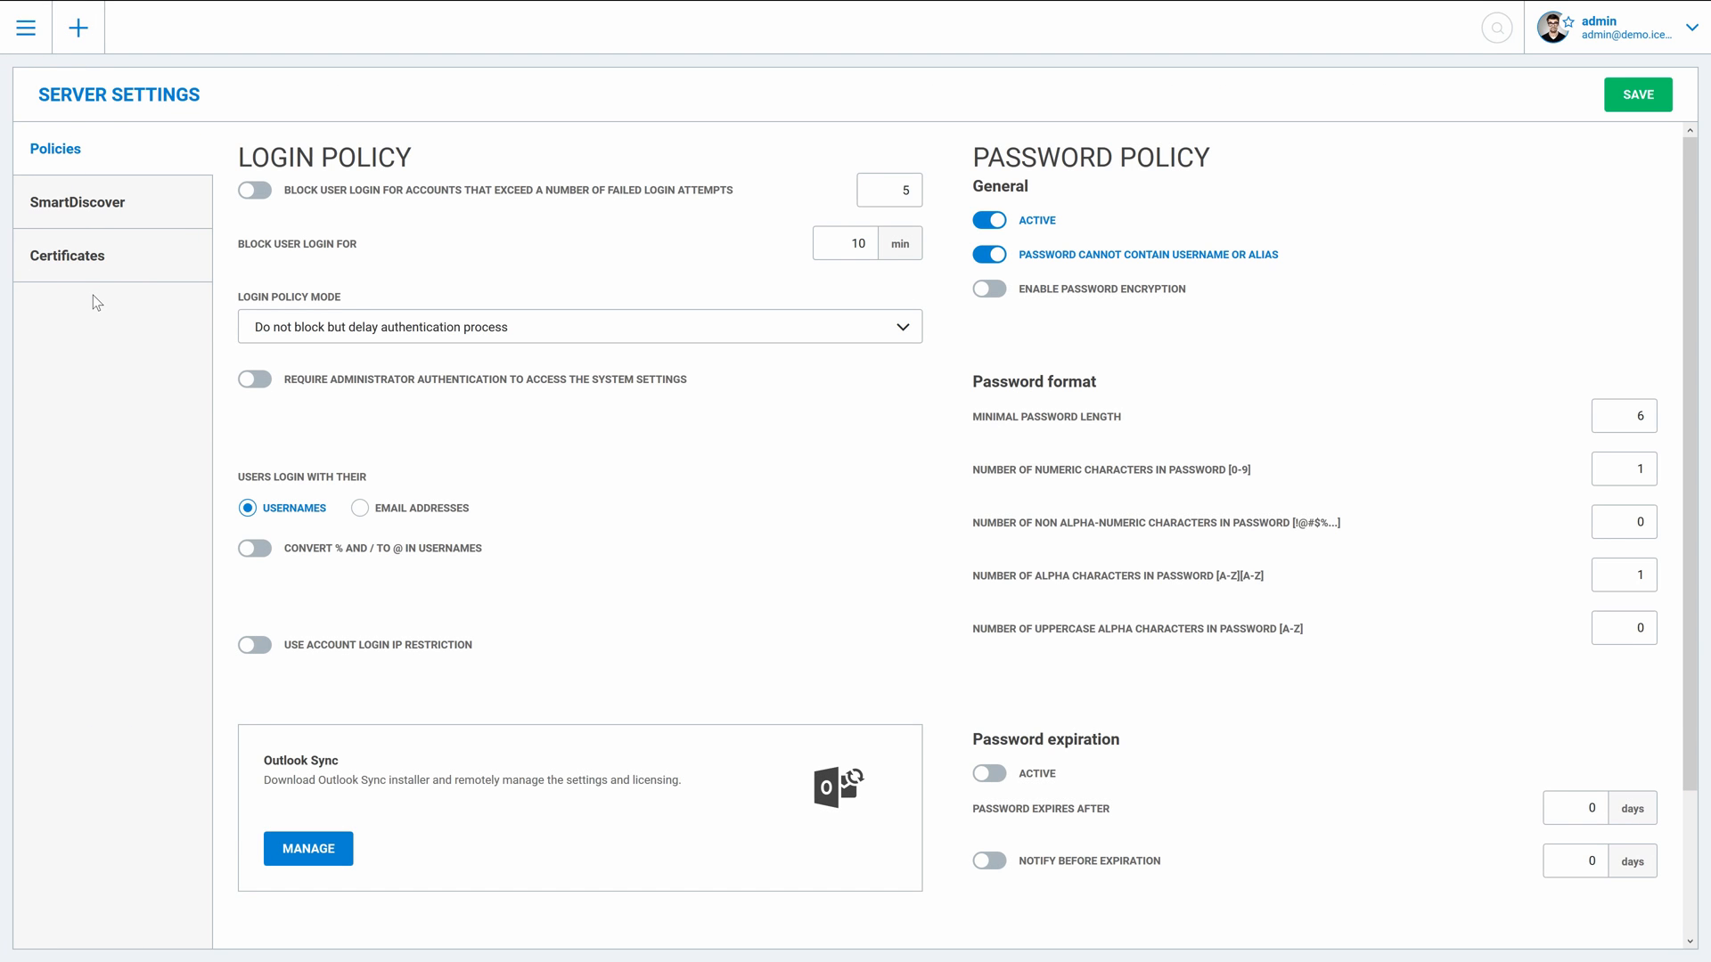
{"action": "left_click", "coordinate": [25, 27]}
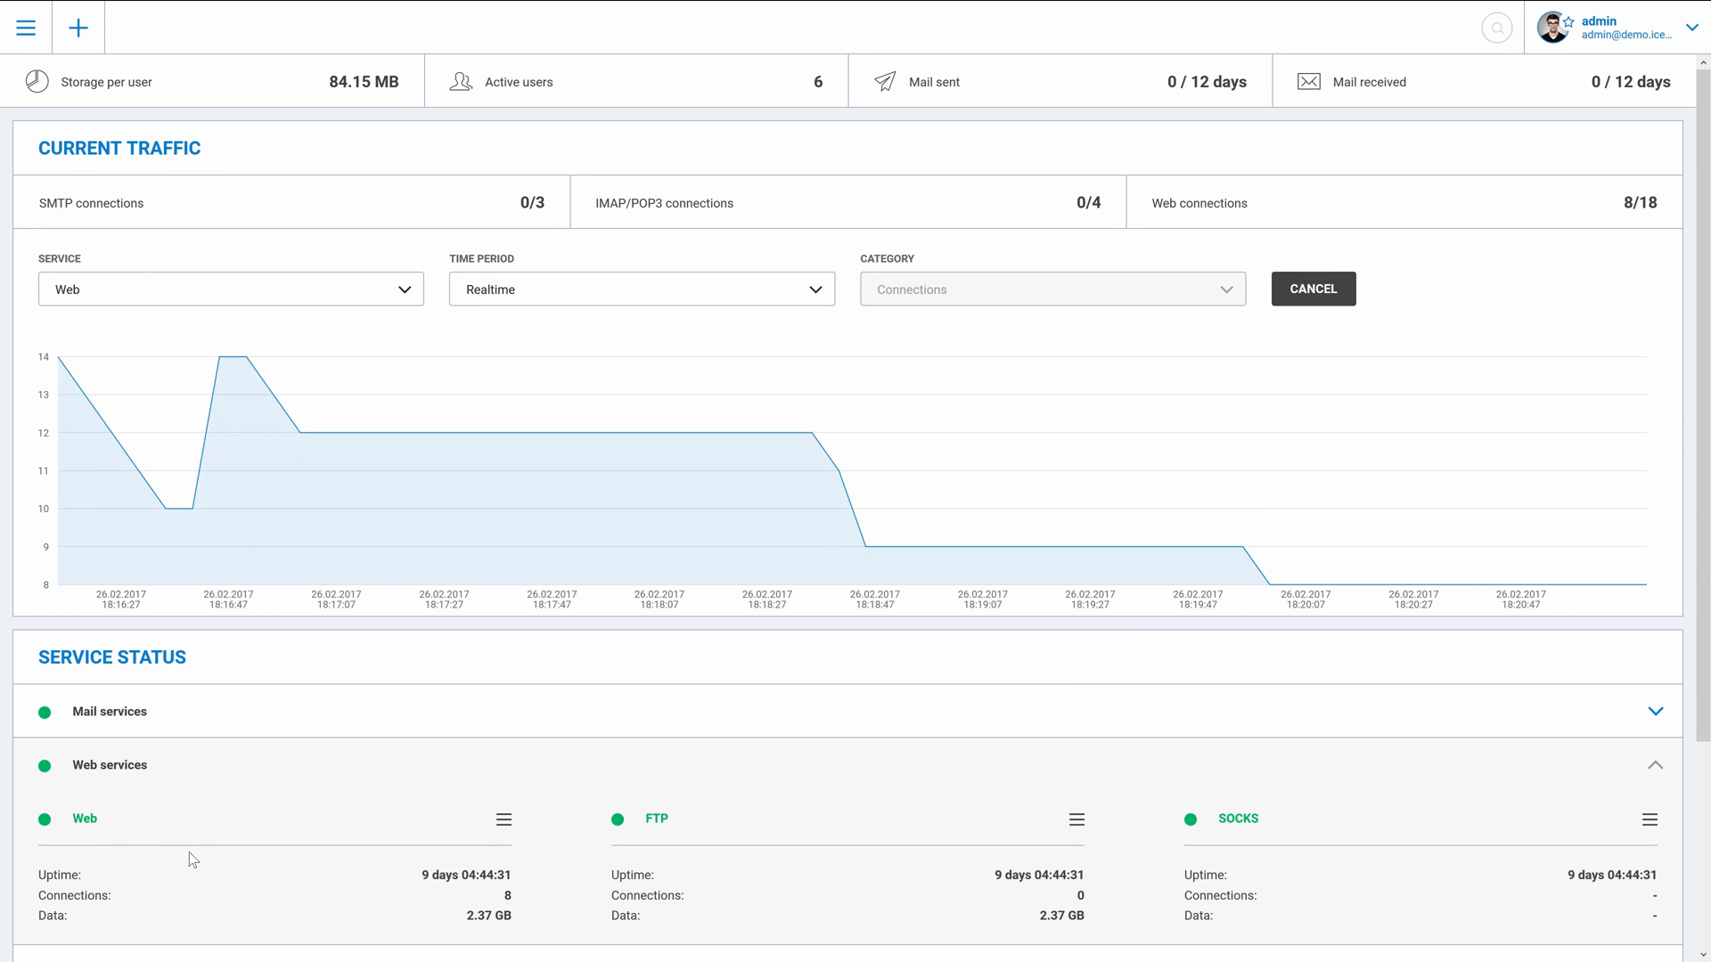
{"action": "left_click", "coordinate": [503, 819]}
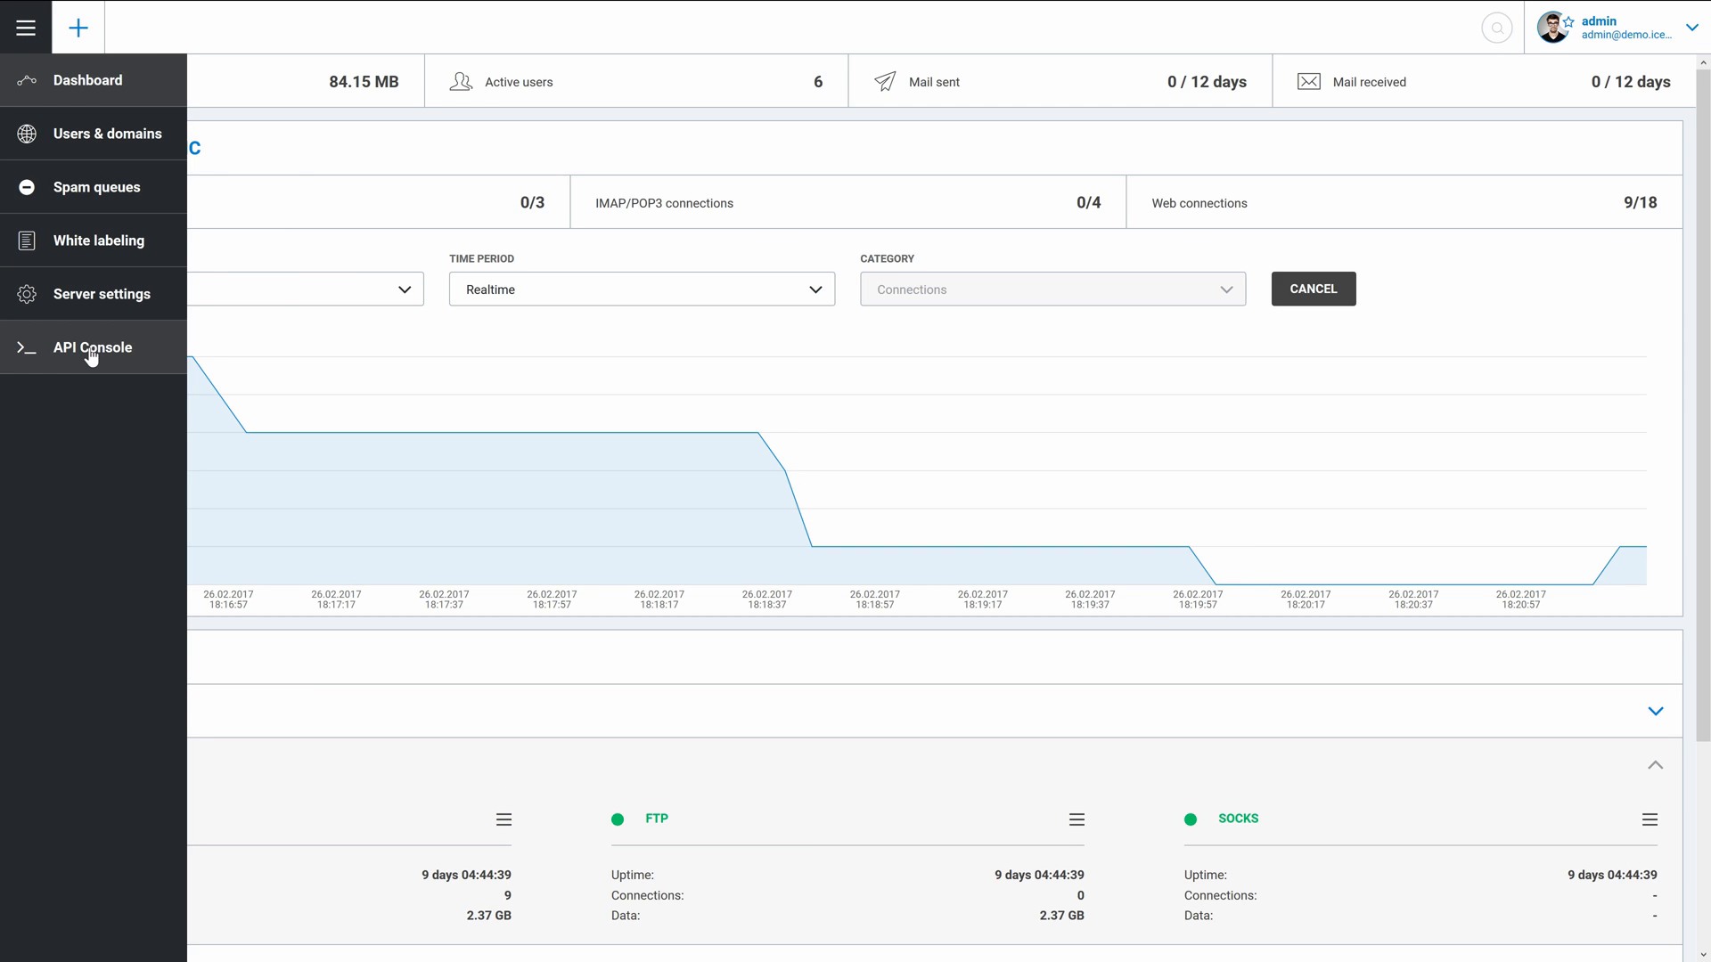
Step: Go to Users & domains and open the demo.icewarptest.com domain's account list
{"action": "left_click", "coordinate": [106, 134]}
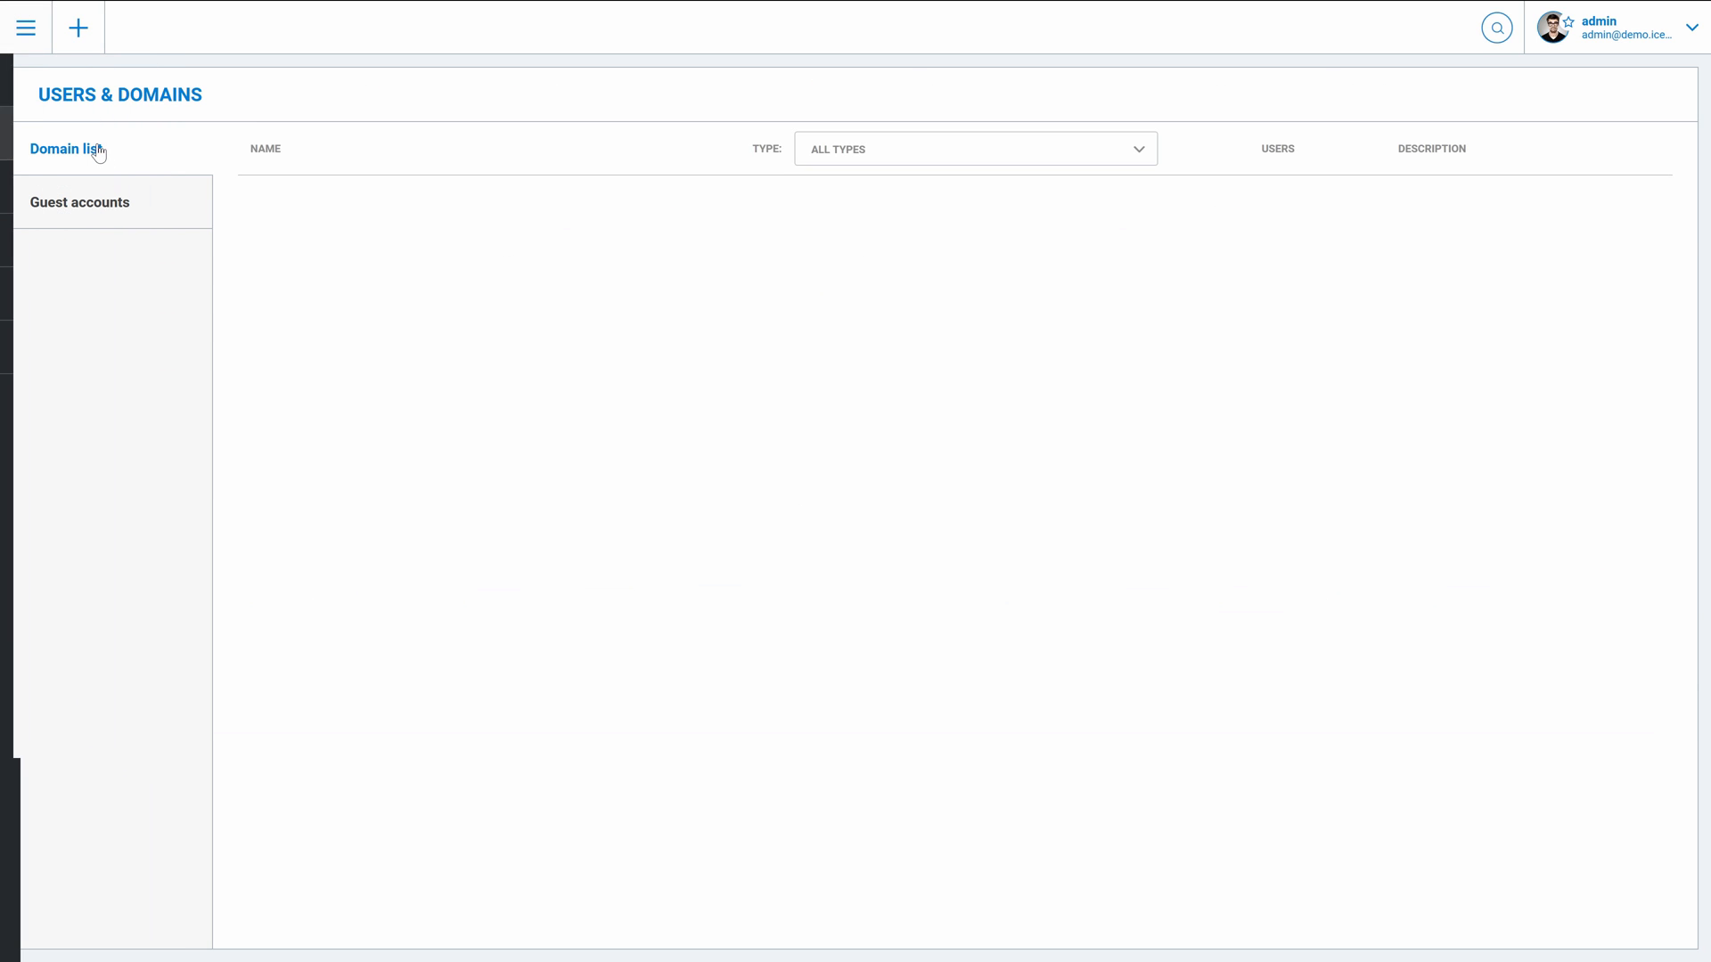
{"action": "left_click", "coordinate": [25, 26]}
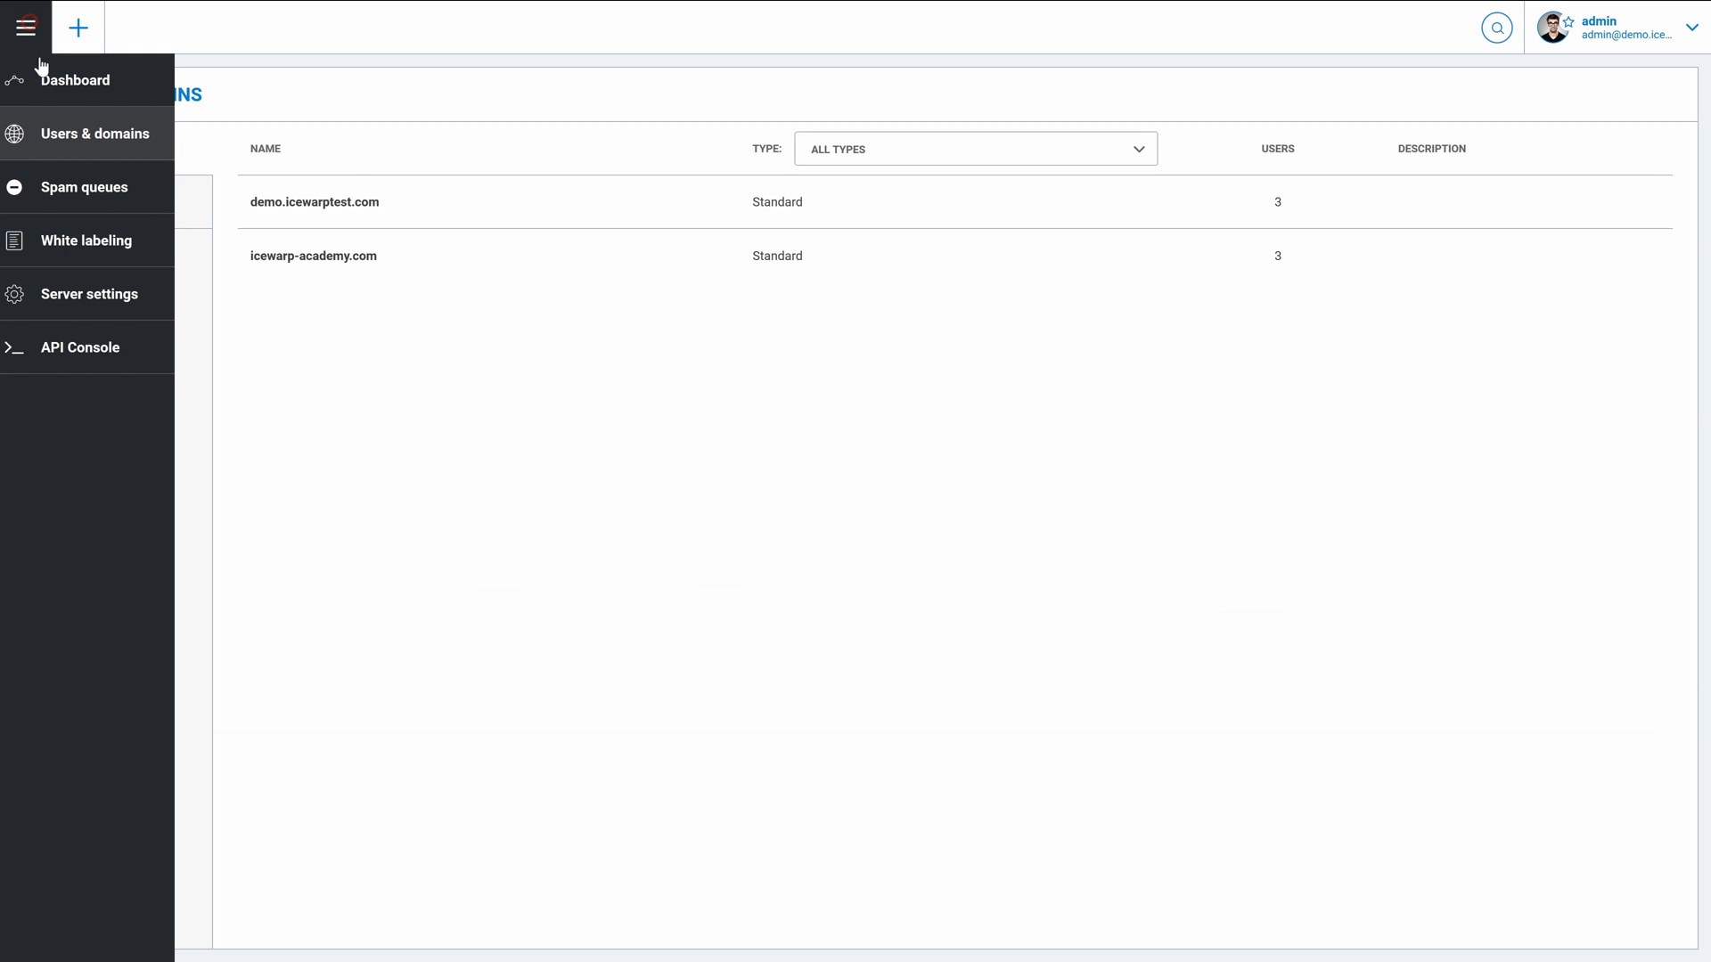
{"action": "left_click", "coordinate": [75, 80]}
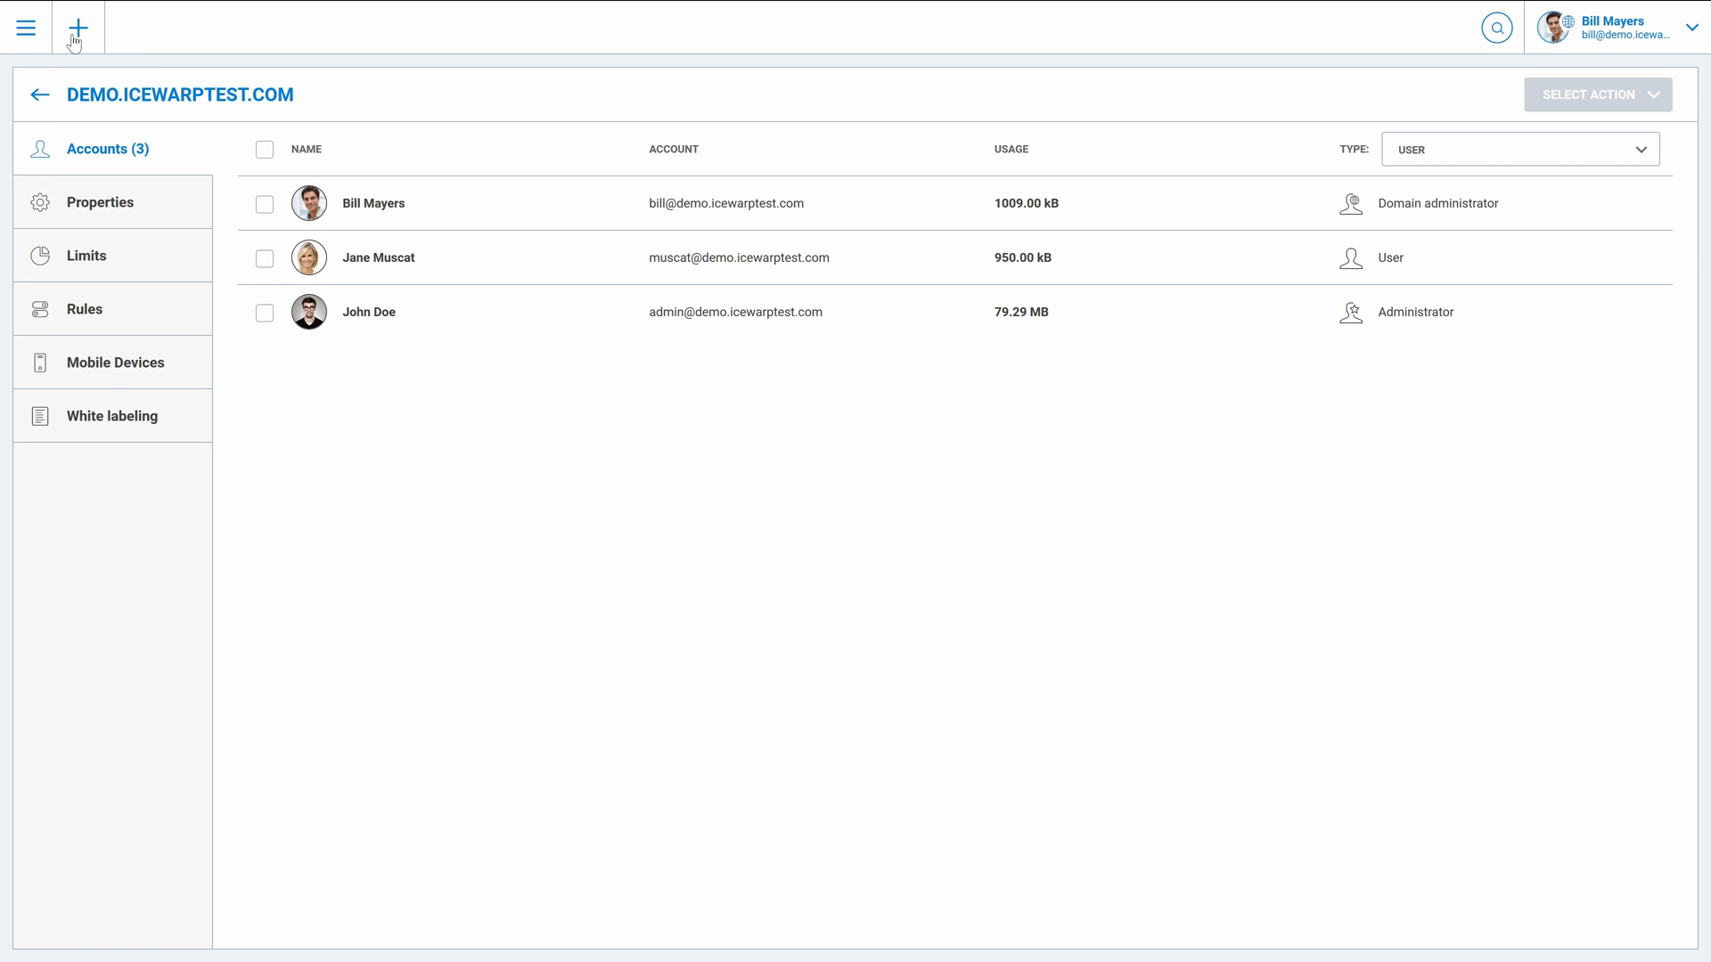
Step: Peek at the new-item choices, then review the domain's Properties and empty Rules list
{"action": "left_click", "coordinate": [76, 27]}
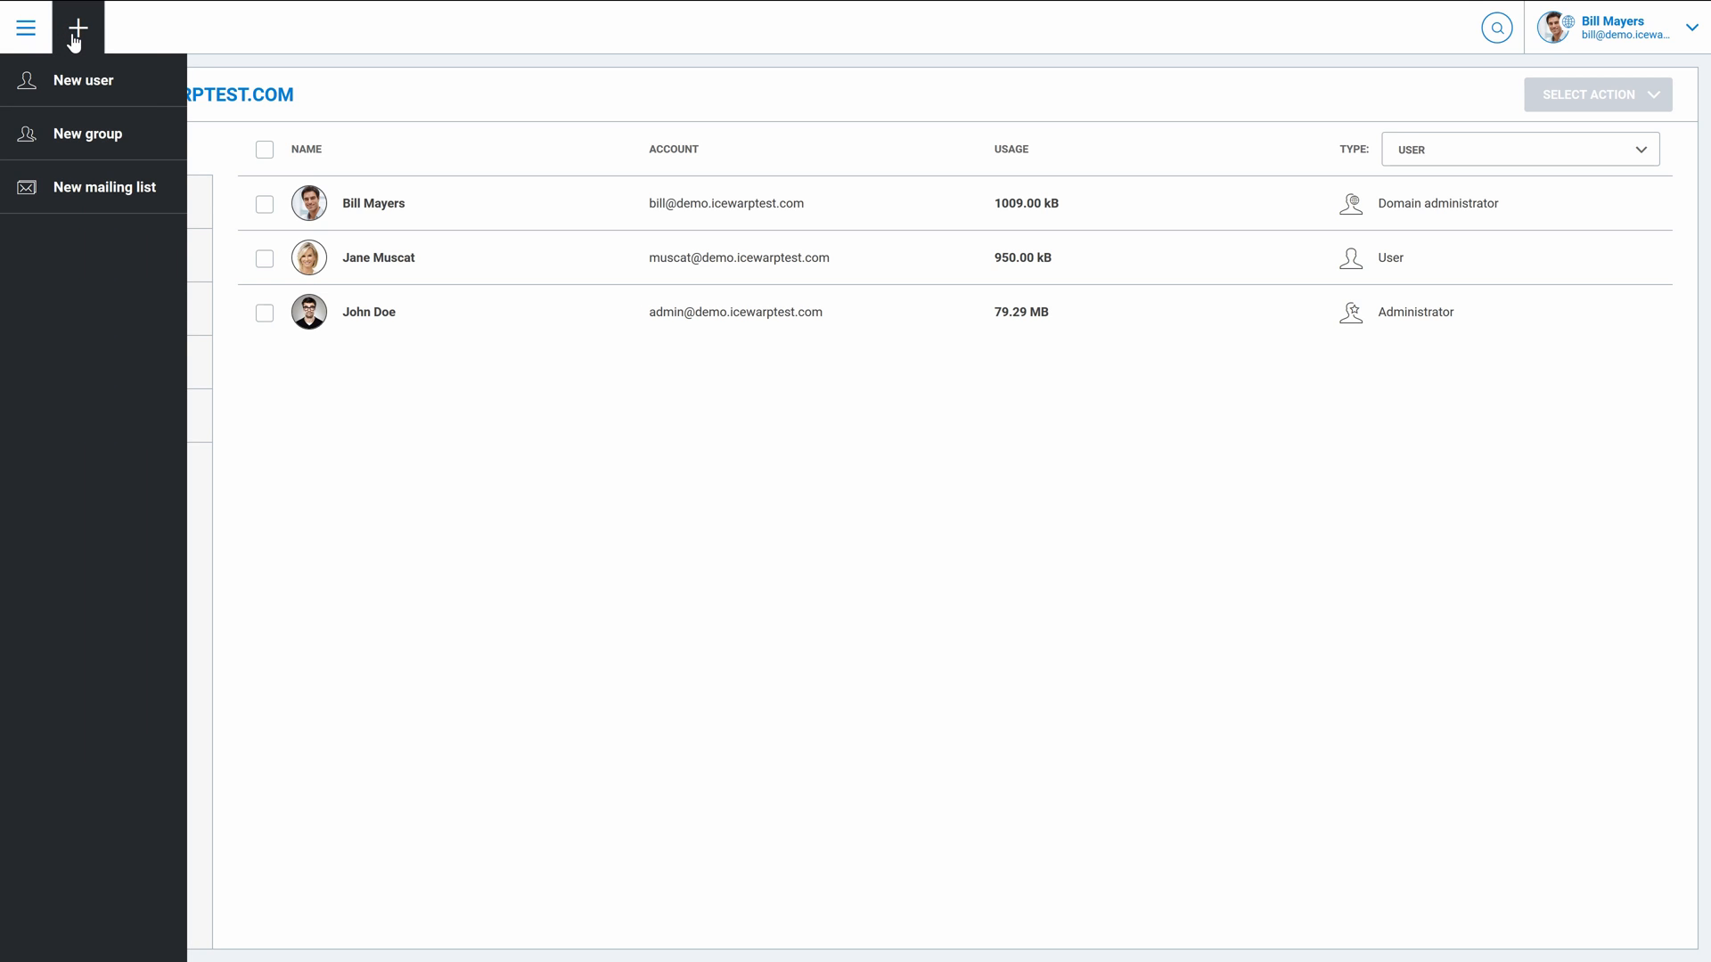
{"action": "left_click", "coordinate": [77, 27]}
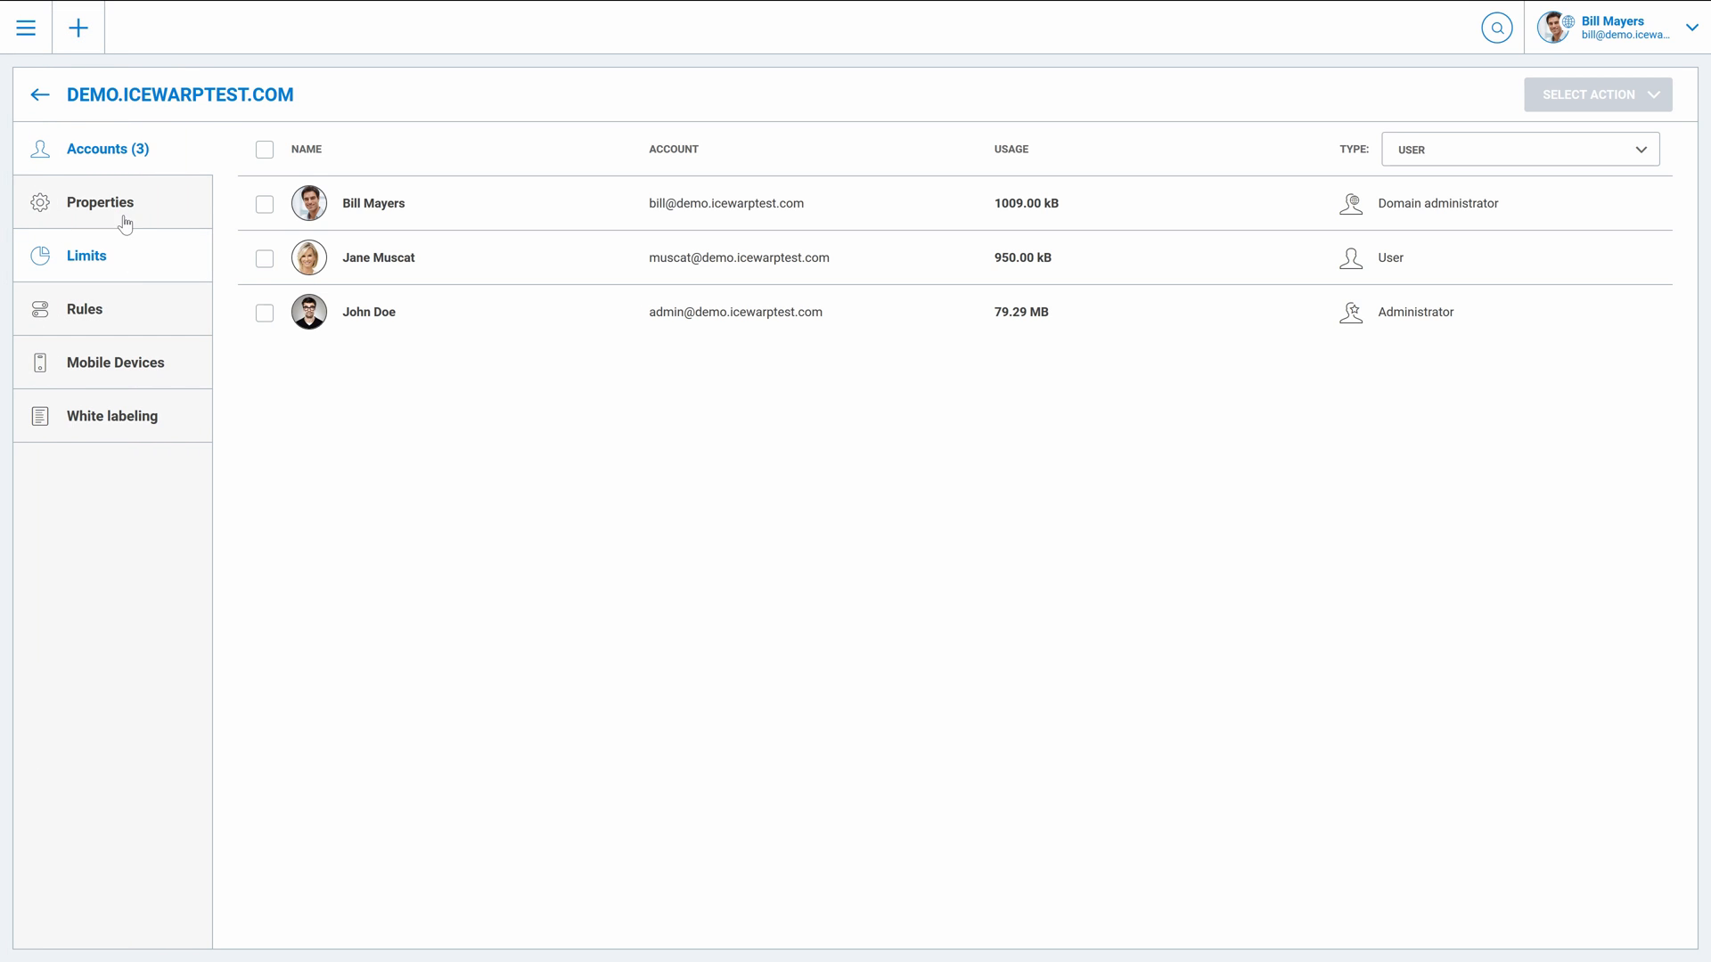
{"action": "left_click", "coordinate": [100, 203]}
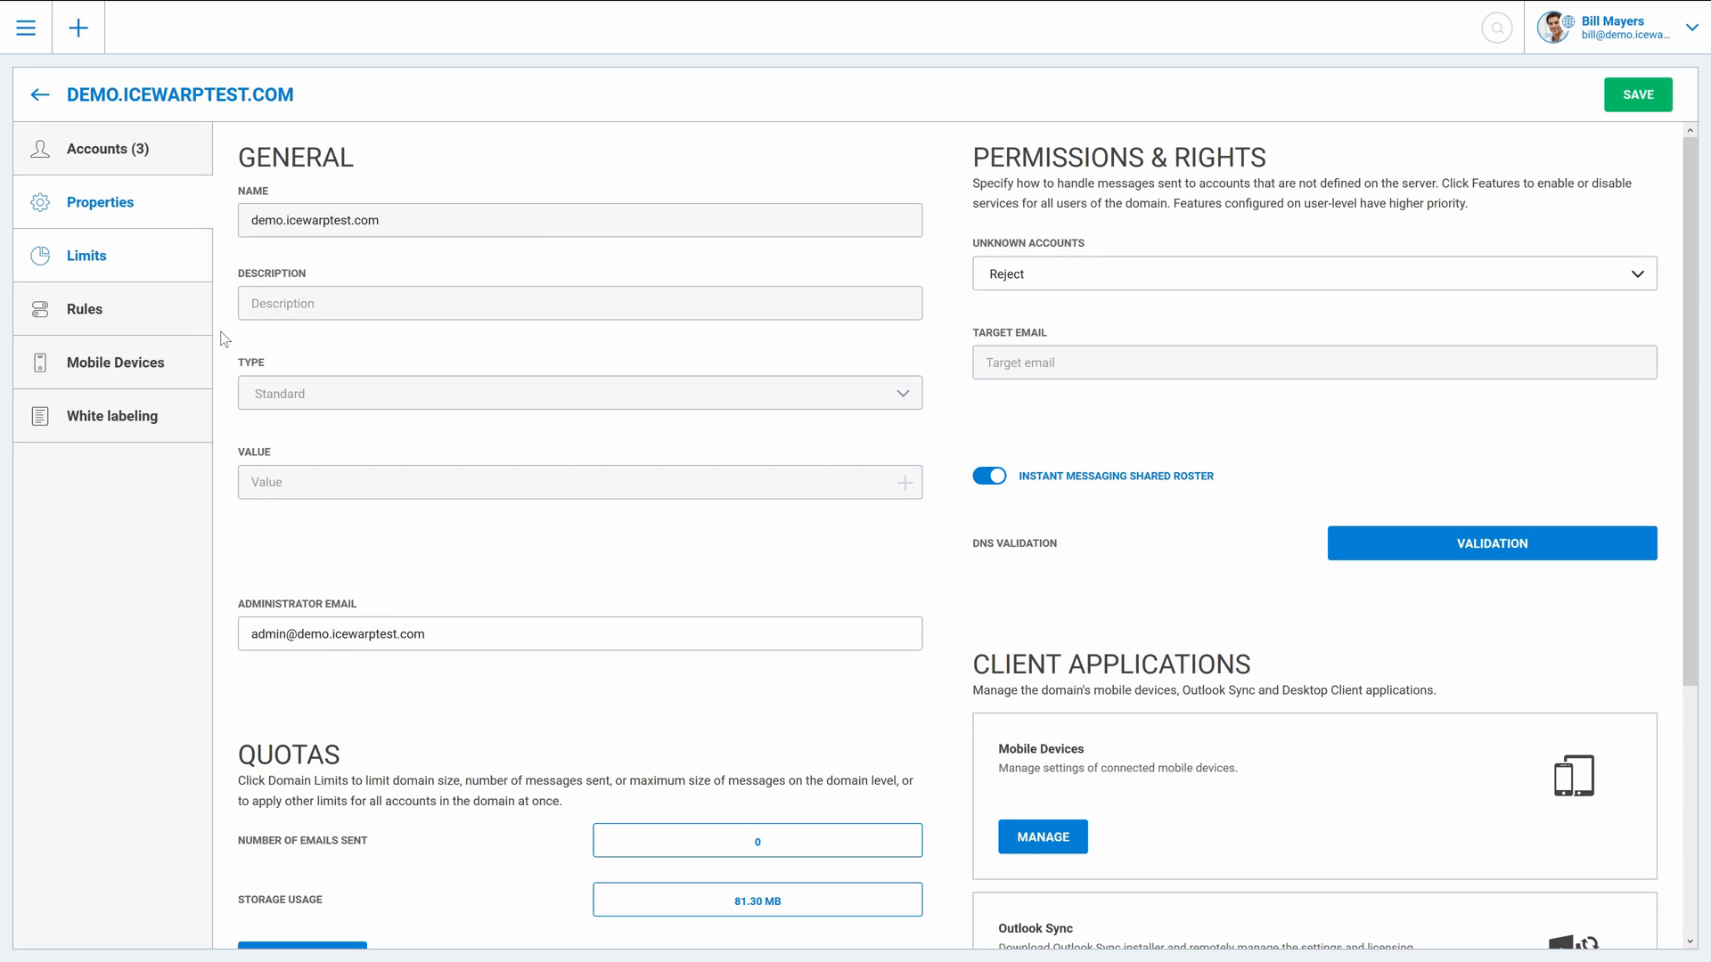
{"action": "left_click", "coordinate": [84, 308]}
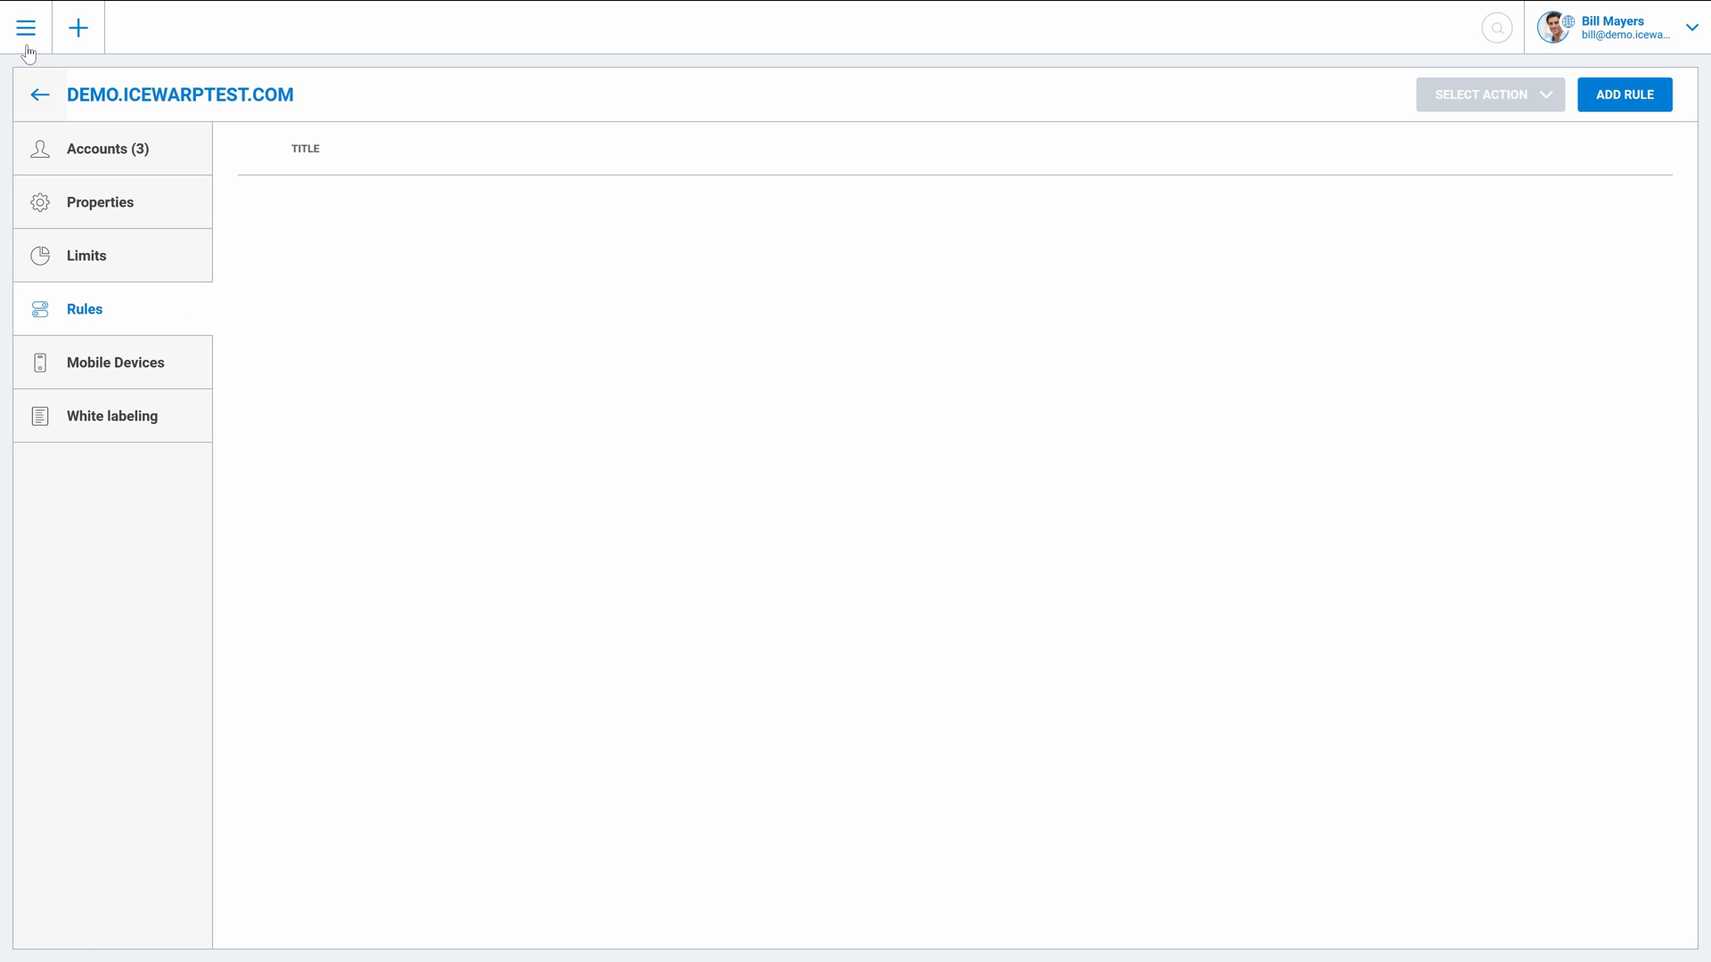
Step: Return to the dashboard via the main navigation
{"action": "left_click", "coordinate": [27, 27]}
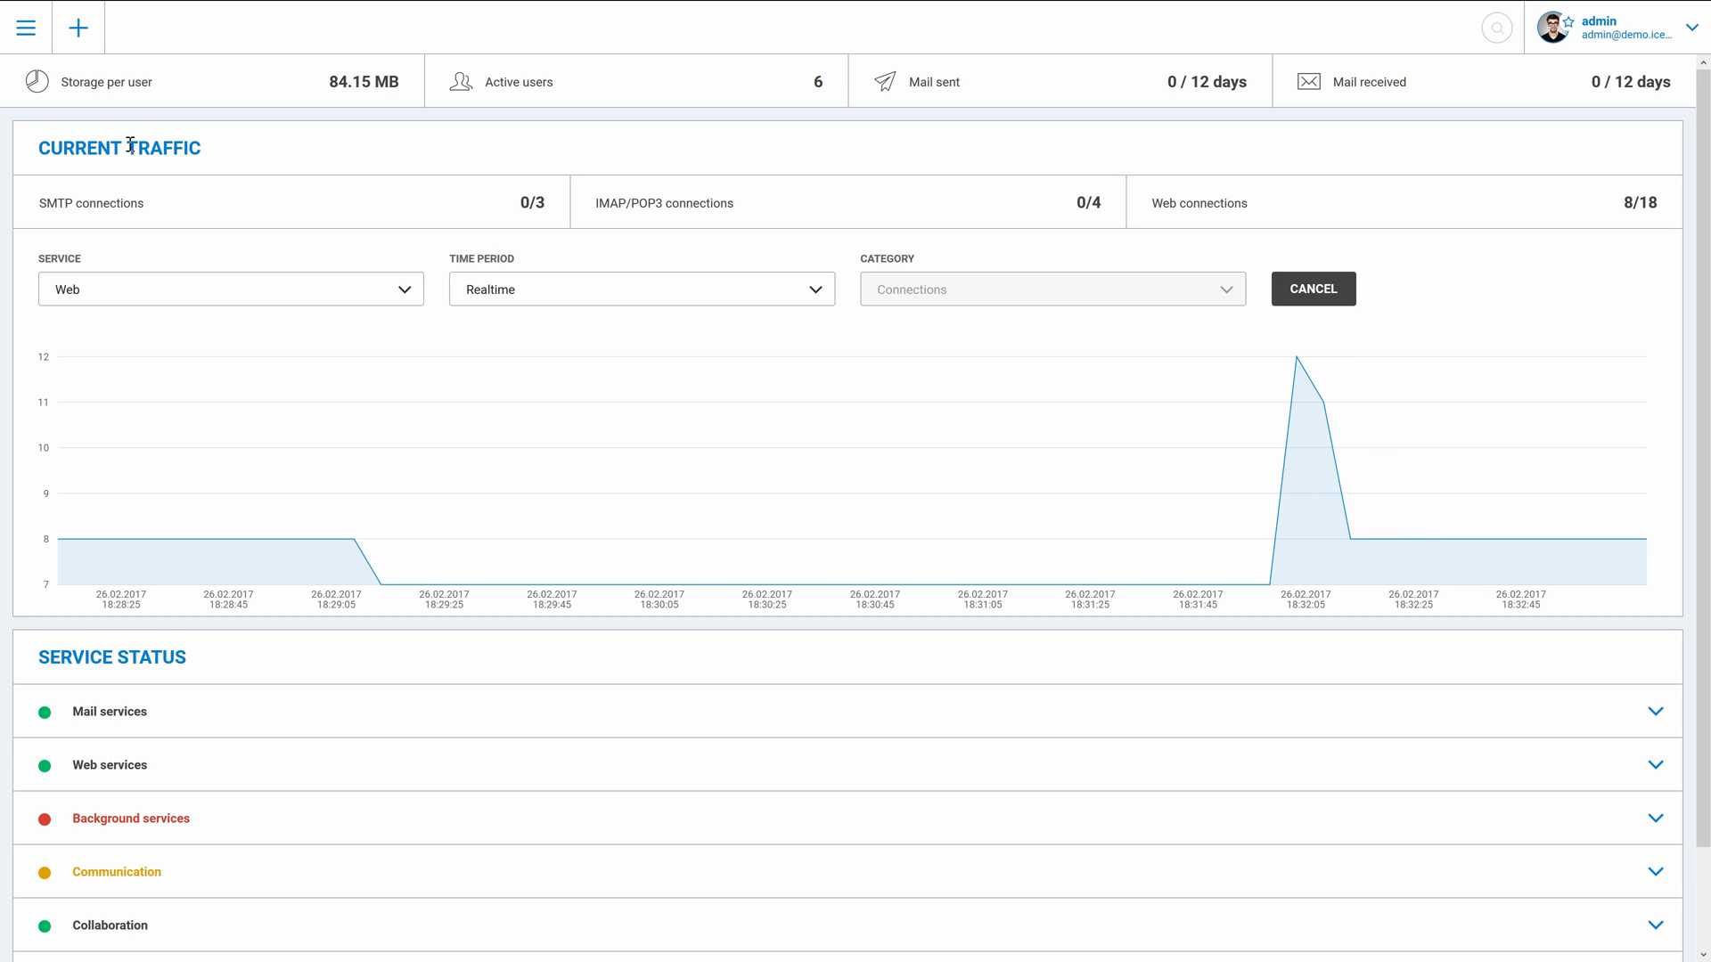
{"action": "mouse_move", "coordinate": [206, 291]}
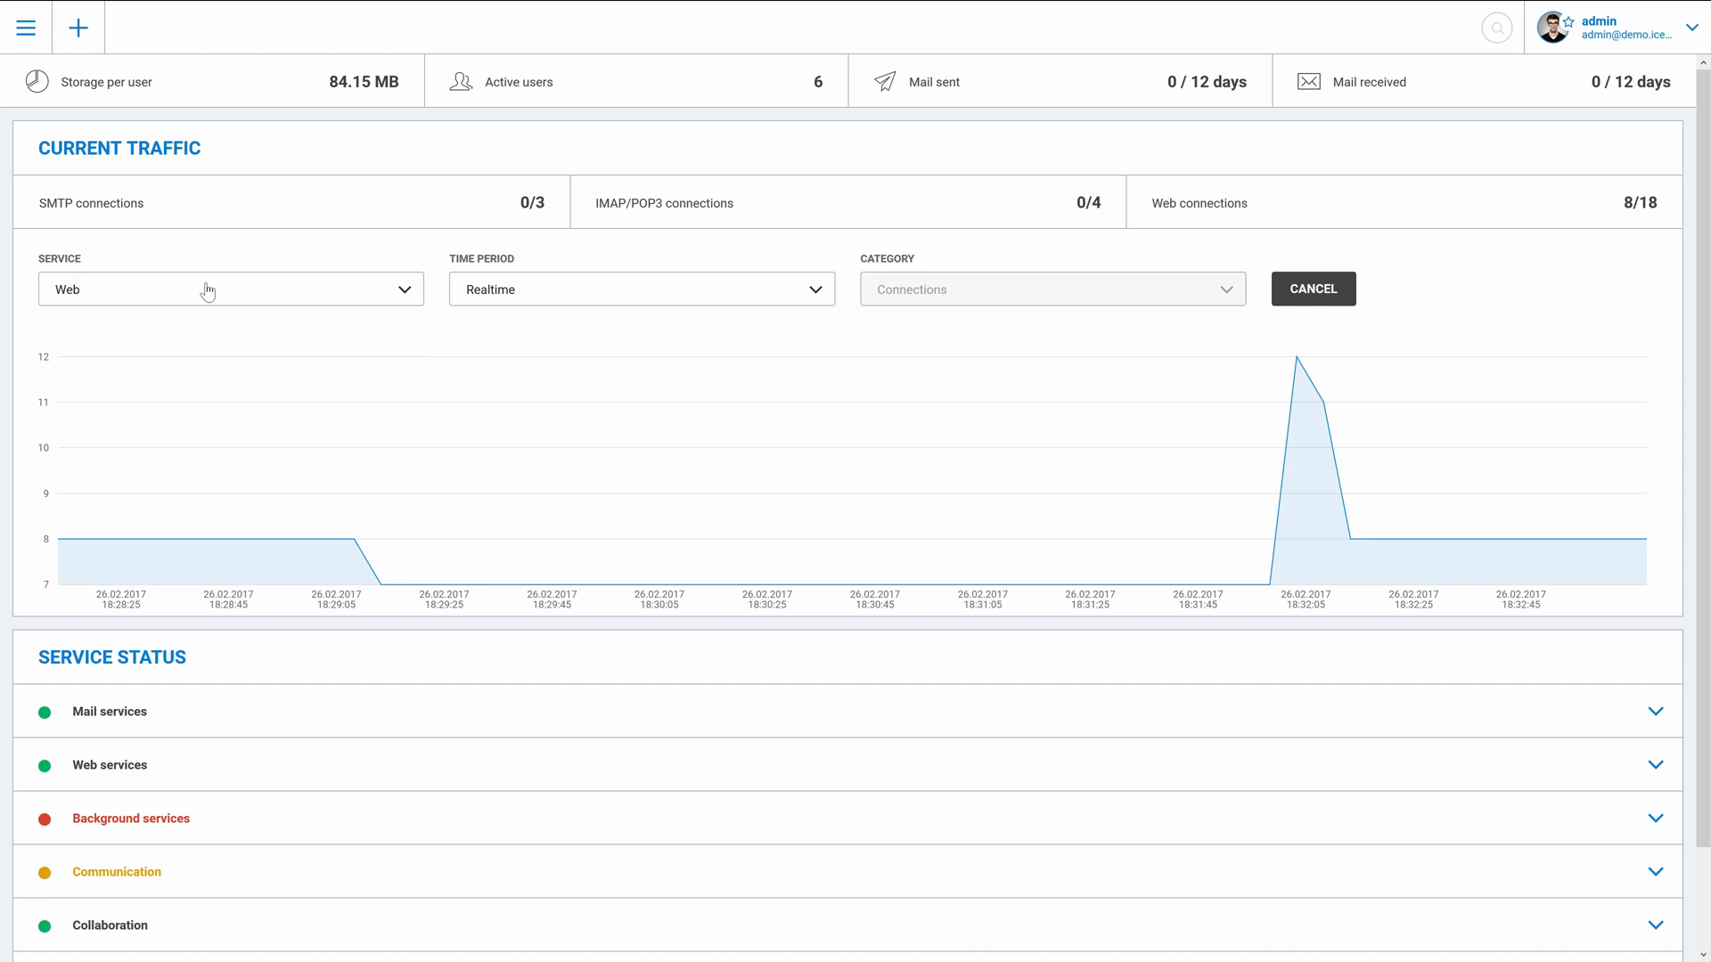
Step: Chart Web service Connections over the Last day in Current Traffic
{"action": "left_click", "coordinate": [230, 288]}
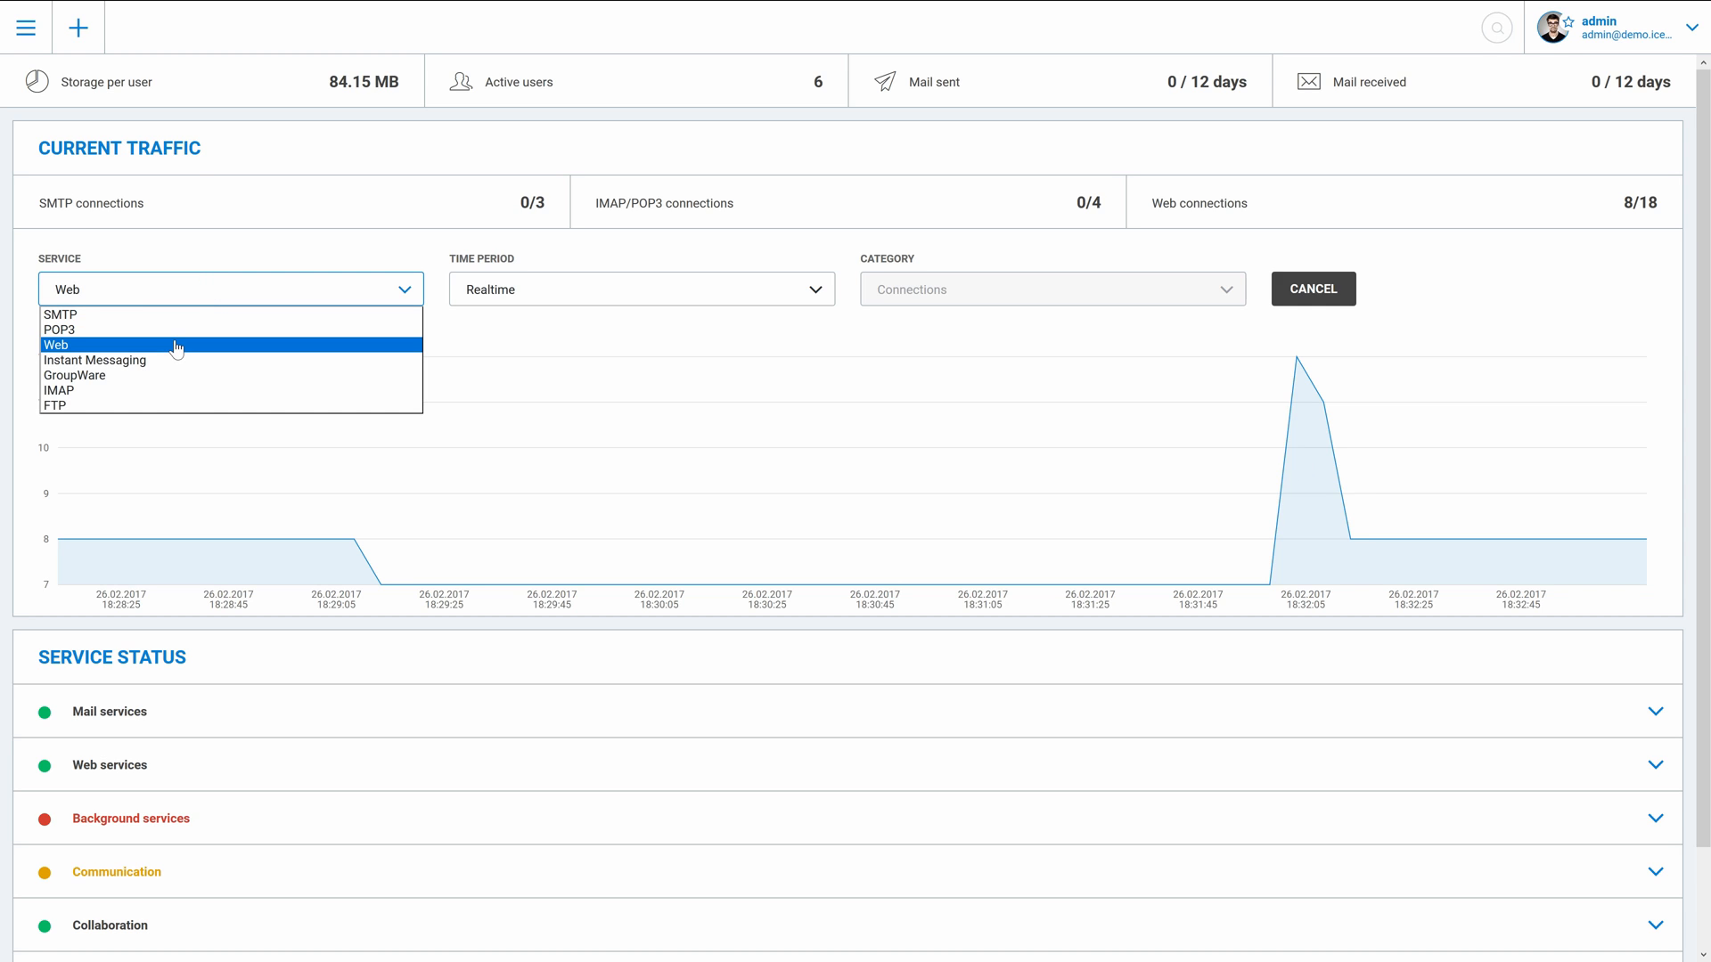
{"action": "left_click", "coordinate": [640, 289]}
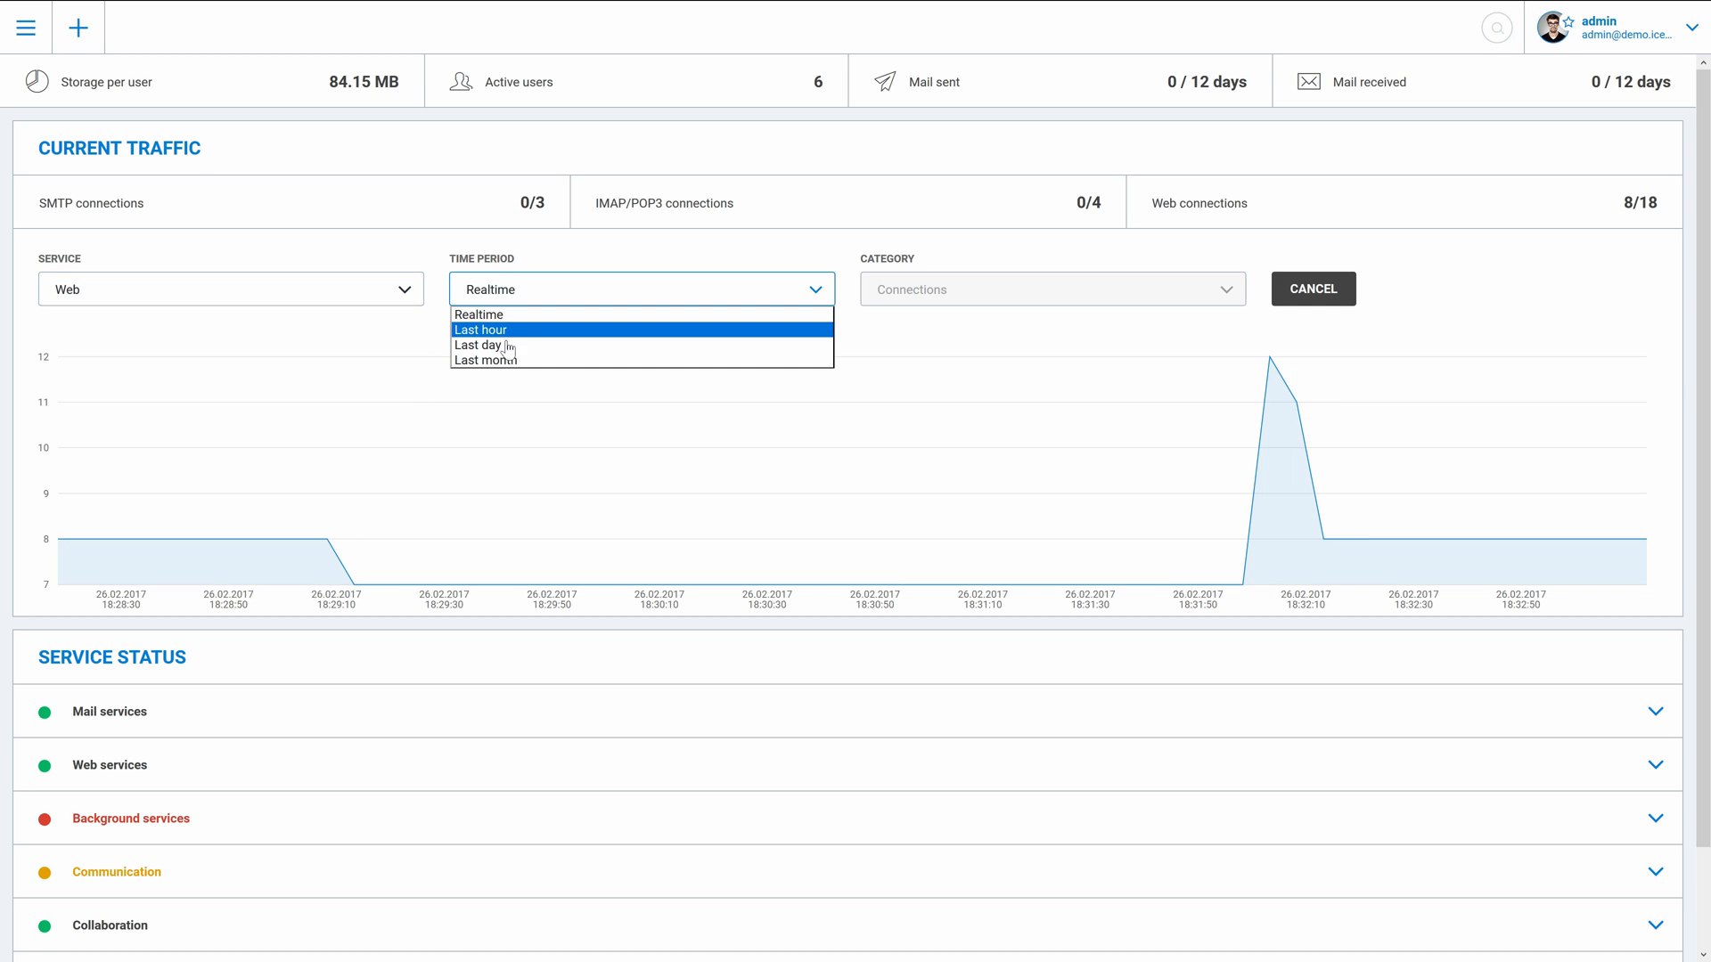
{"action": "left_click", "coordinate": [479, 344]}
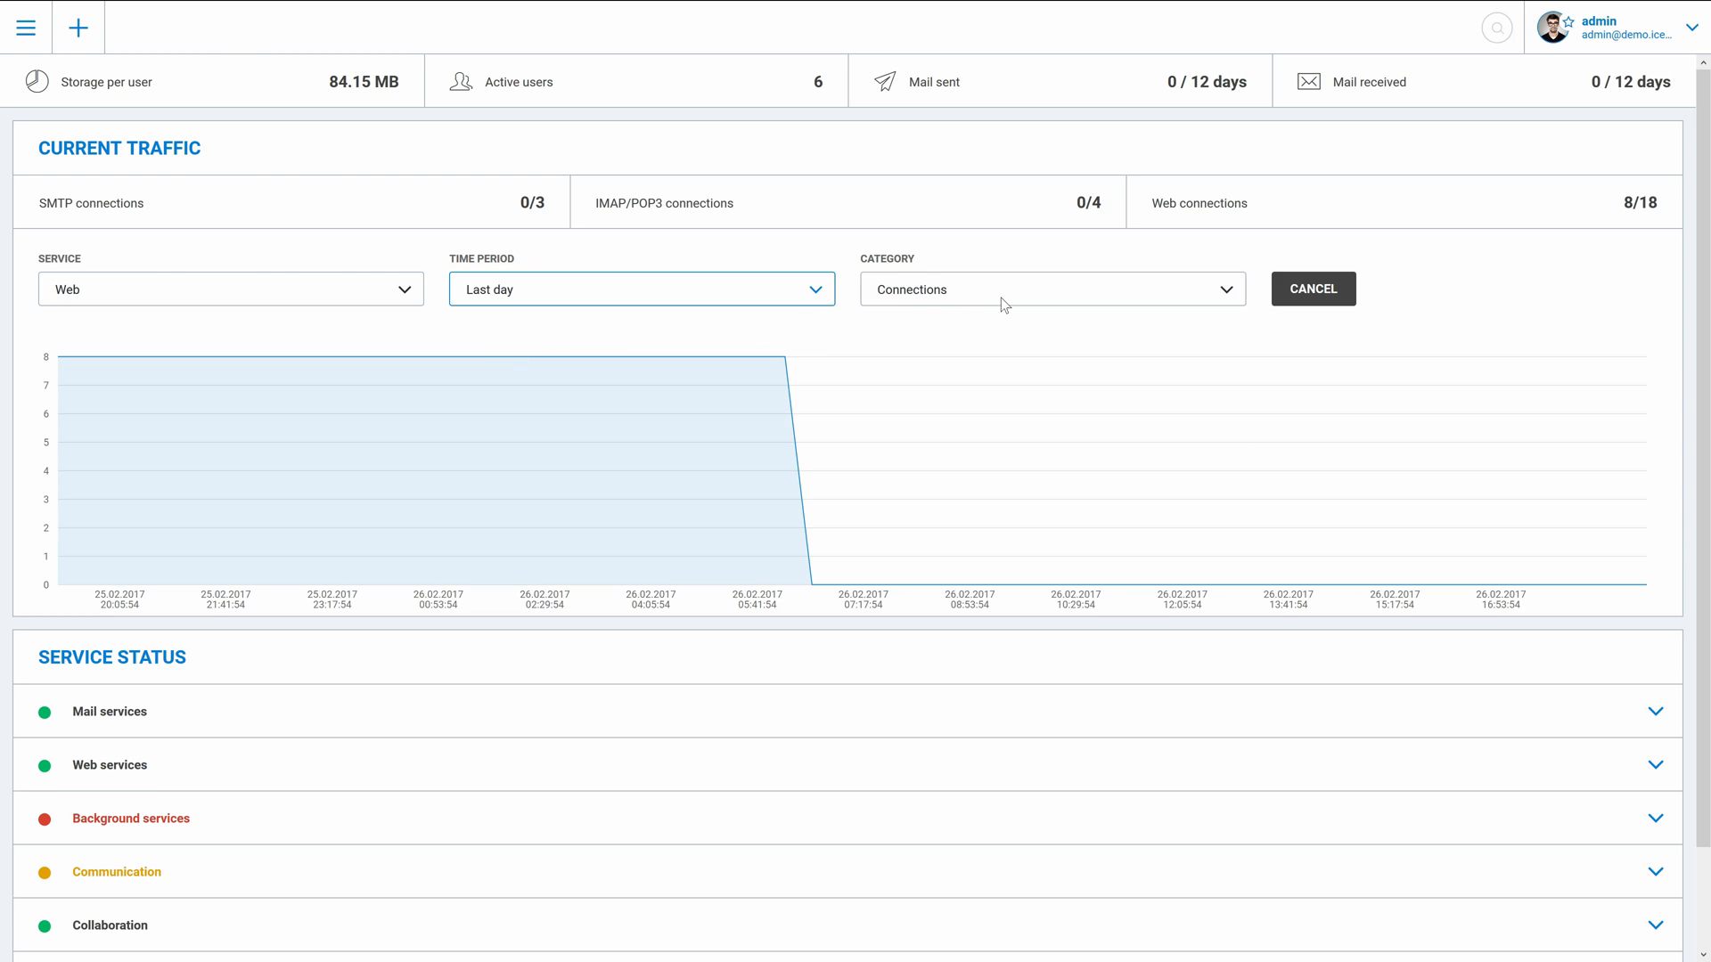
{"action": "left_click", "coordinate": [1051, 288]}
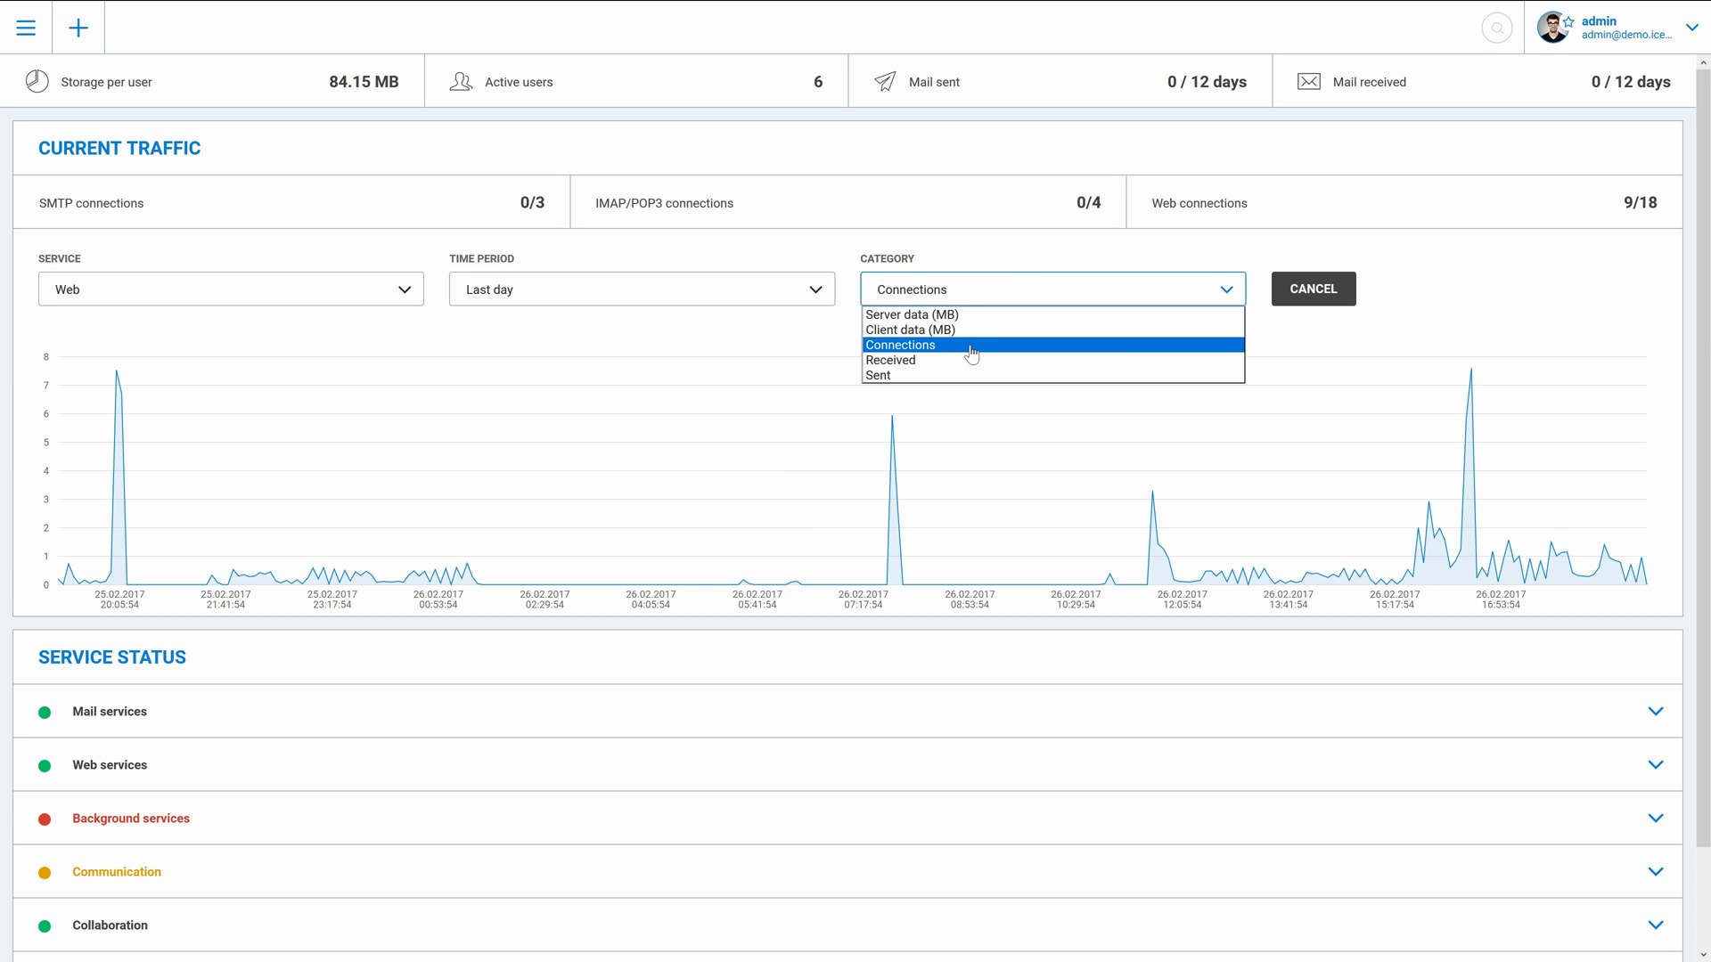
{"action": "left_click", "coordinate": [900, 344]}
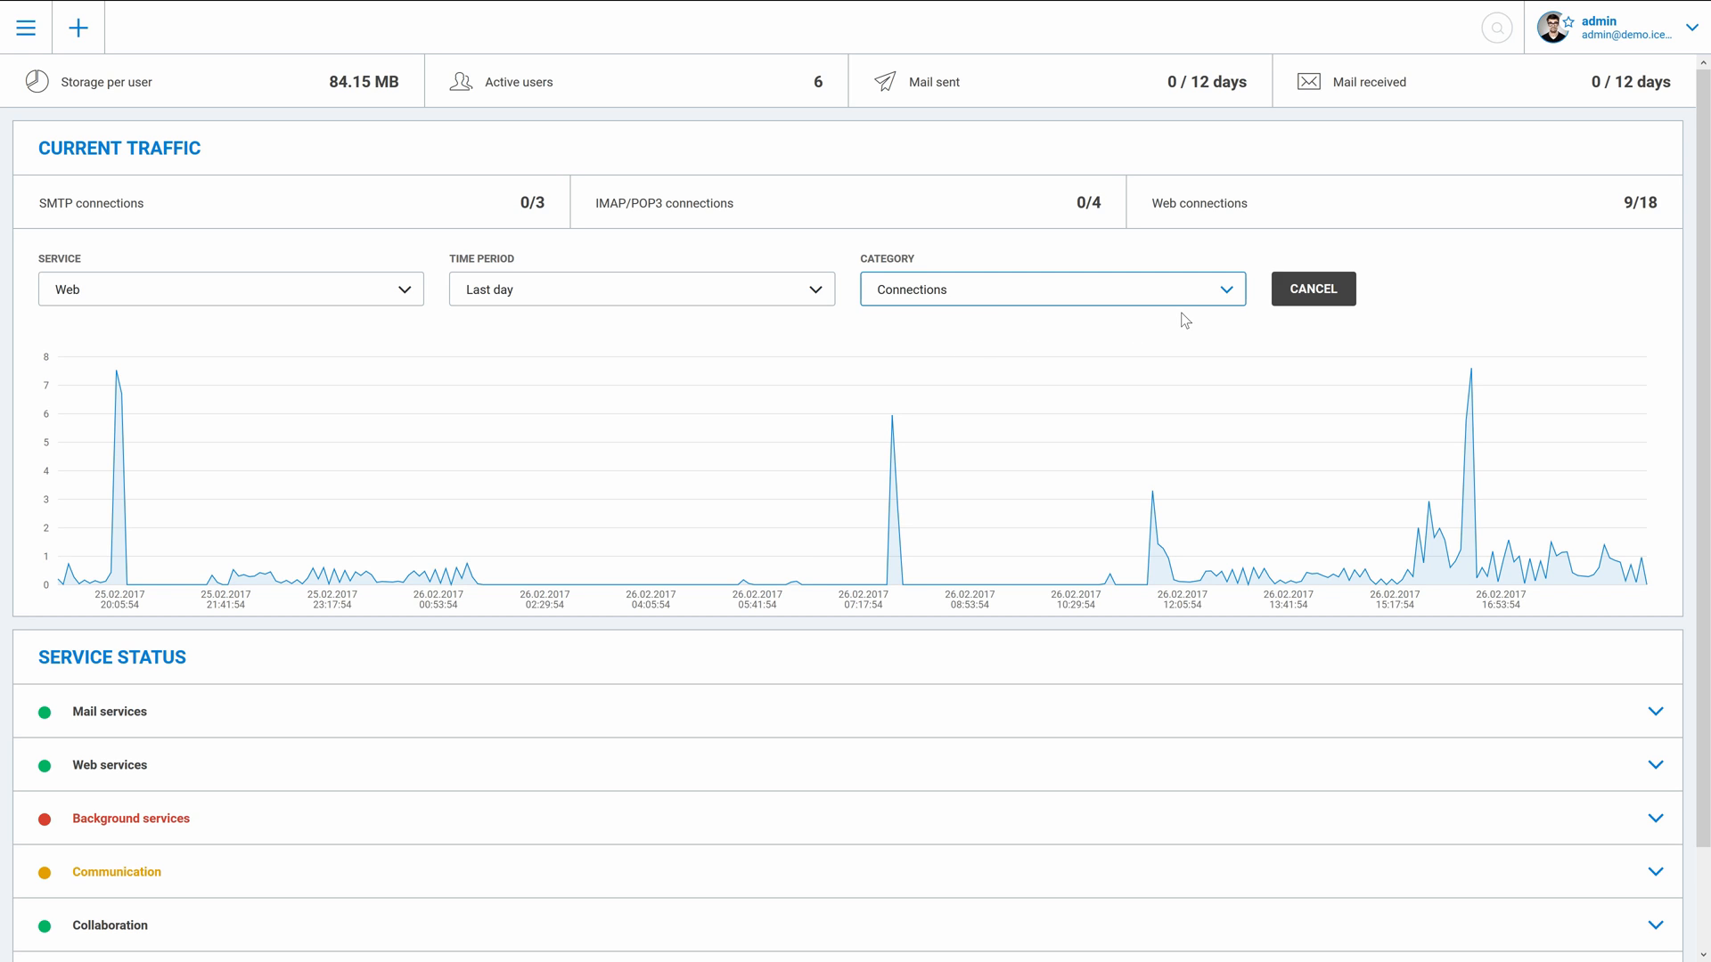
{"action": "mouse_move", "coordinate": [814, 467]}
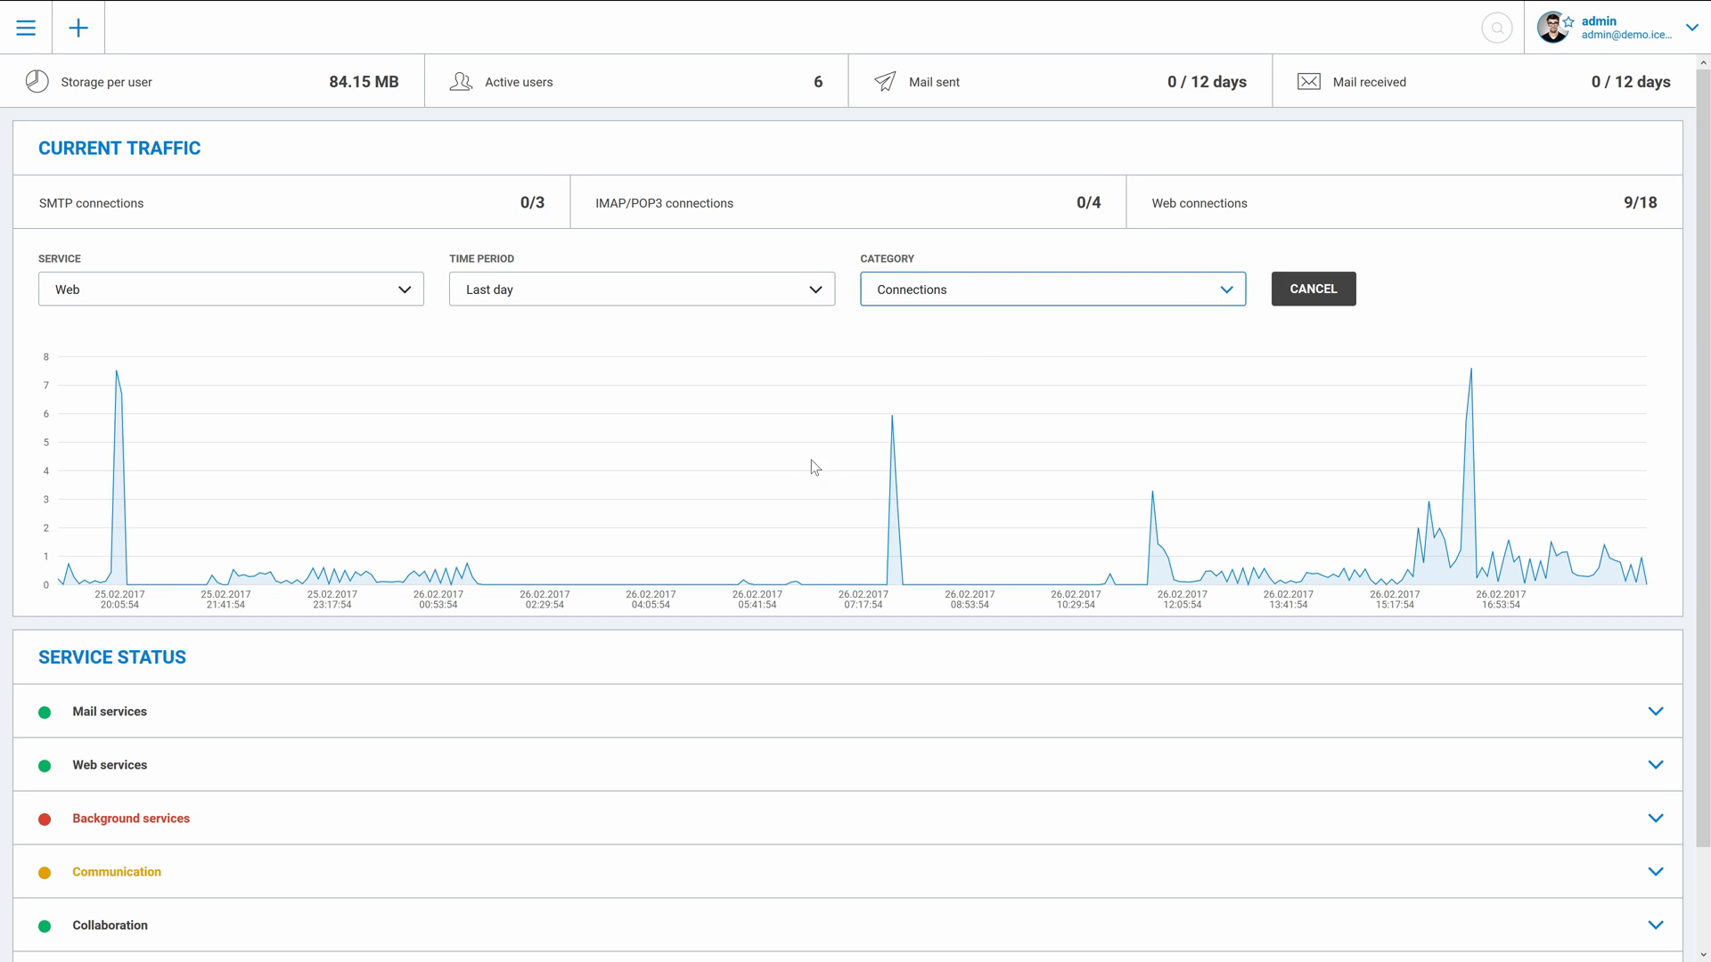
{"action": "scroll", "scroll_direction": "down", "scroll_amount": 3}
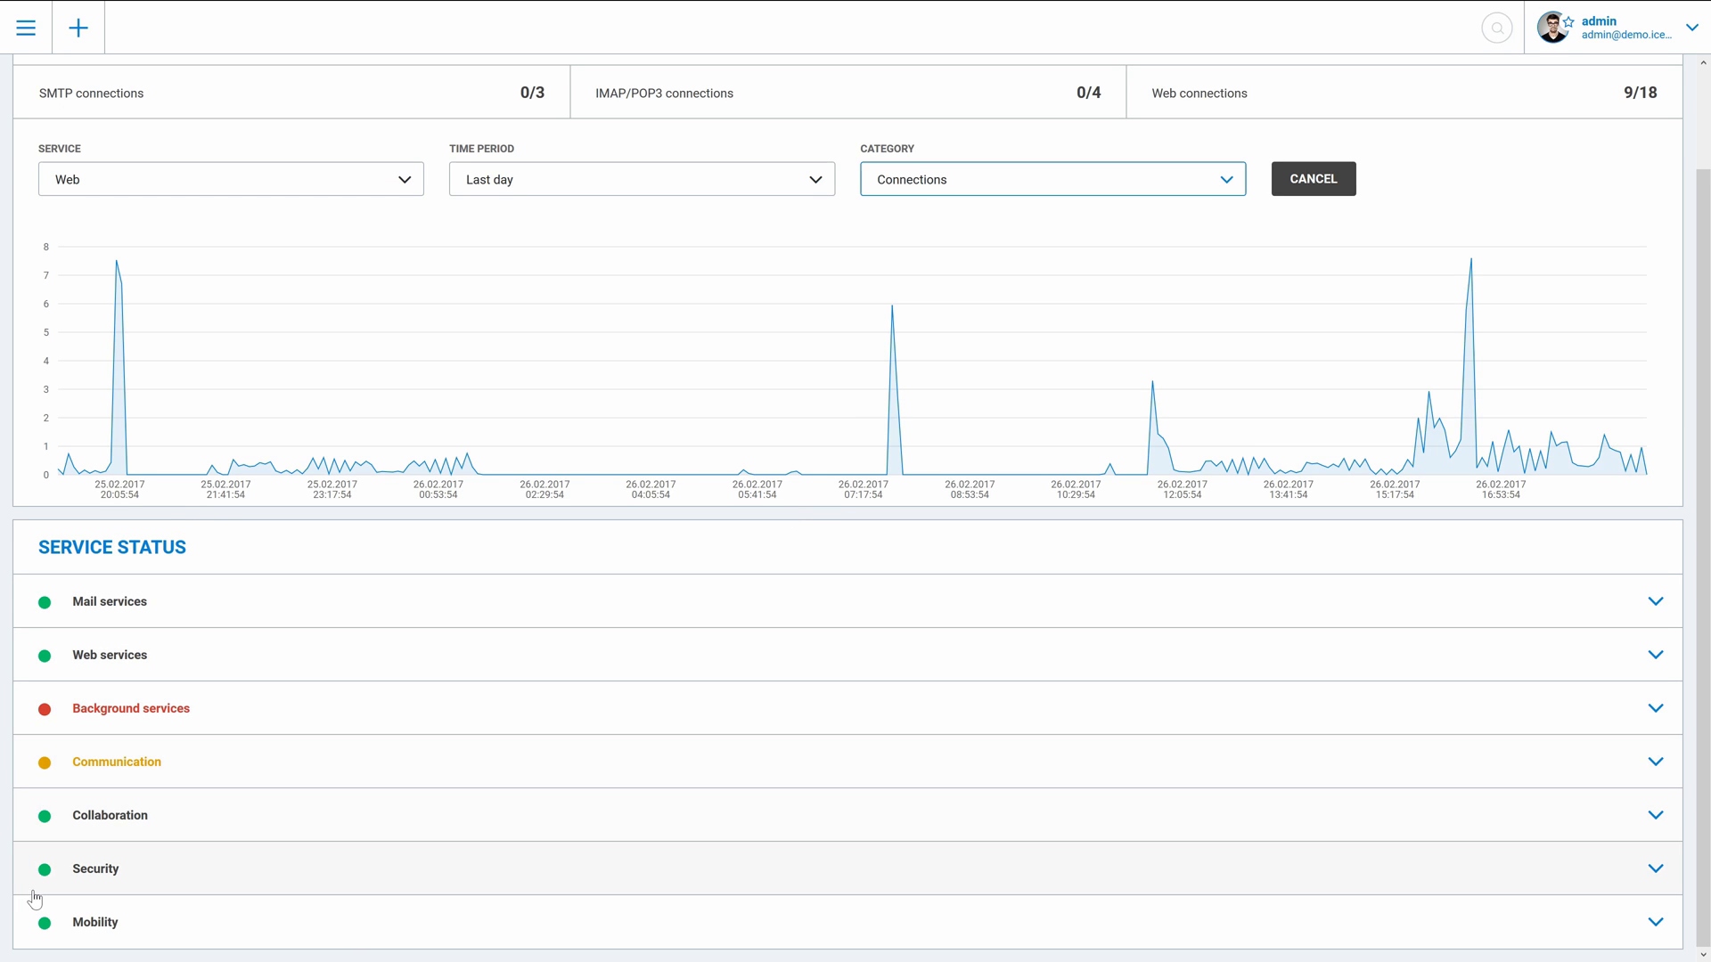
{"action": "mouse_move", "coordinate": [107, 764]}
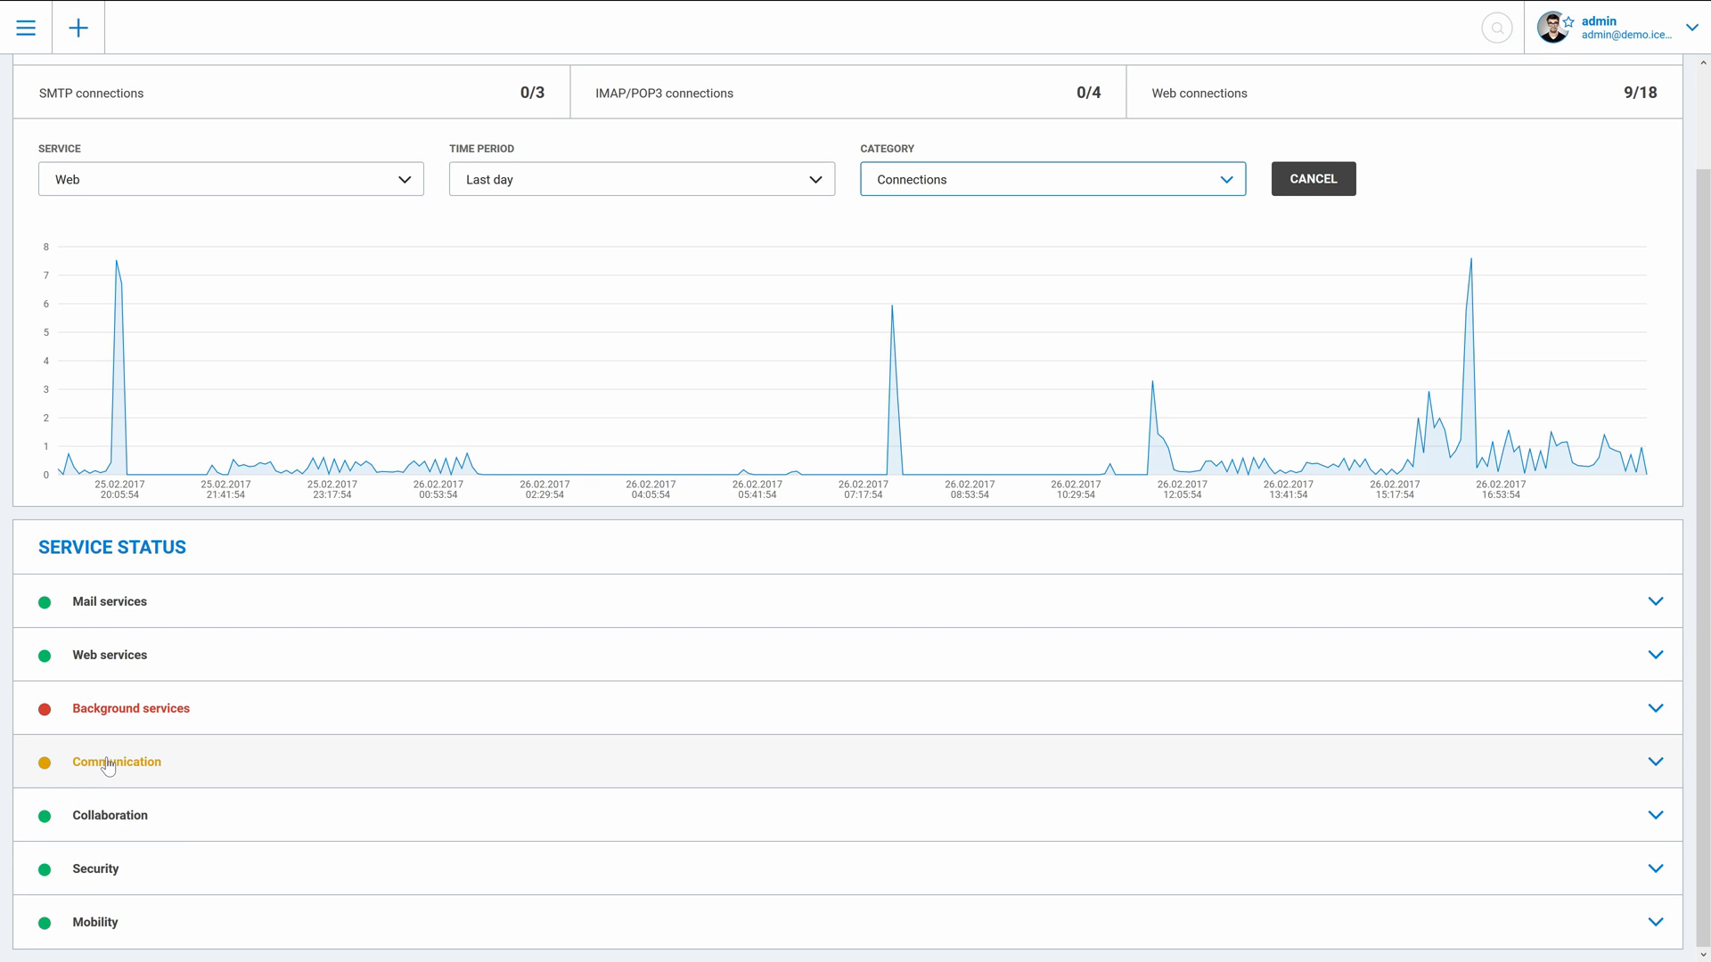
{"action": "mouse_move", "coordinate": [178, 834]}
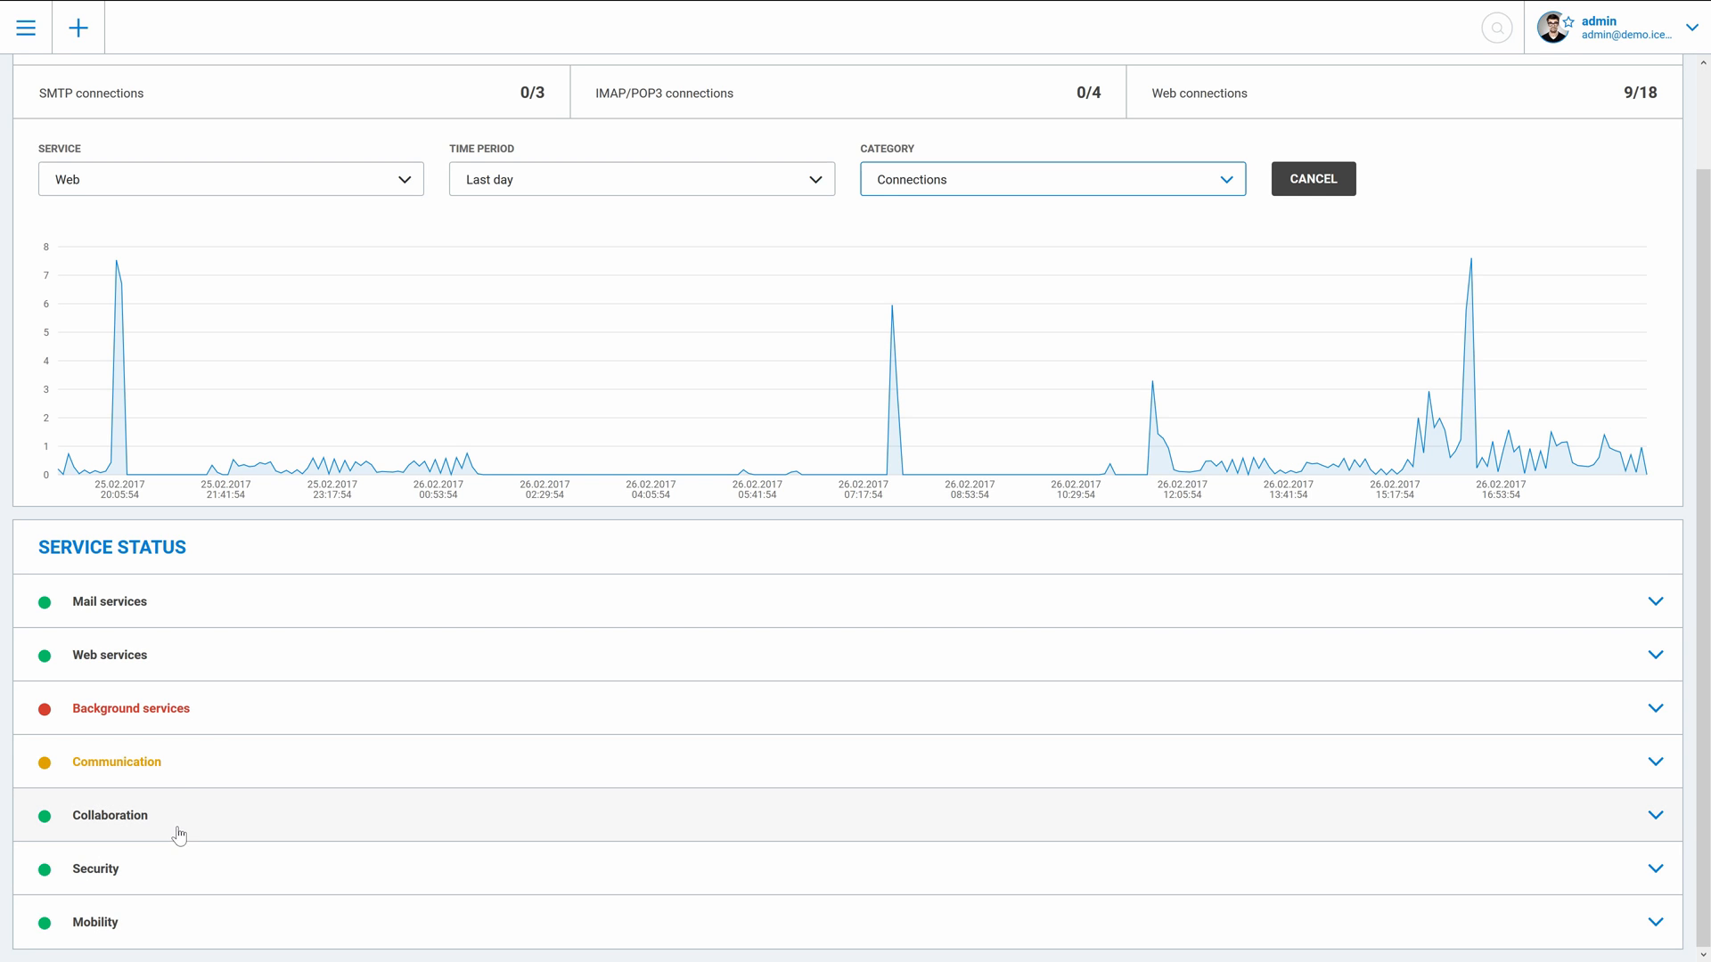
{"action": "mouse_move", "coordinate": [123, 697]}
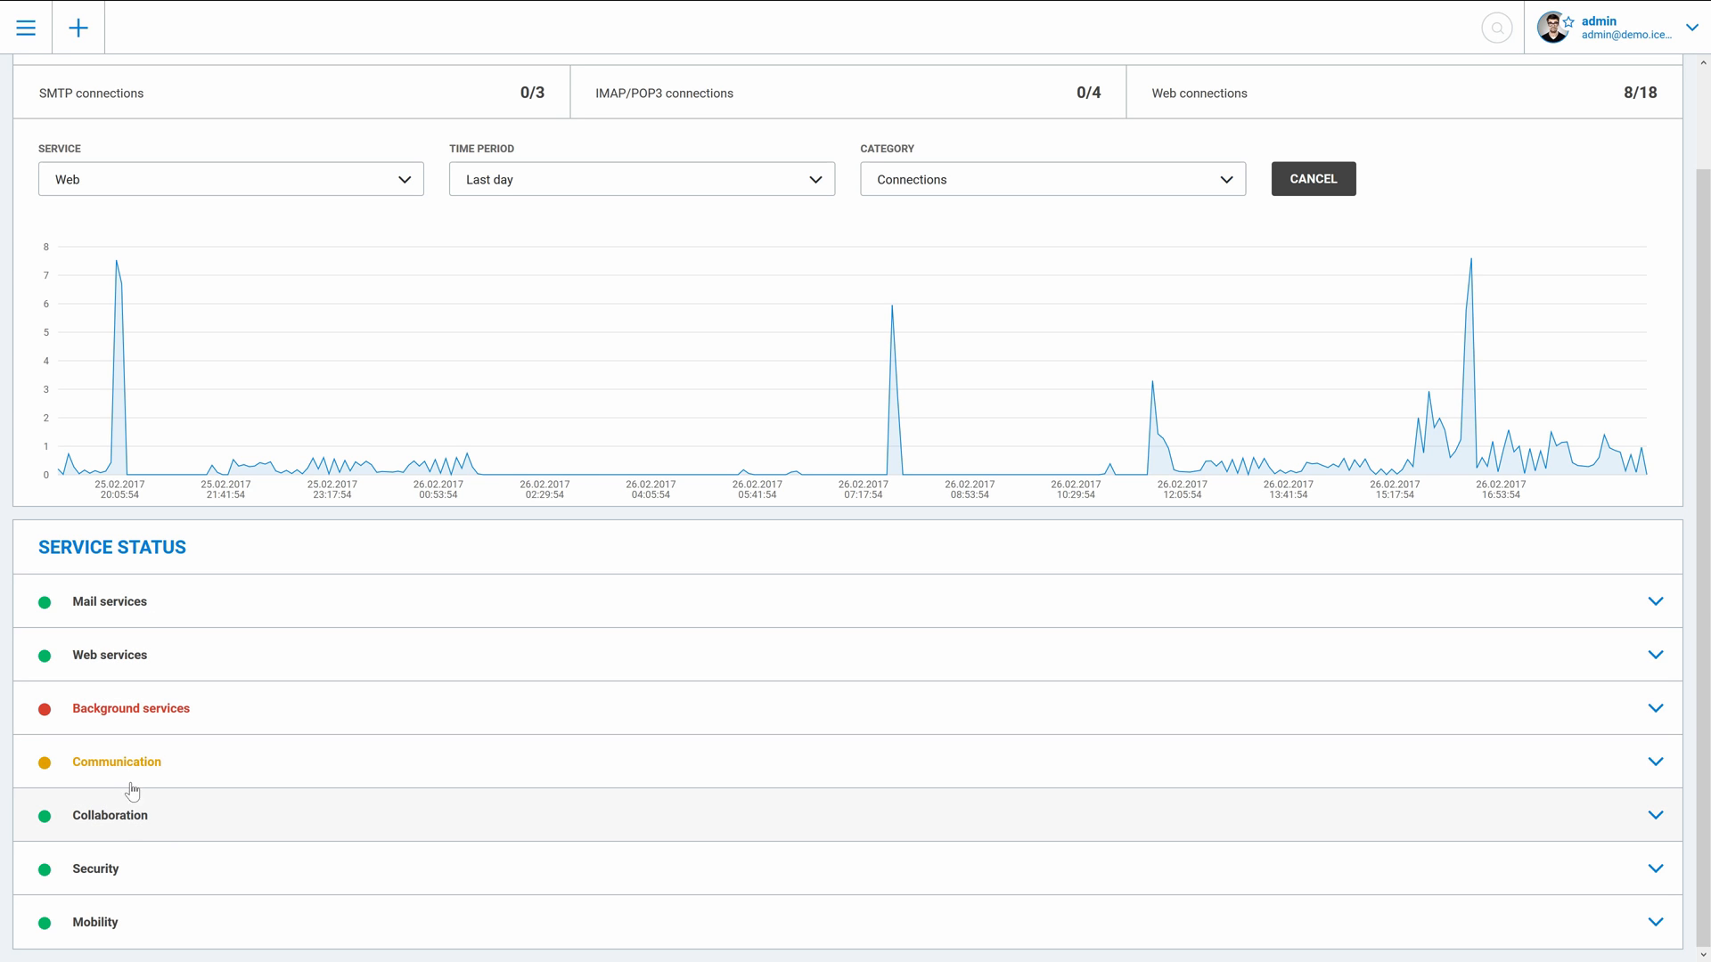
{"action": "mouse_move", "coordinate": [116, 610]}
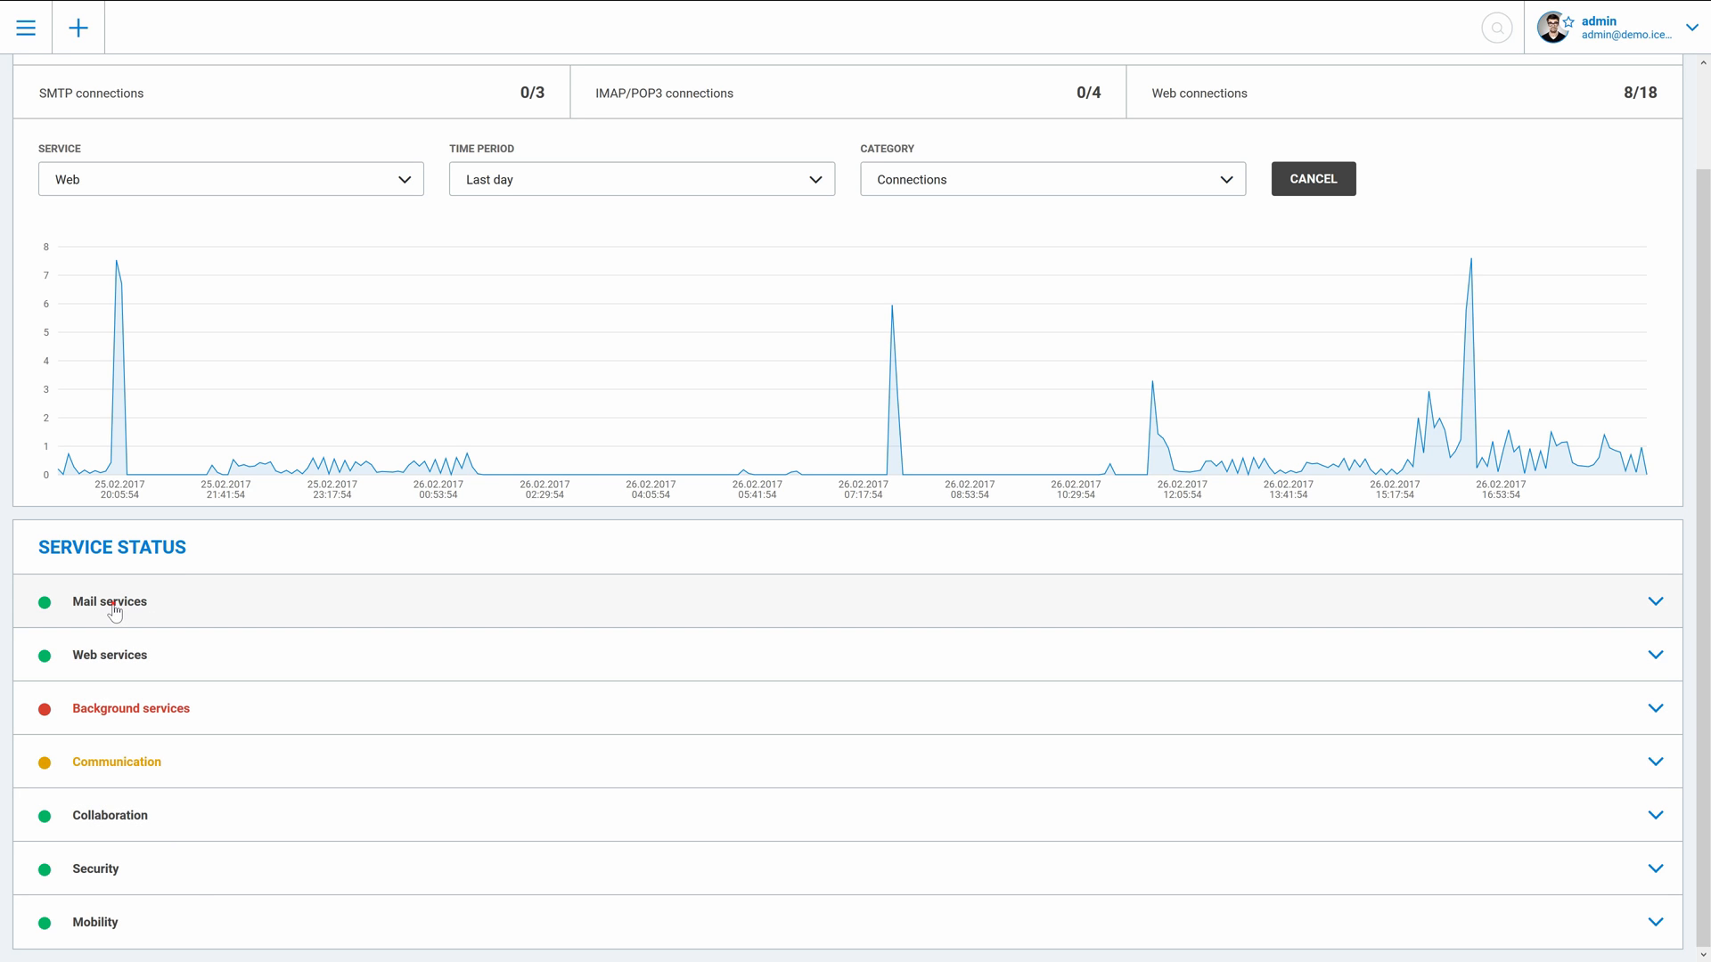
Step: Expand Mail services and view the SMTP service's Statistics dialog, then close it
{"action": "left_click", "coordinate": [109, 600]}
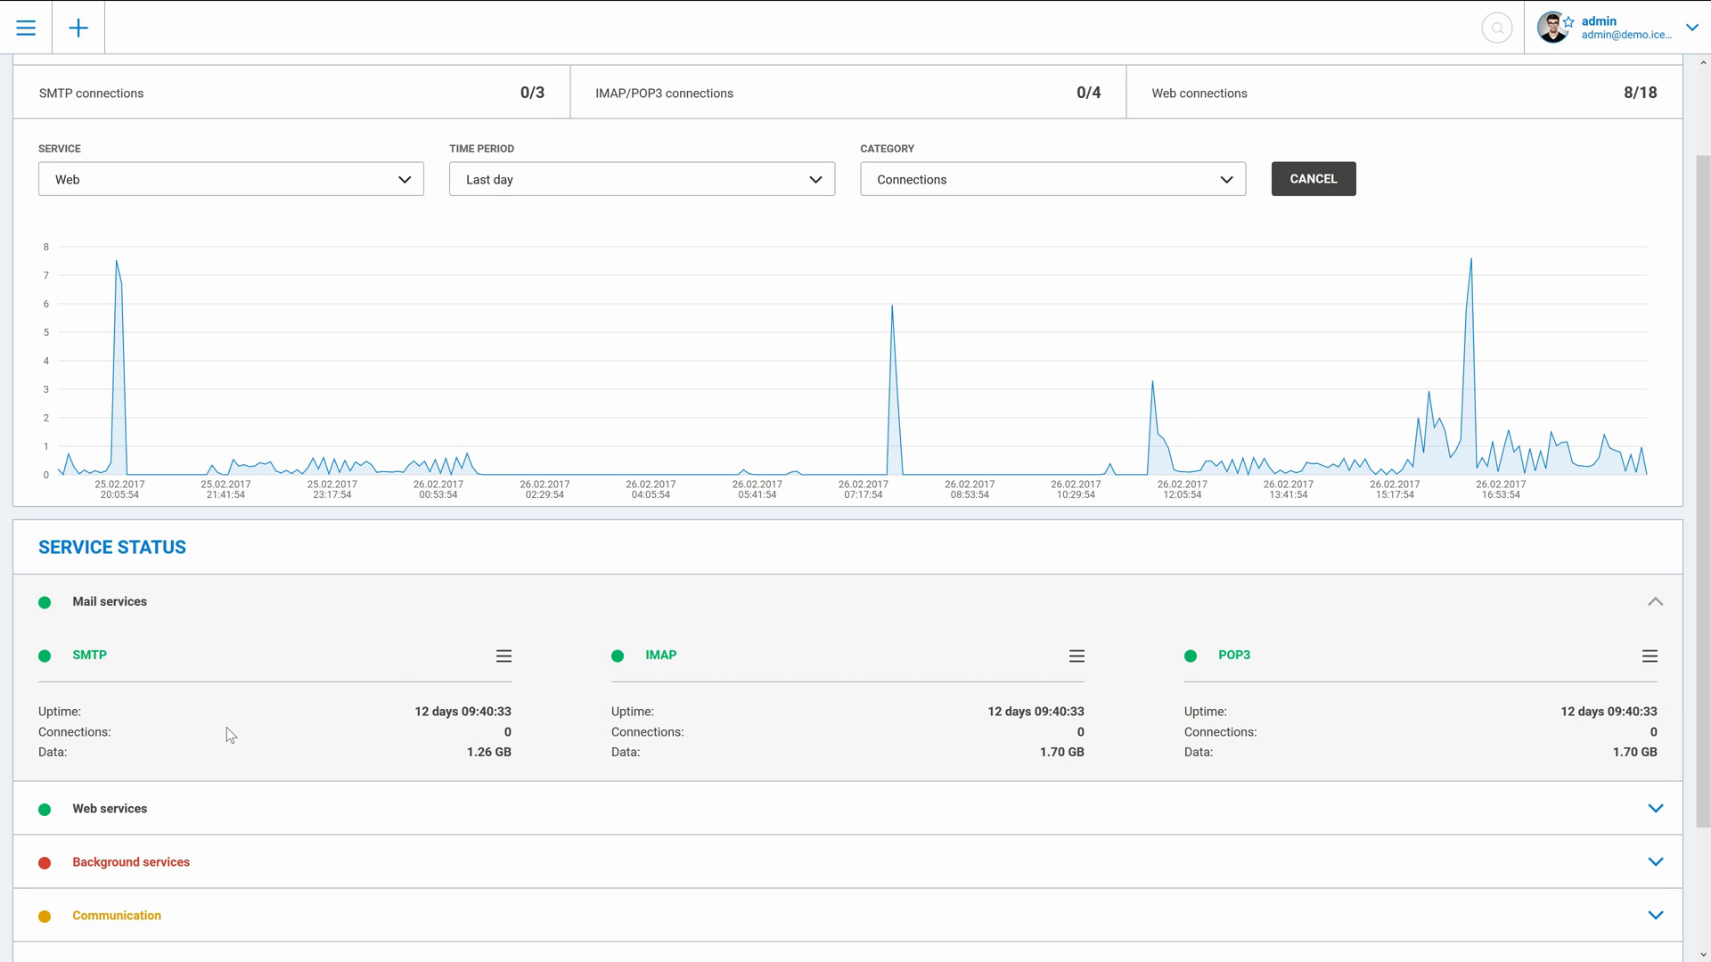
{"action": "left_click", "coordinate": [503, 656]}
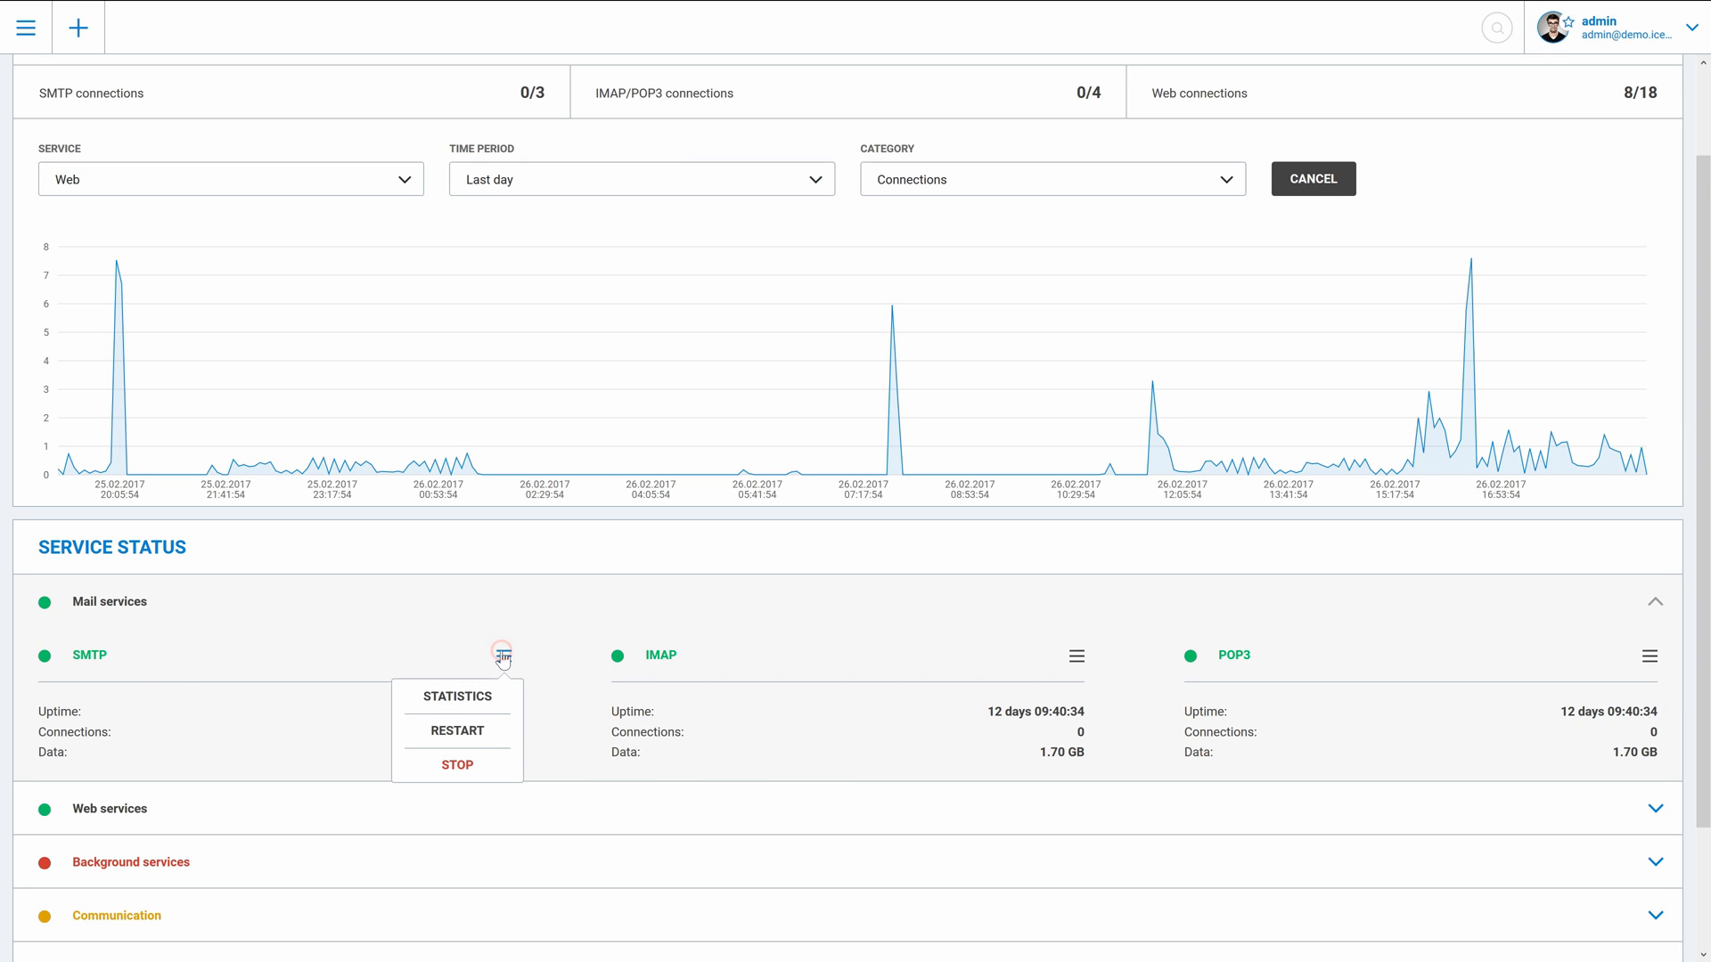
{"action": "mouse_move", "coordinate": [458, 731]}
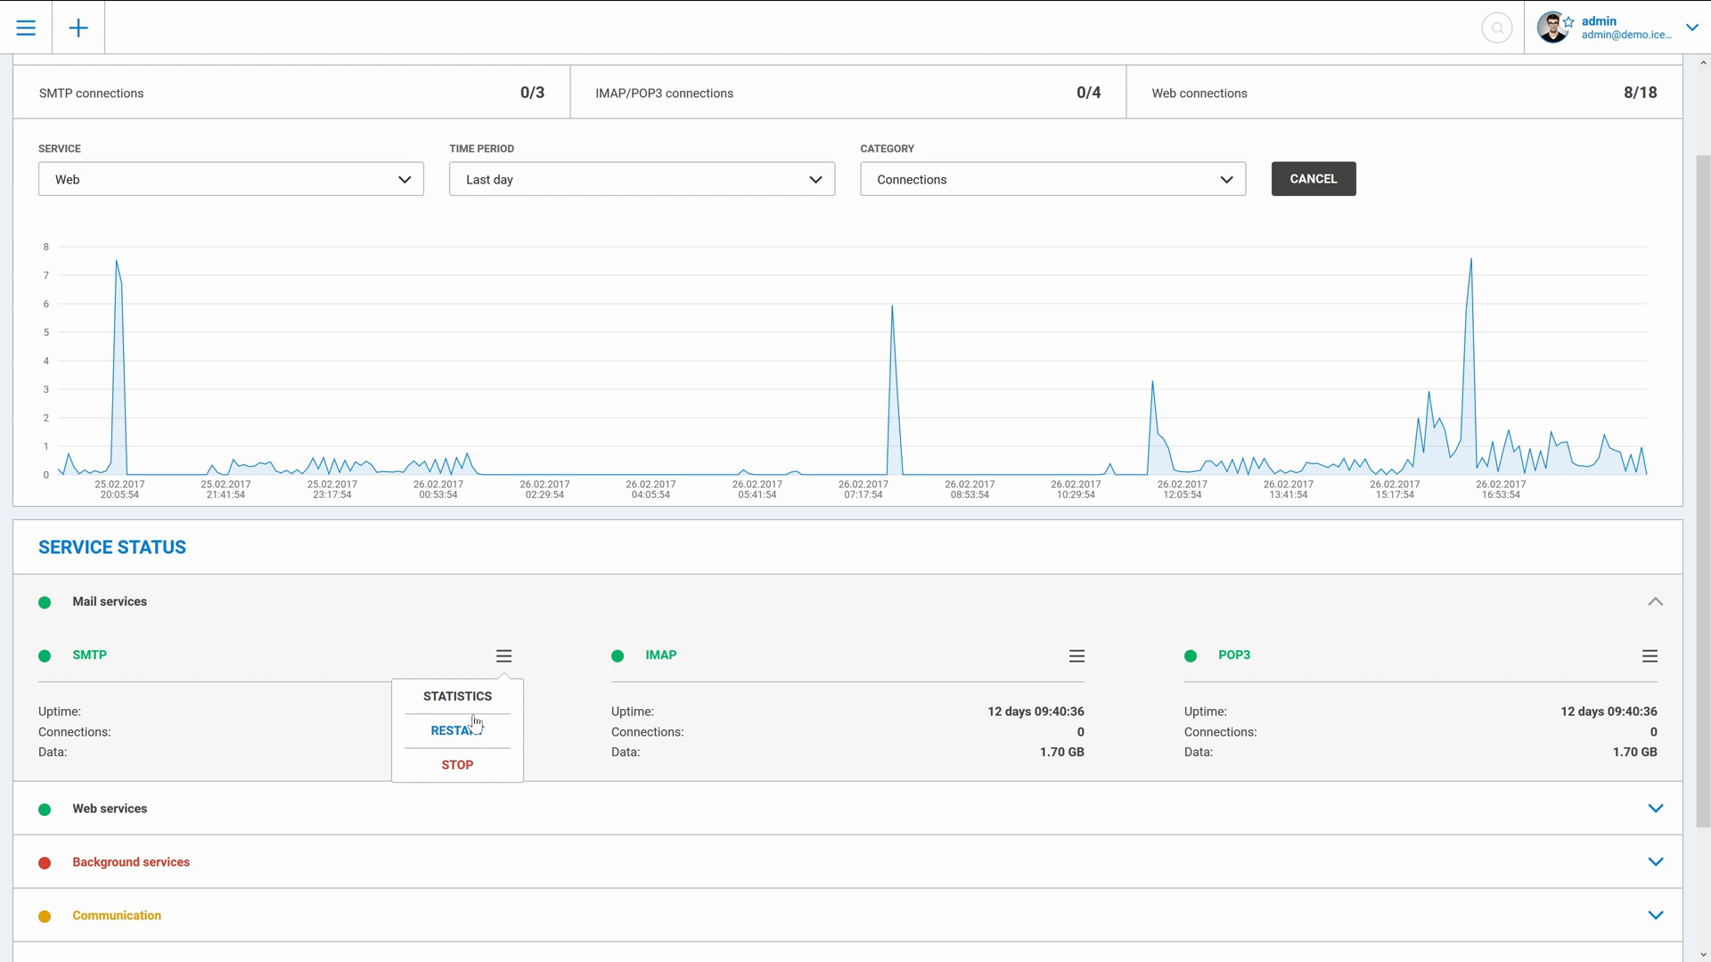
{"action": "left_click", "coordinate": [458, 697]}
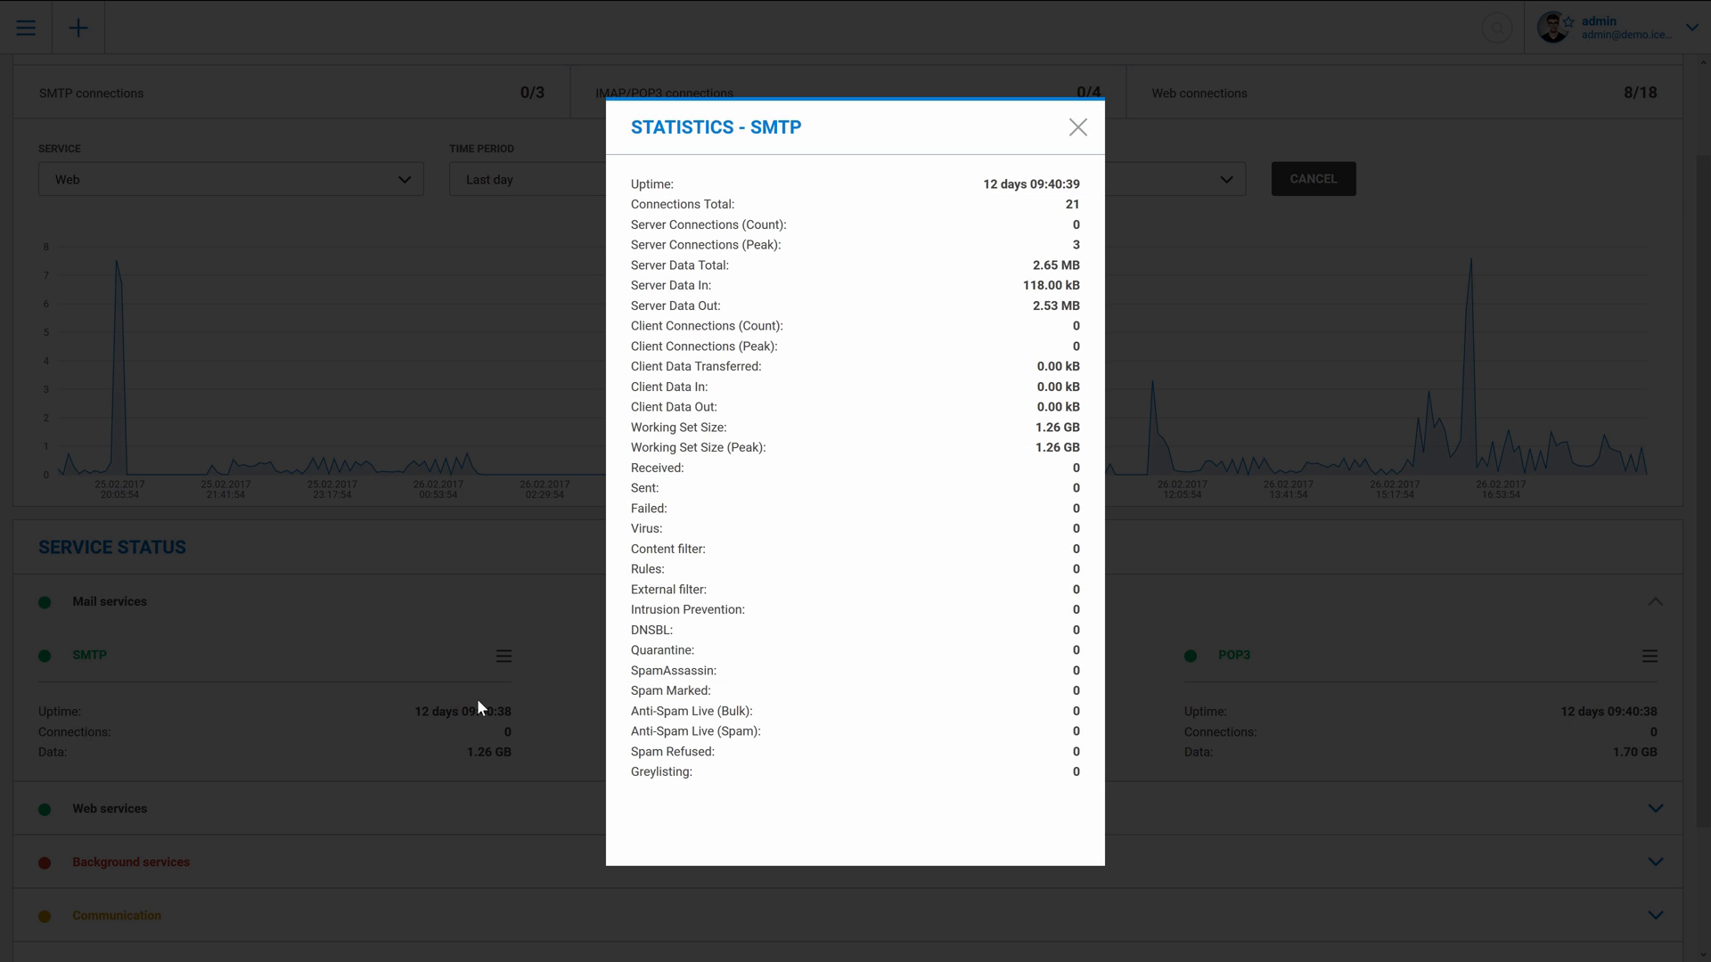
{"action": "mouse_move", "coordinate": [1055, 172]}
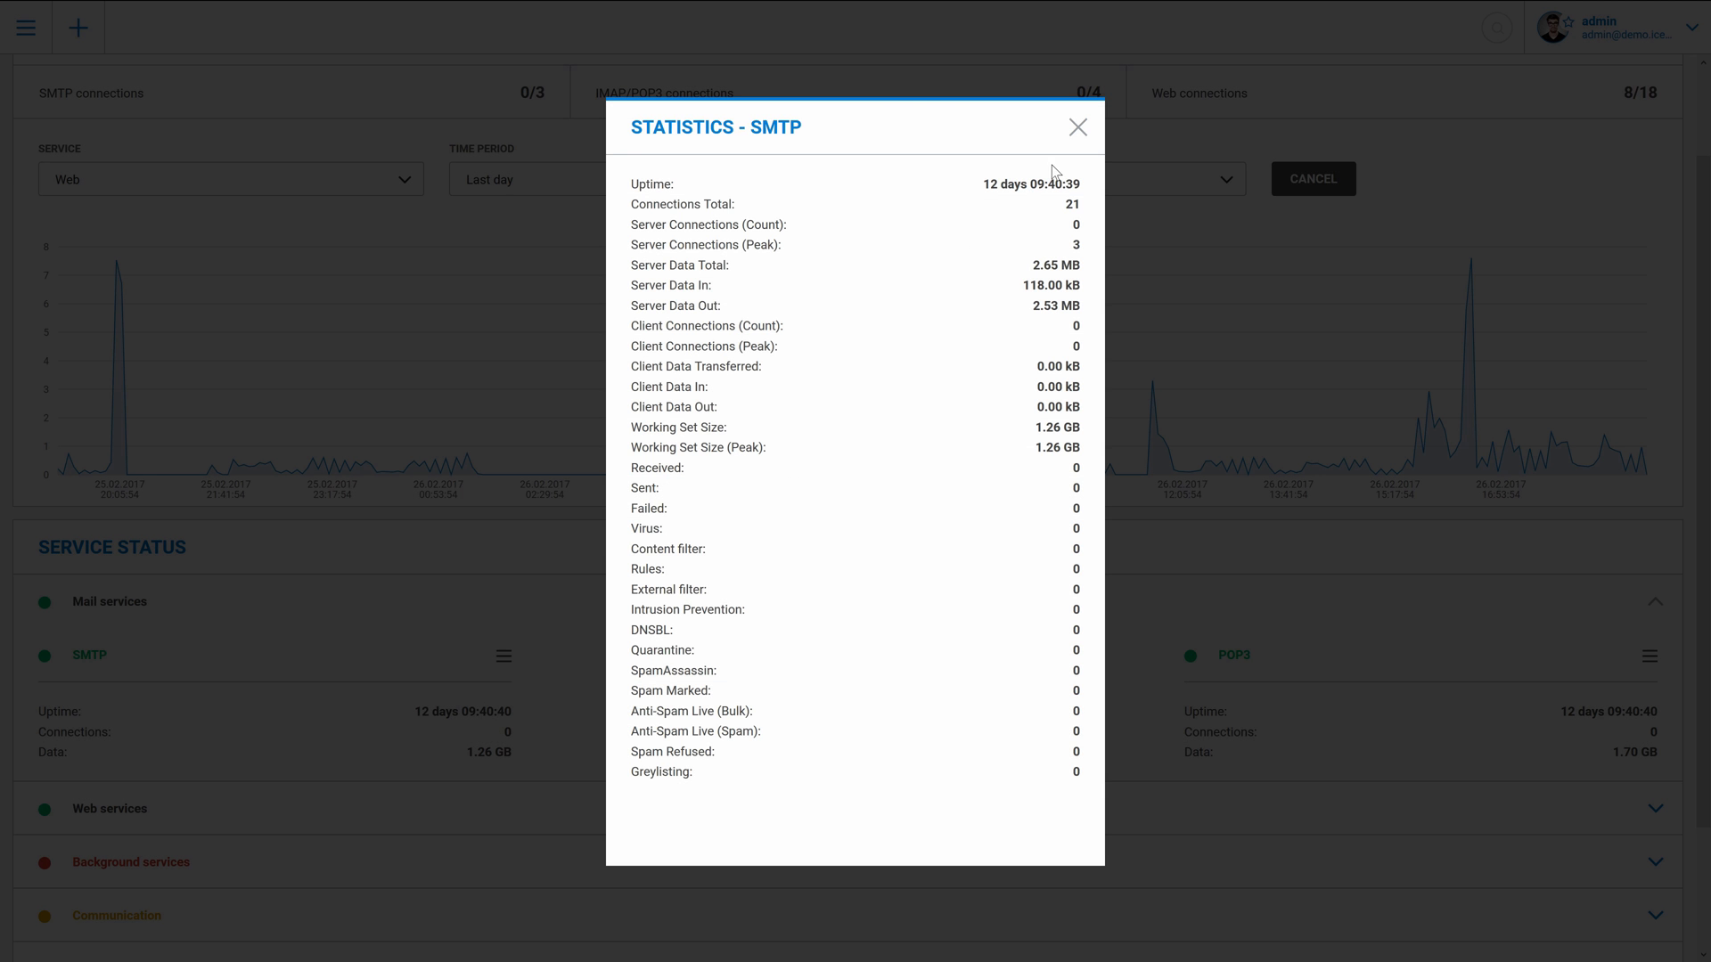
{"action": "left_click", "coordinate": [1076, 127]}
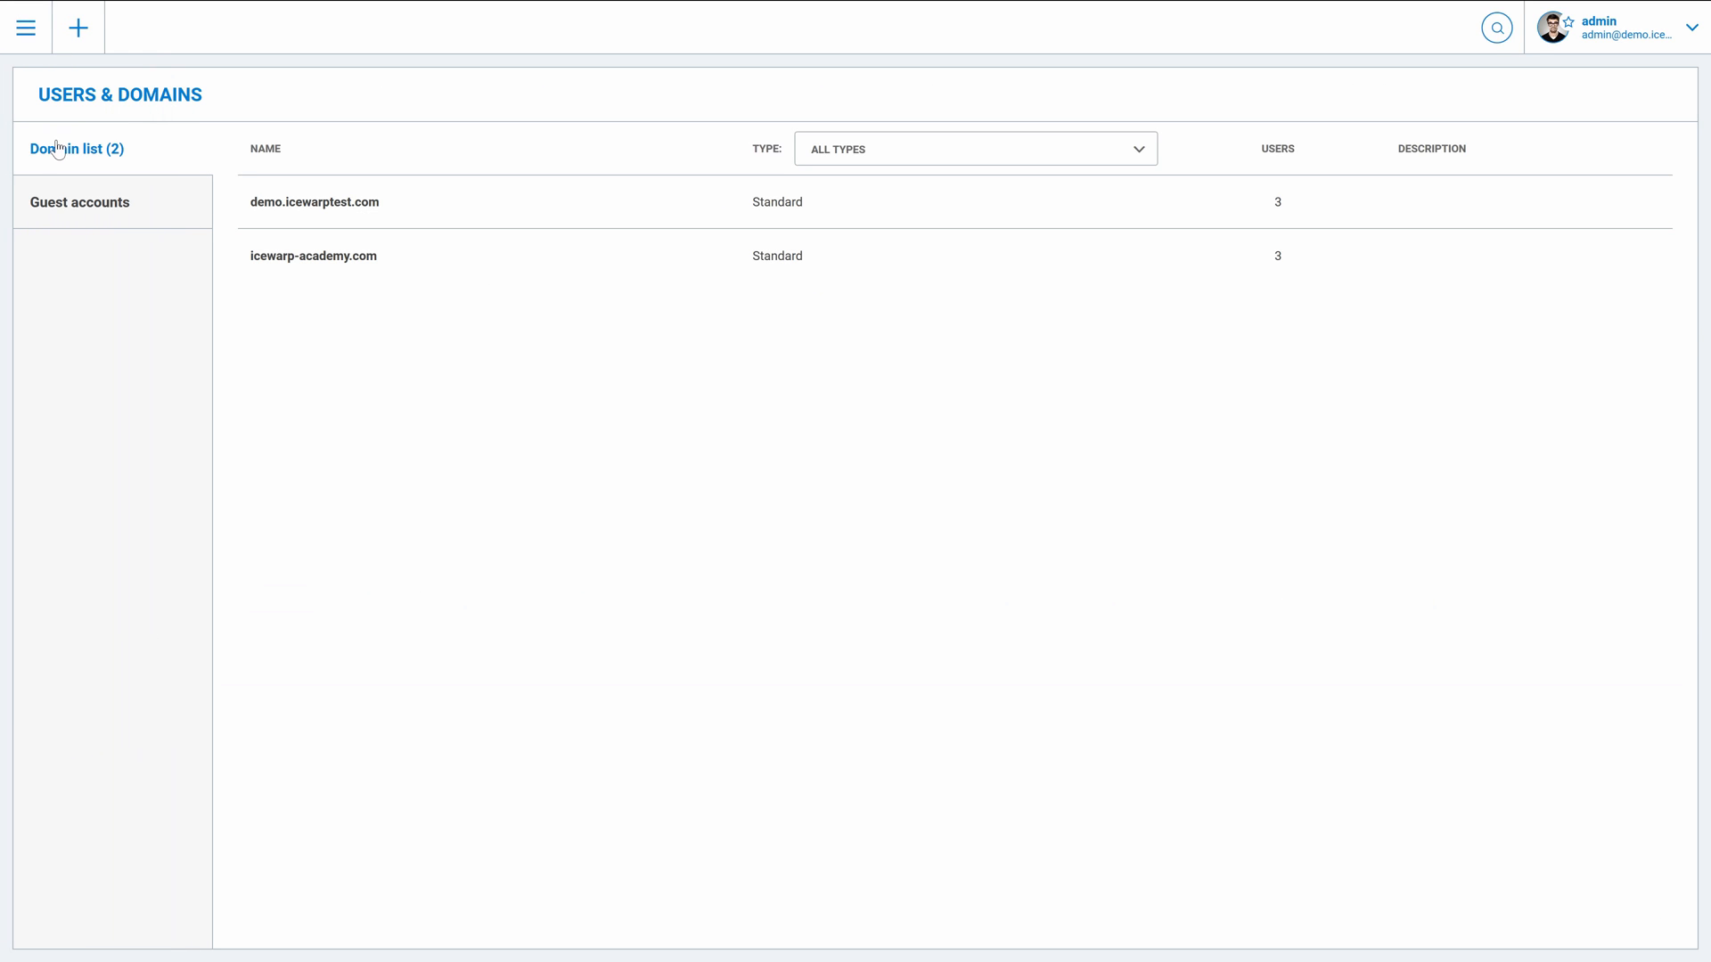
Step: Peek at the + creation menu, then open the demo.icewarptest.com domain
{"action": "left_click", "coordinate": [77, 27]}
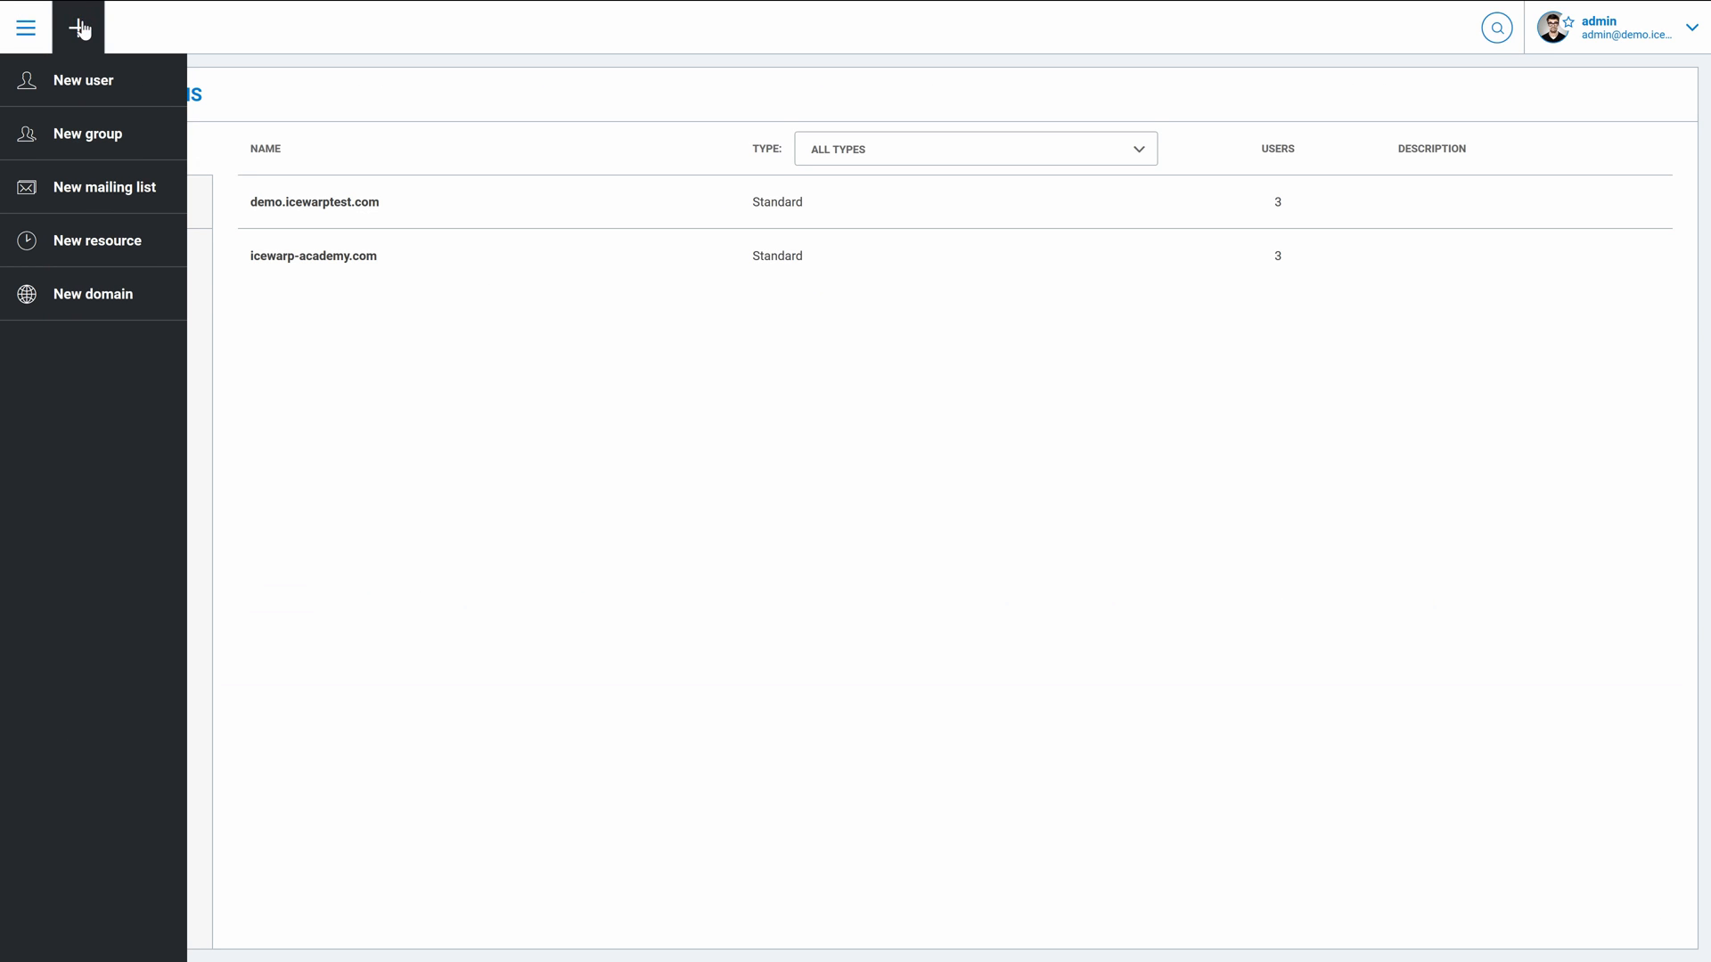
{"action": "left_click", "coordinate": [77, 26]}
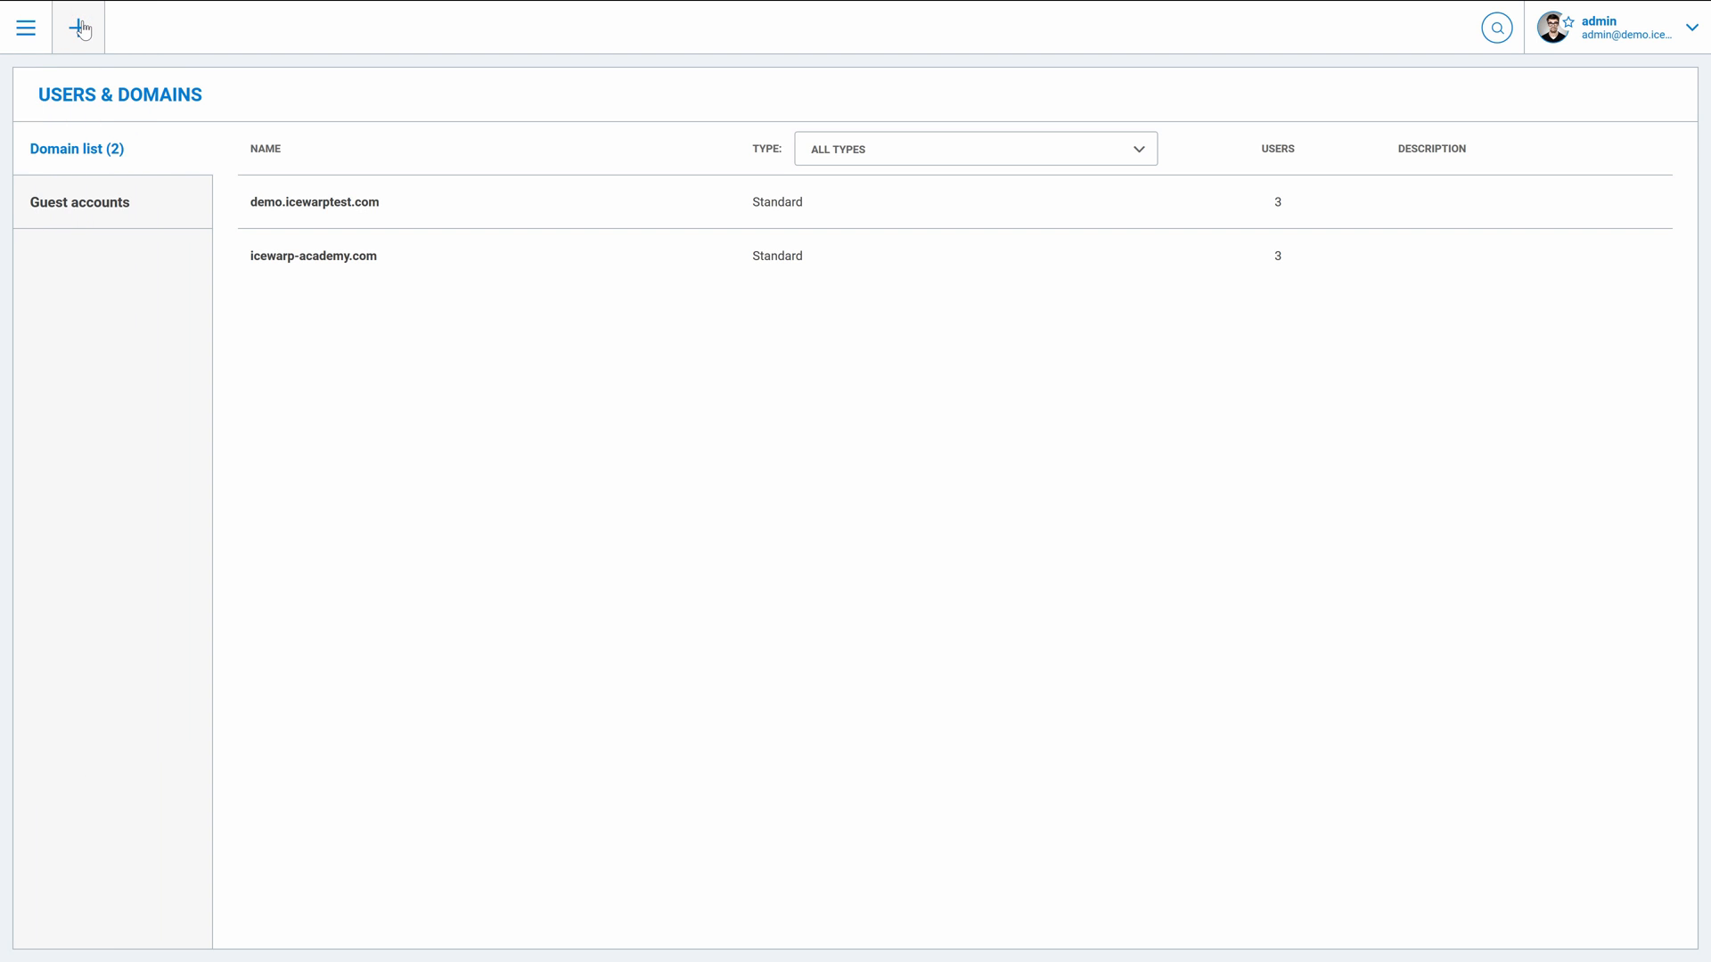
{"action": "mouse_move", "coordinate": [64, 118]}
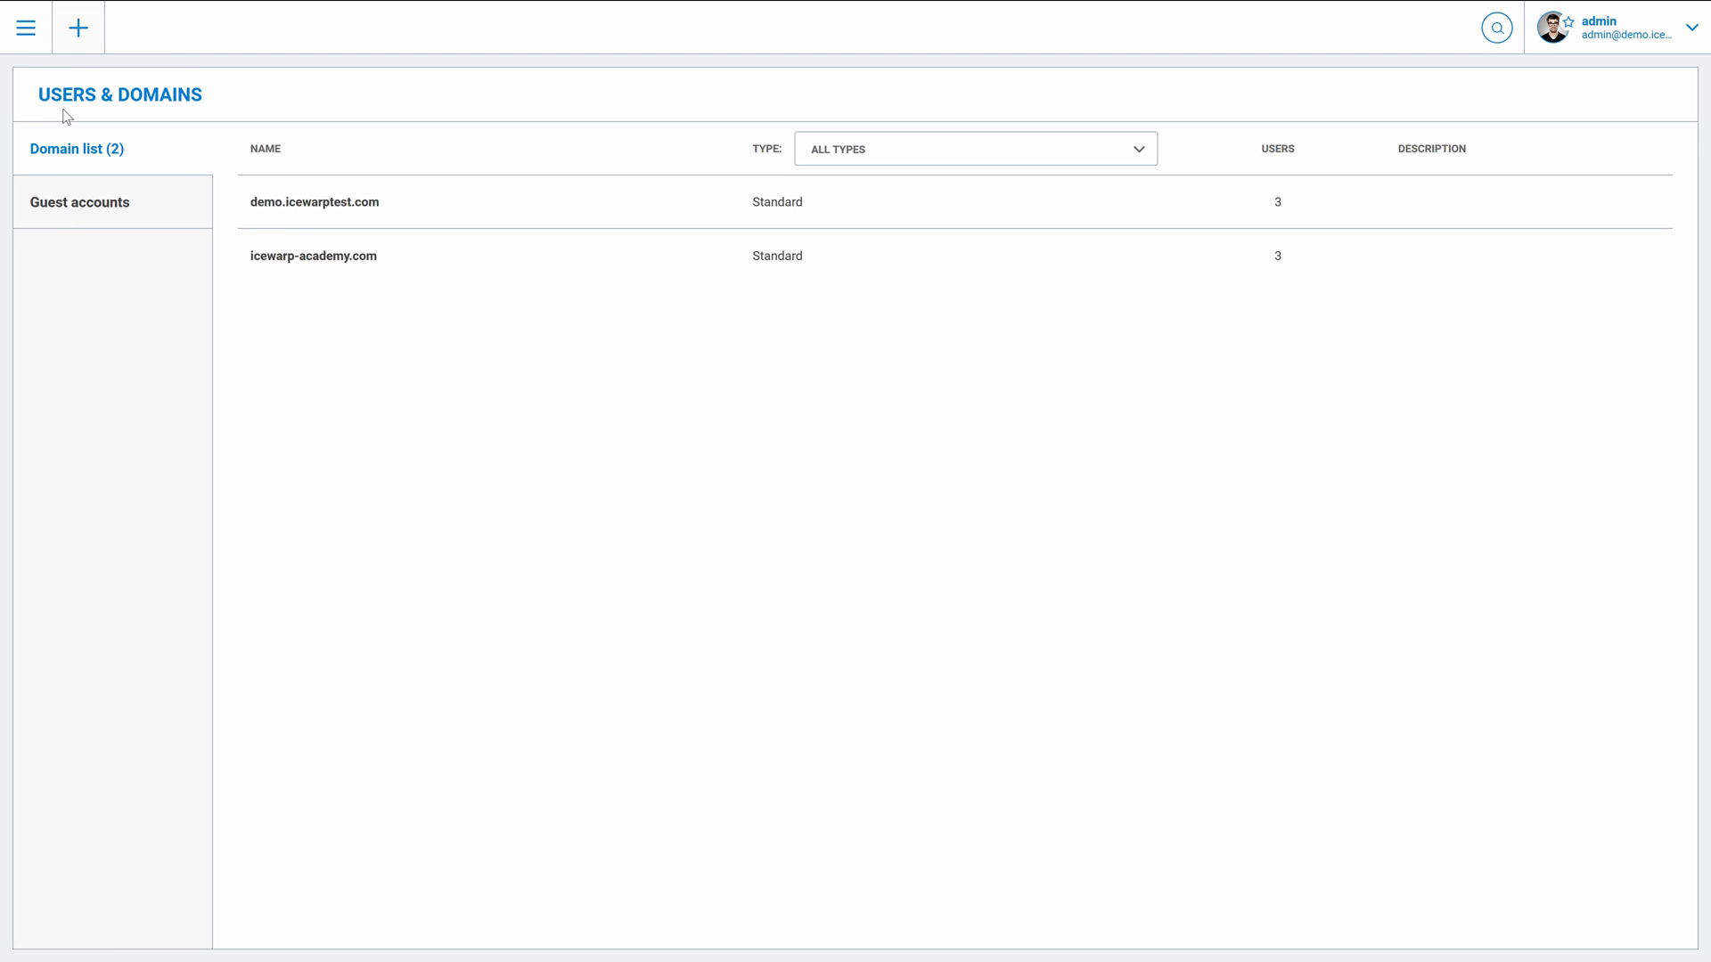
{"action": "left_click", "coordinate": [313, 202]}
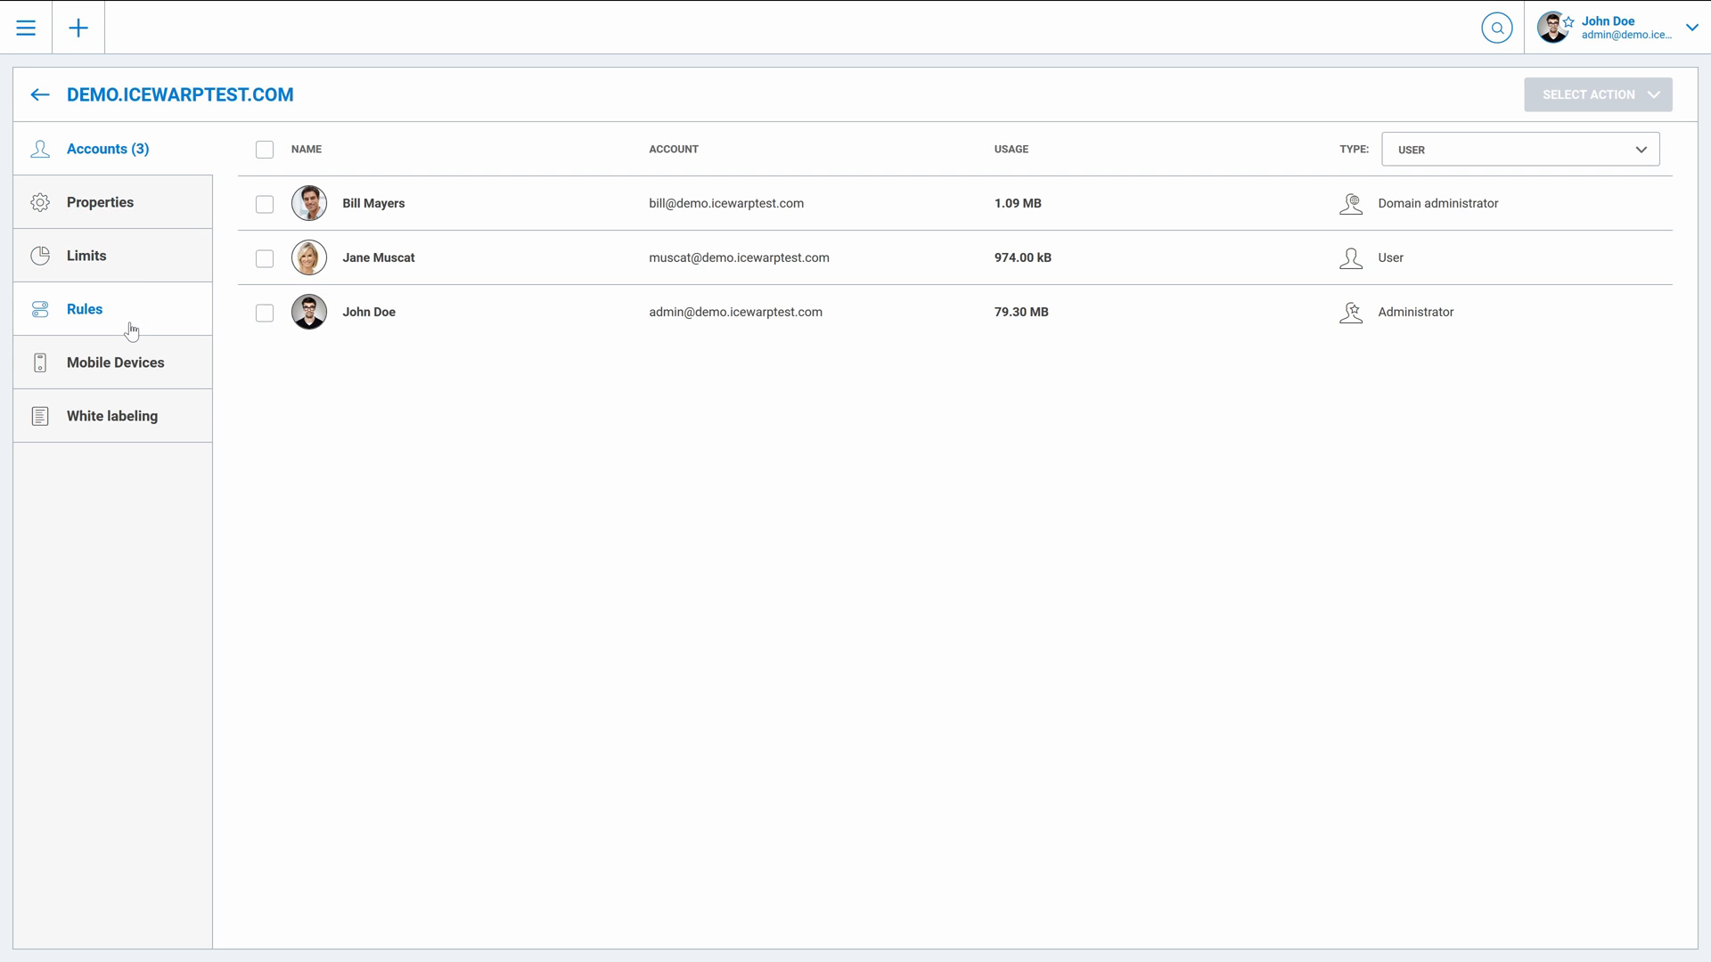
{"action": "left_click", "coordinate": [110, 415]}
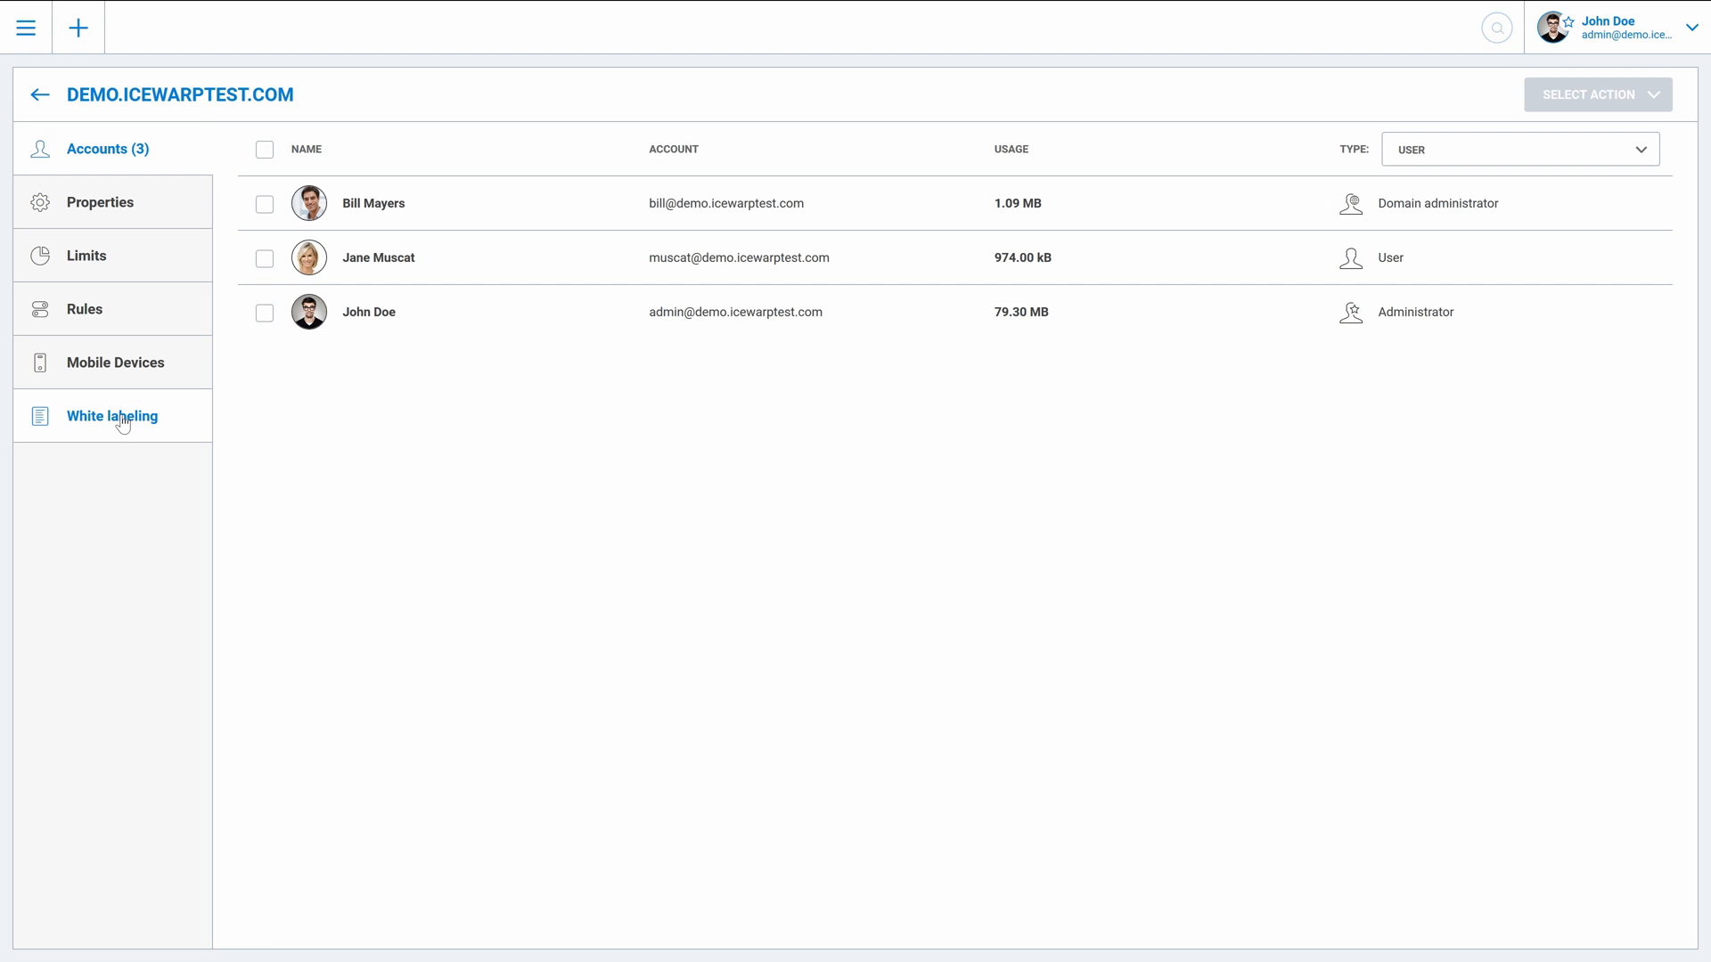
Step: Review the domain's White labeling settings: login screen, social integration and WebClient skins
{"action": "left_click", "coordinate": [110, 415]}
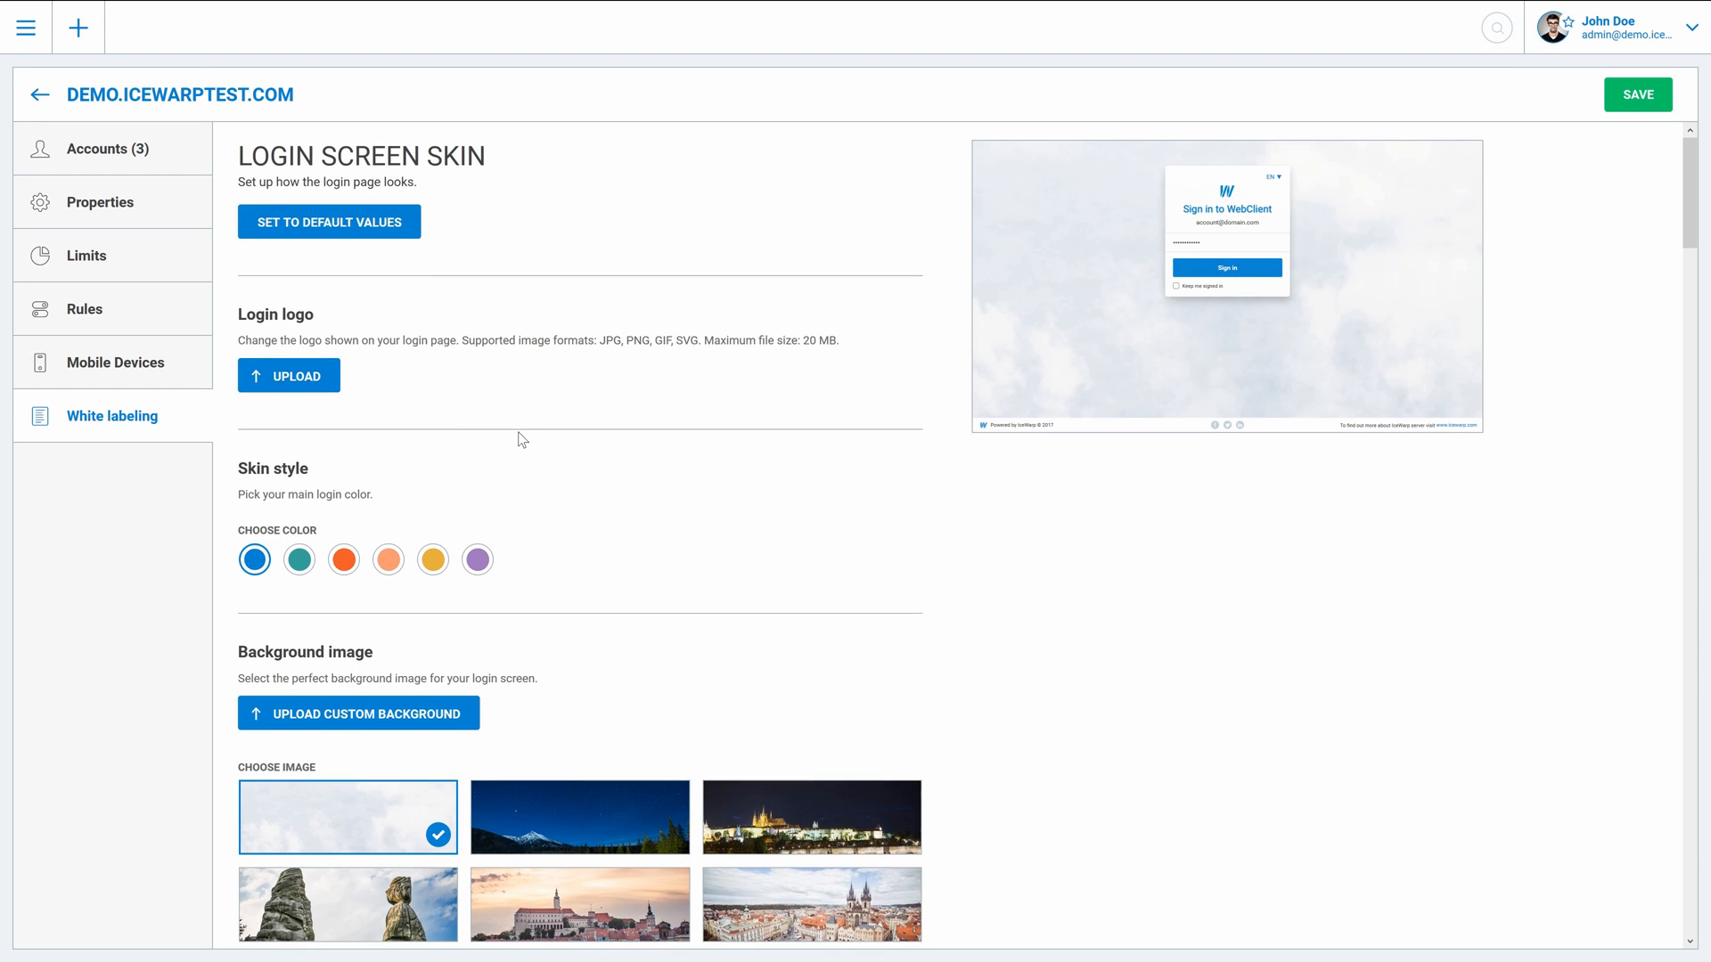
{"action": "scroll", "scroll_direction": "down", "scroll_amount": 3}
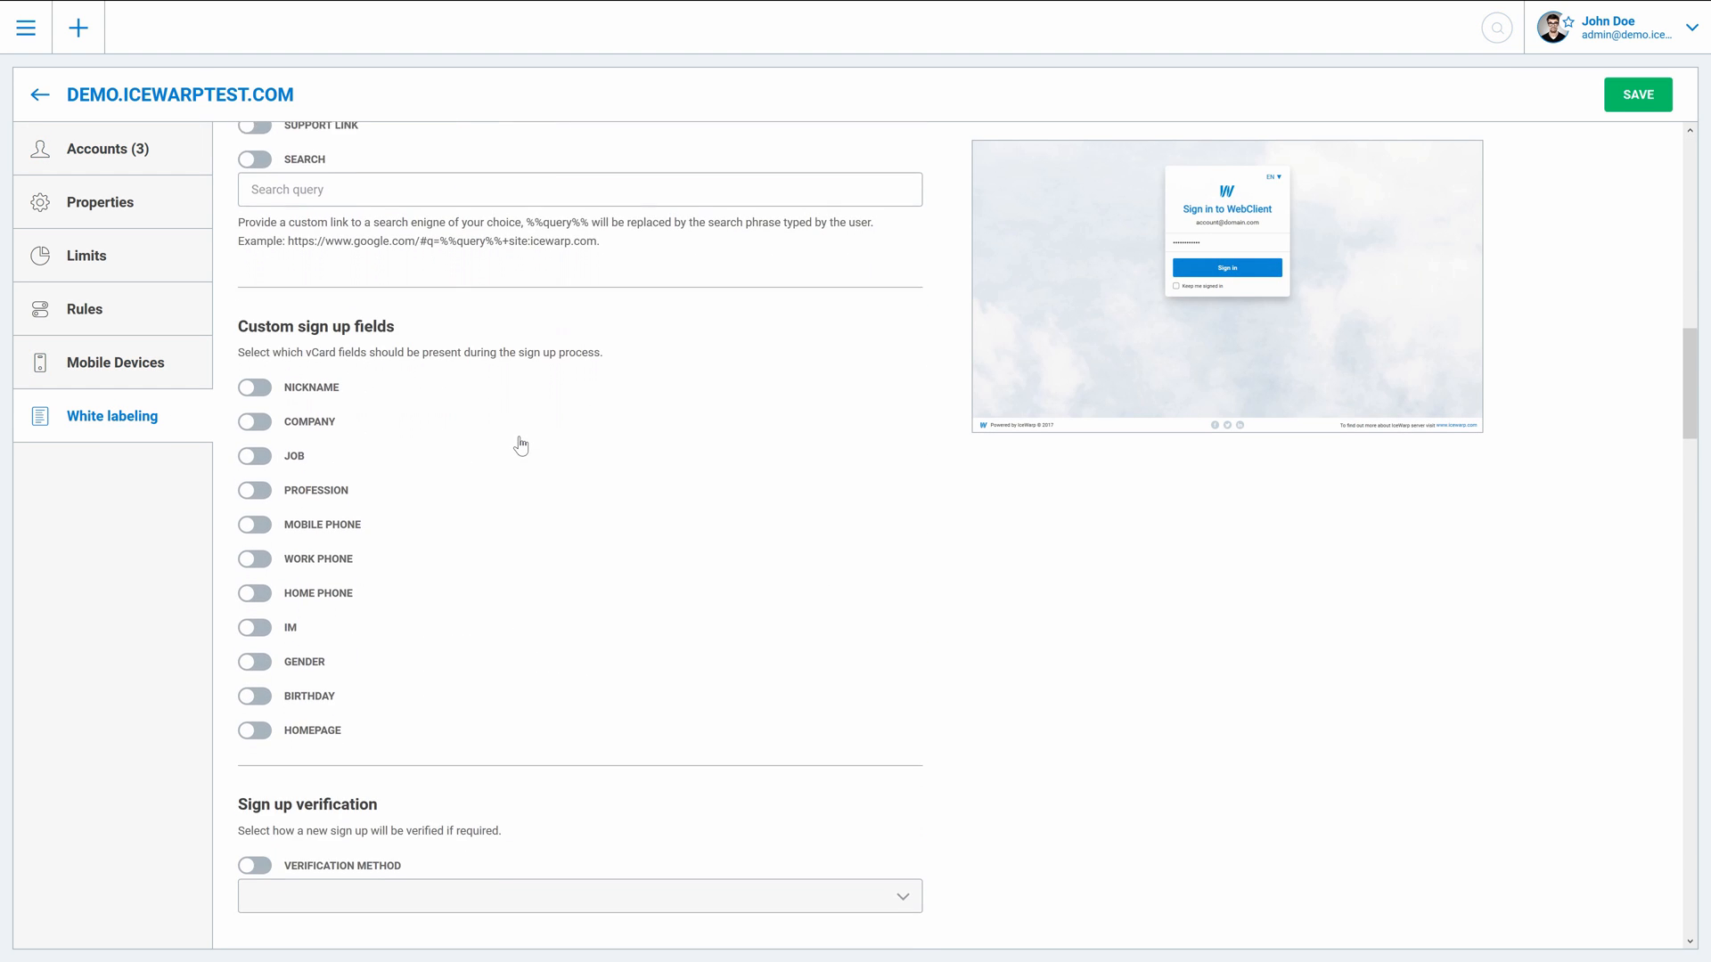
{"action": "scroll", "scroll_direction": "down", "scroll_amount": 3}
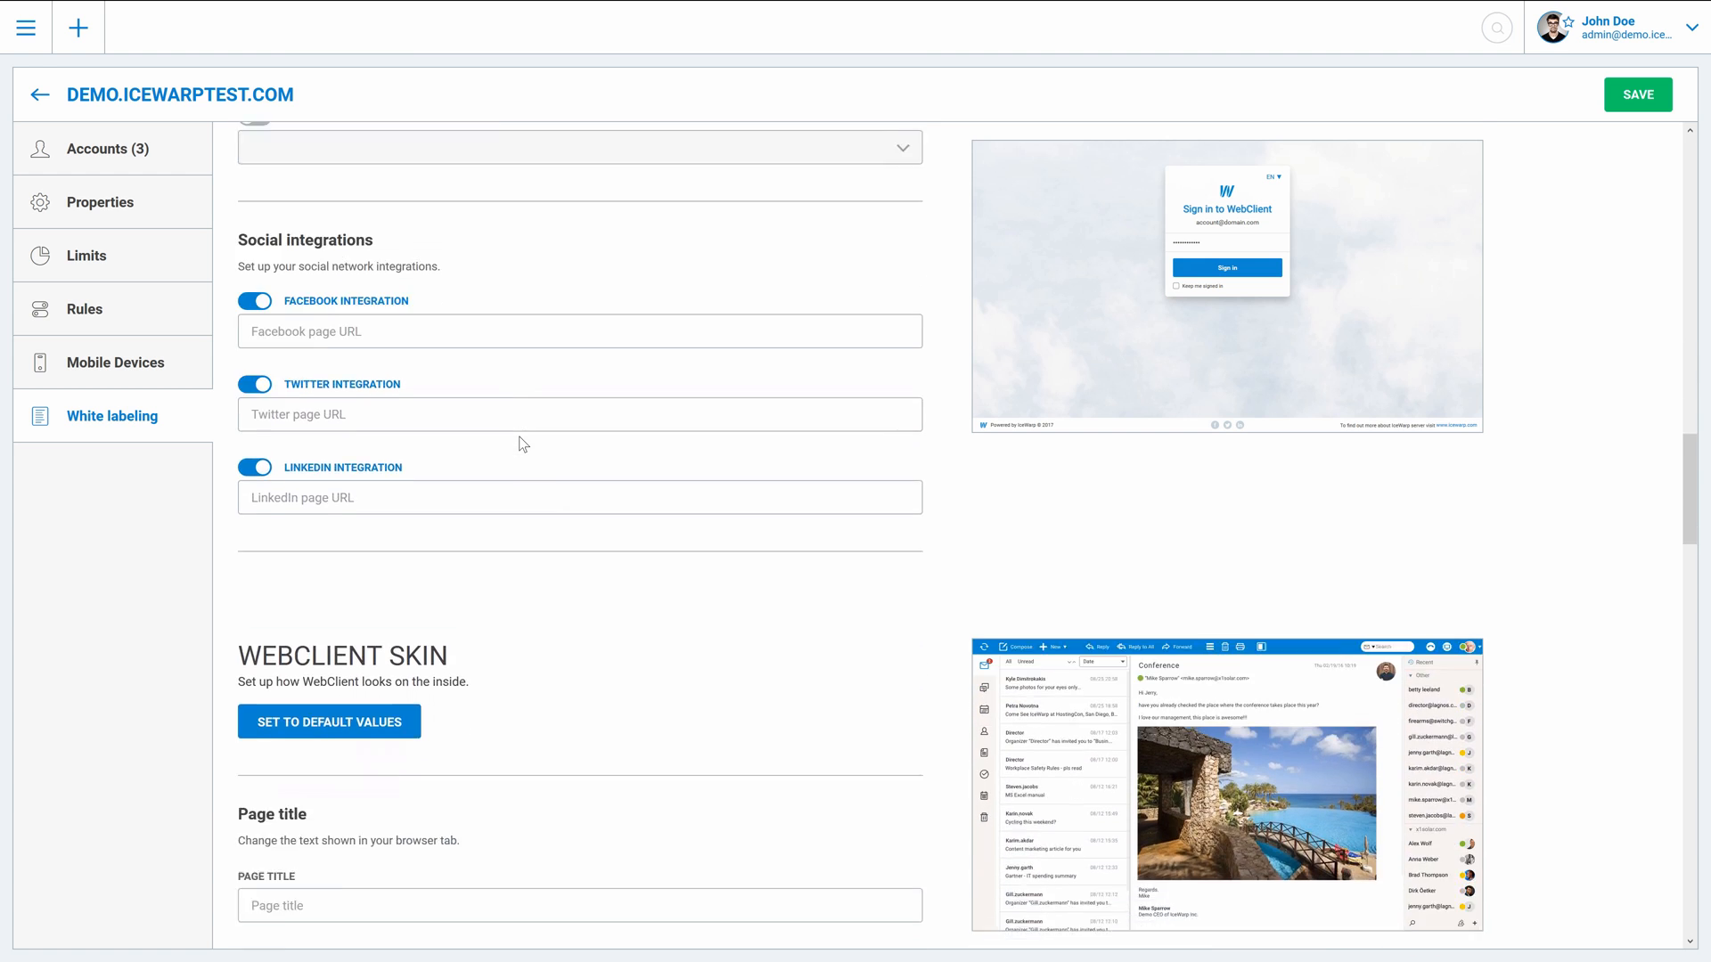
{"action": "scroll", "scroll_direction": "down", "scroll_amount": 3}
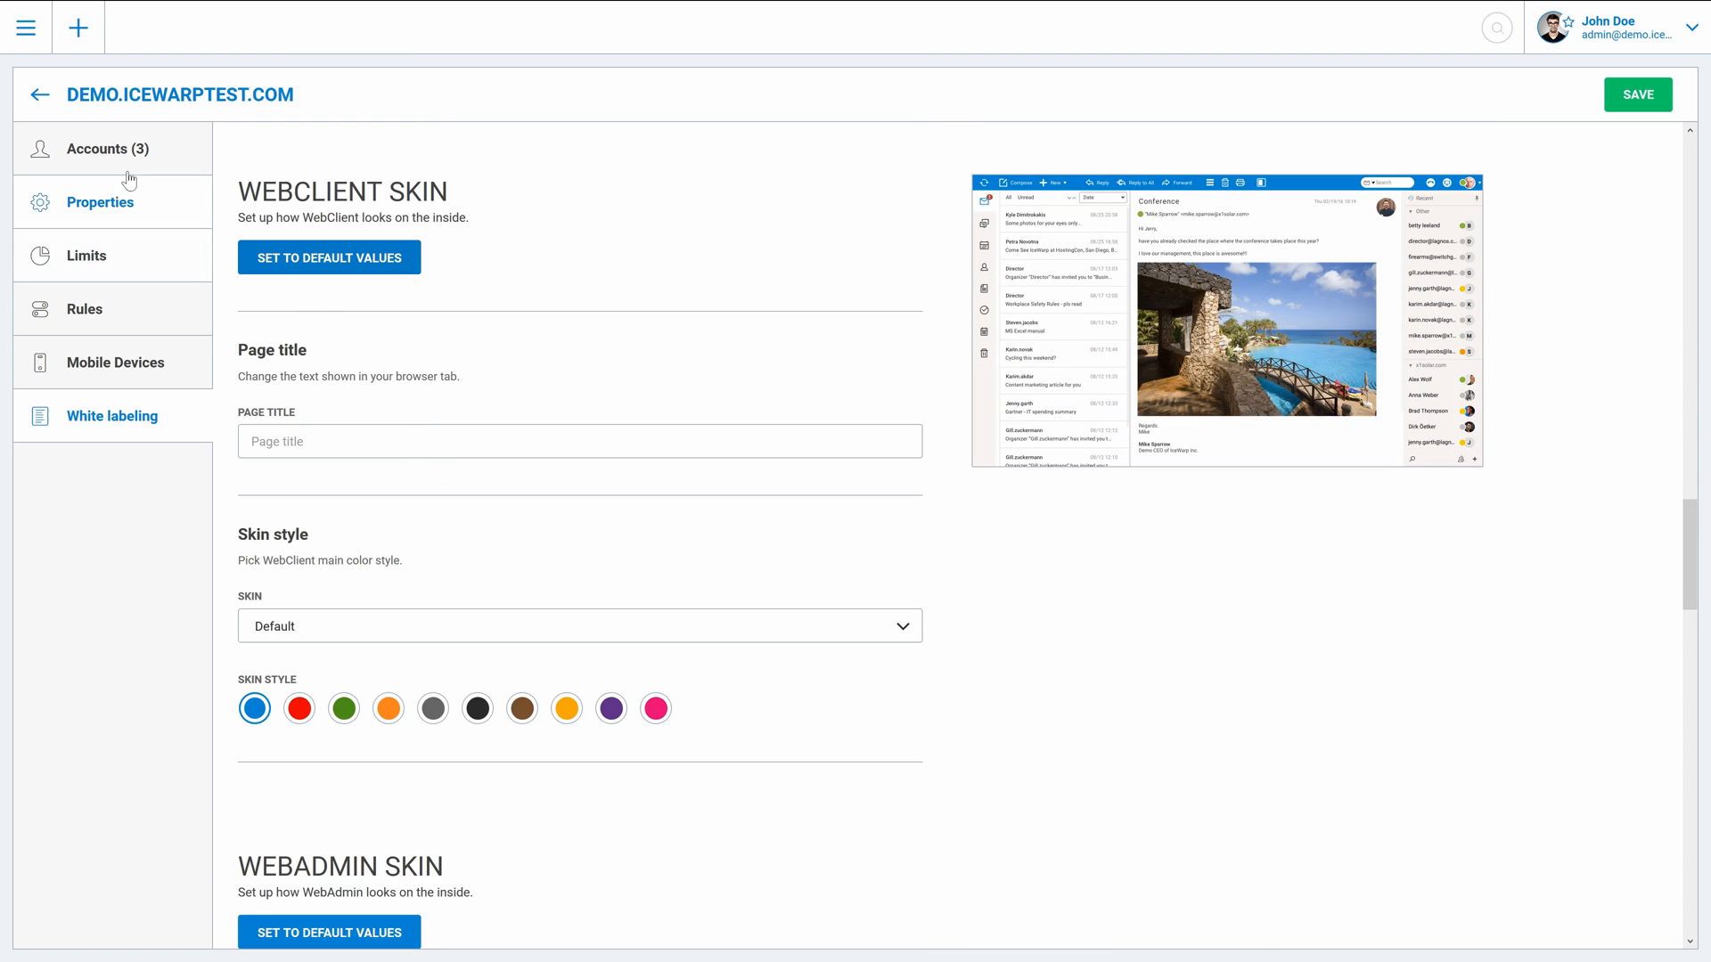
{"action": "left_click", "coordinate": [27, 27]}
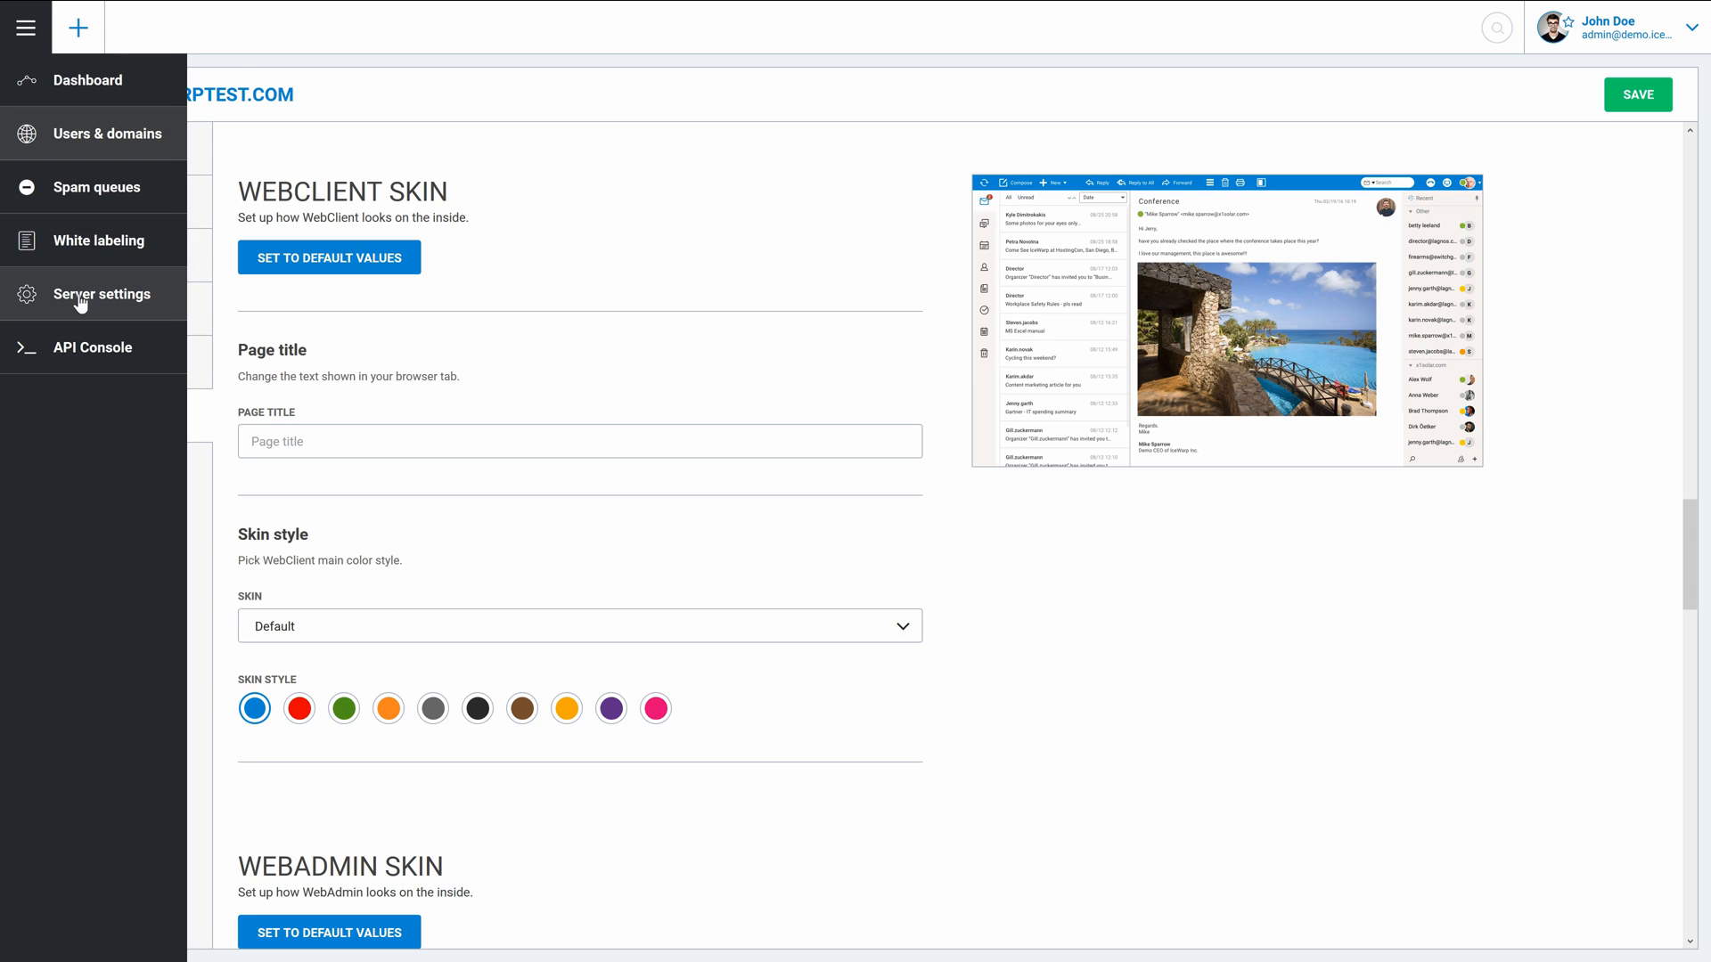
Step: View Server settings policies, then the SmartDiscover hostnames and service URLs
{"action": "left_click", "coordinate": [102, 294]}
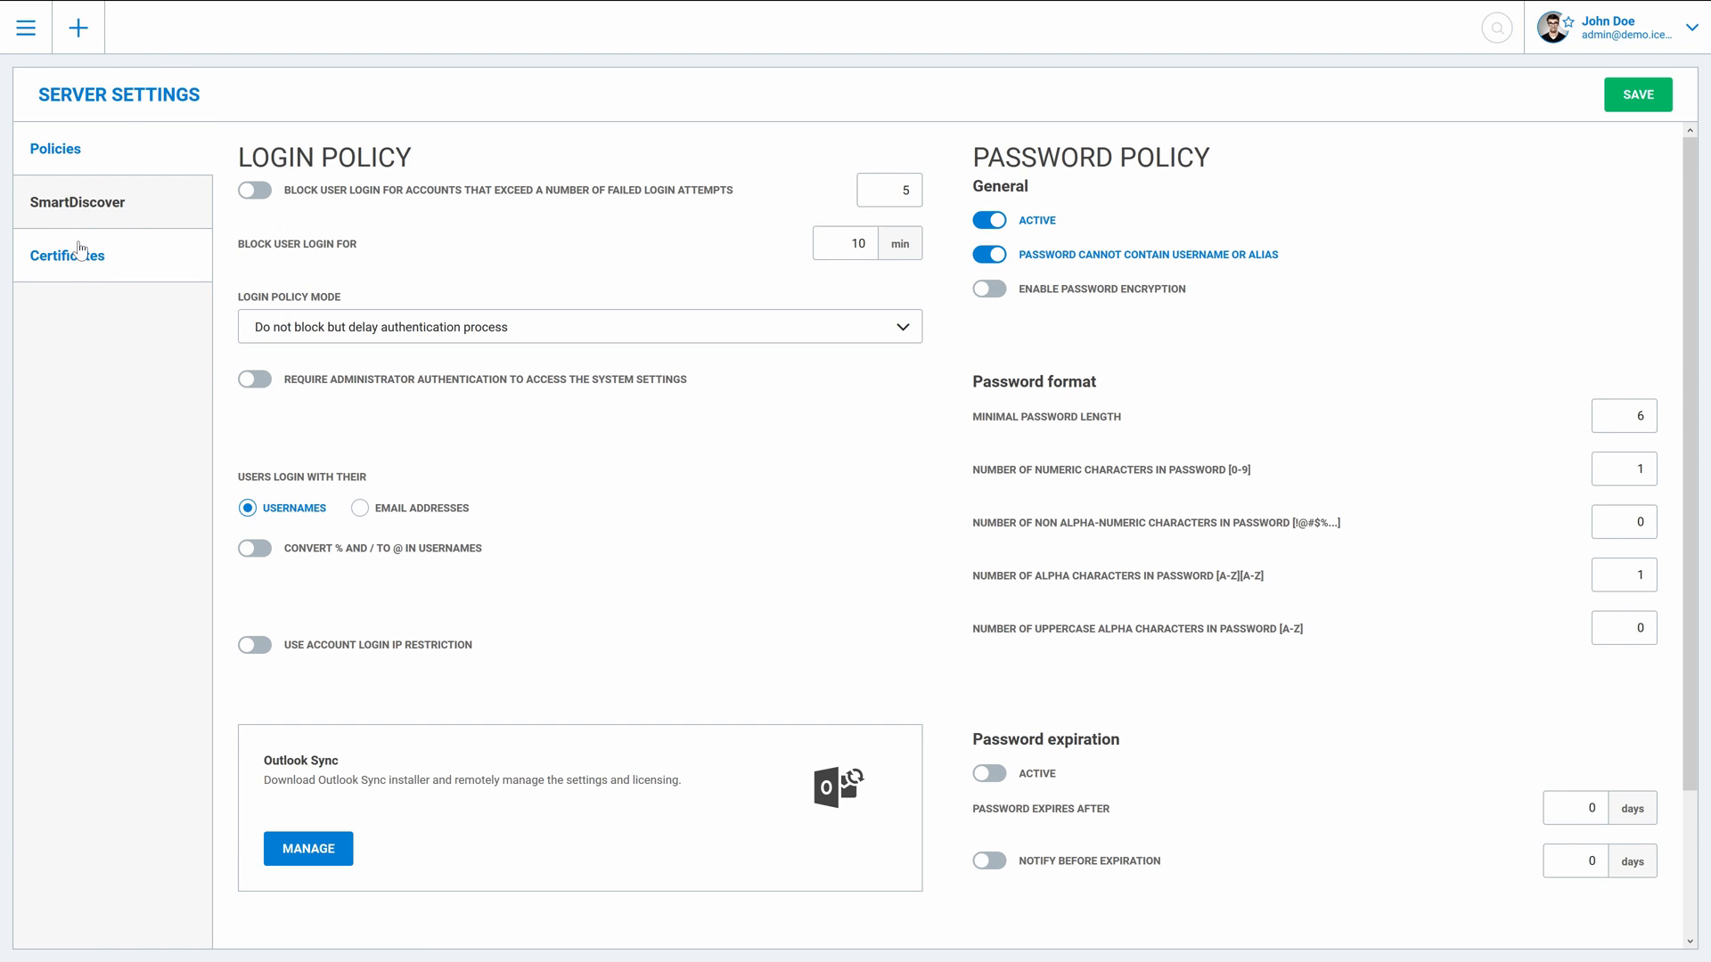
{"action": "left_click", "coordinate": [77, 201]}
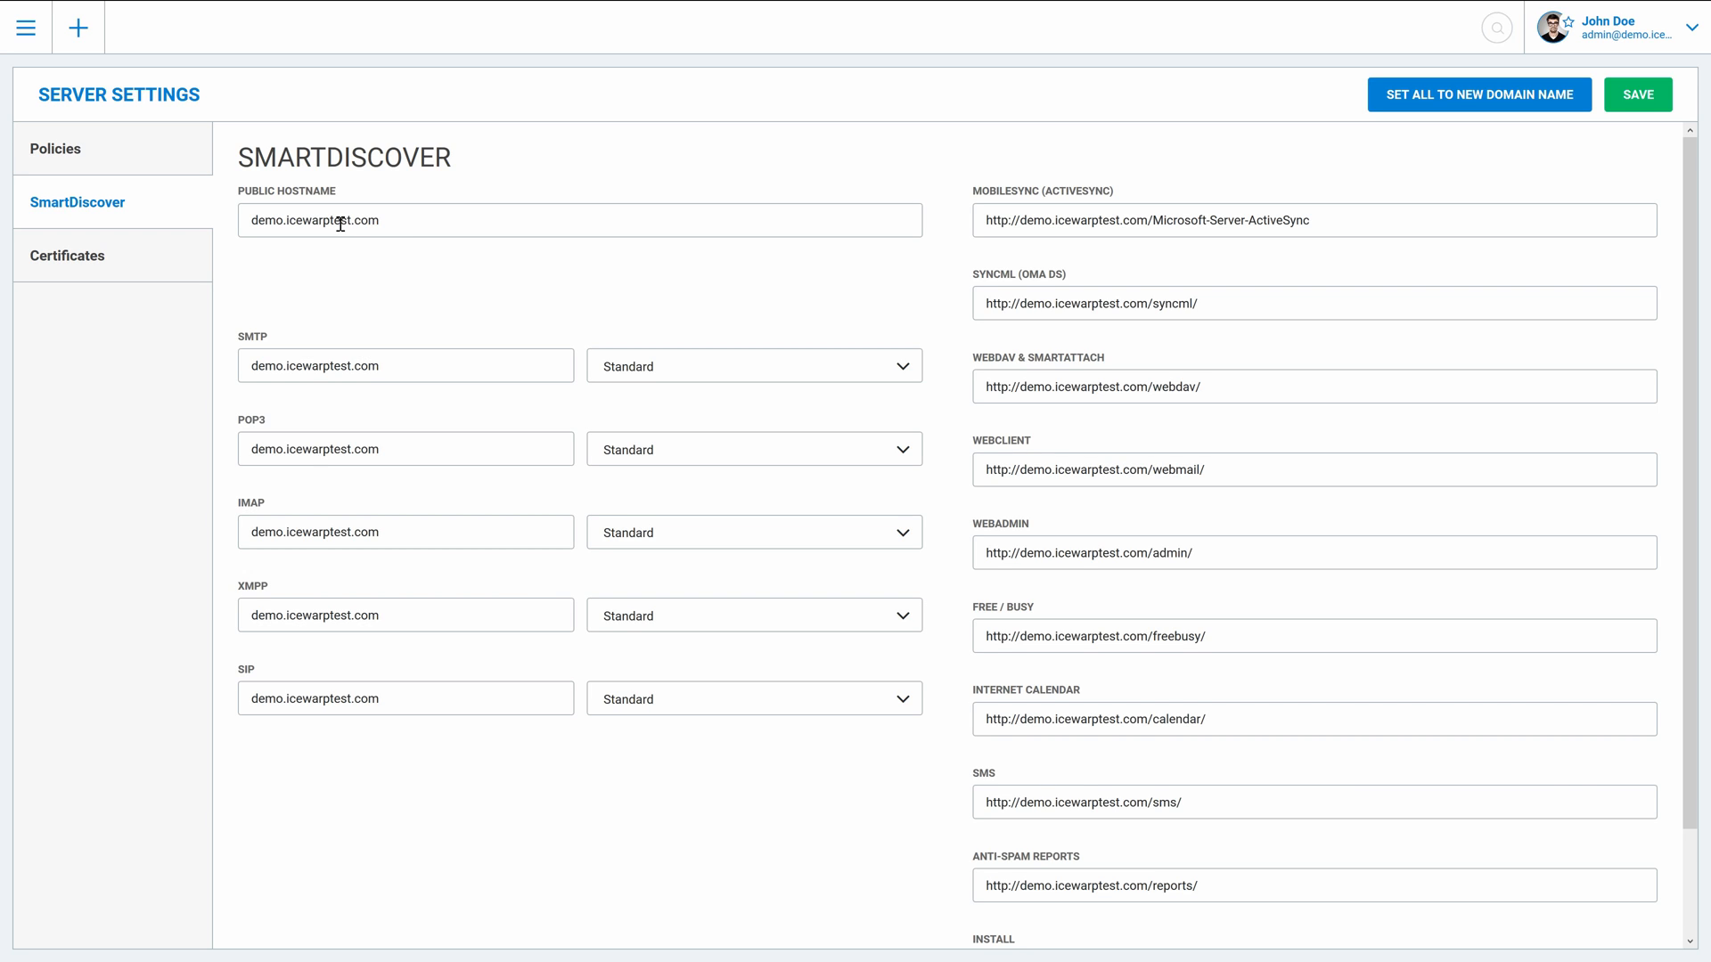
{"action": "left_click", "coordinate": [25, 27]}
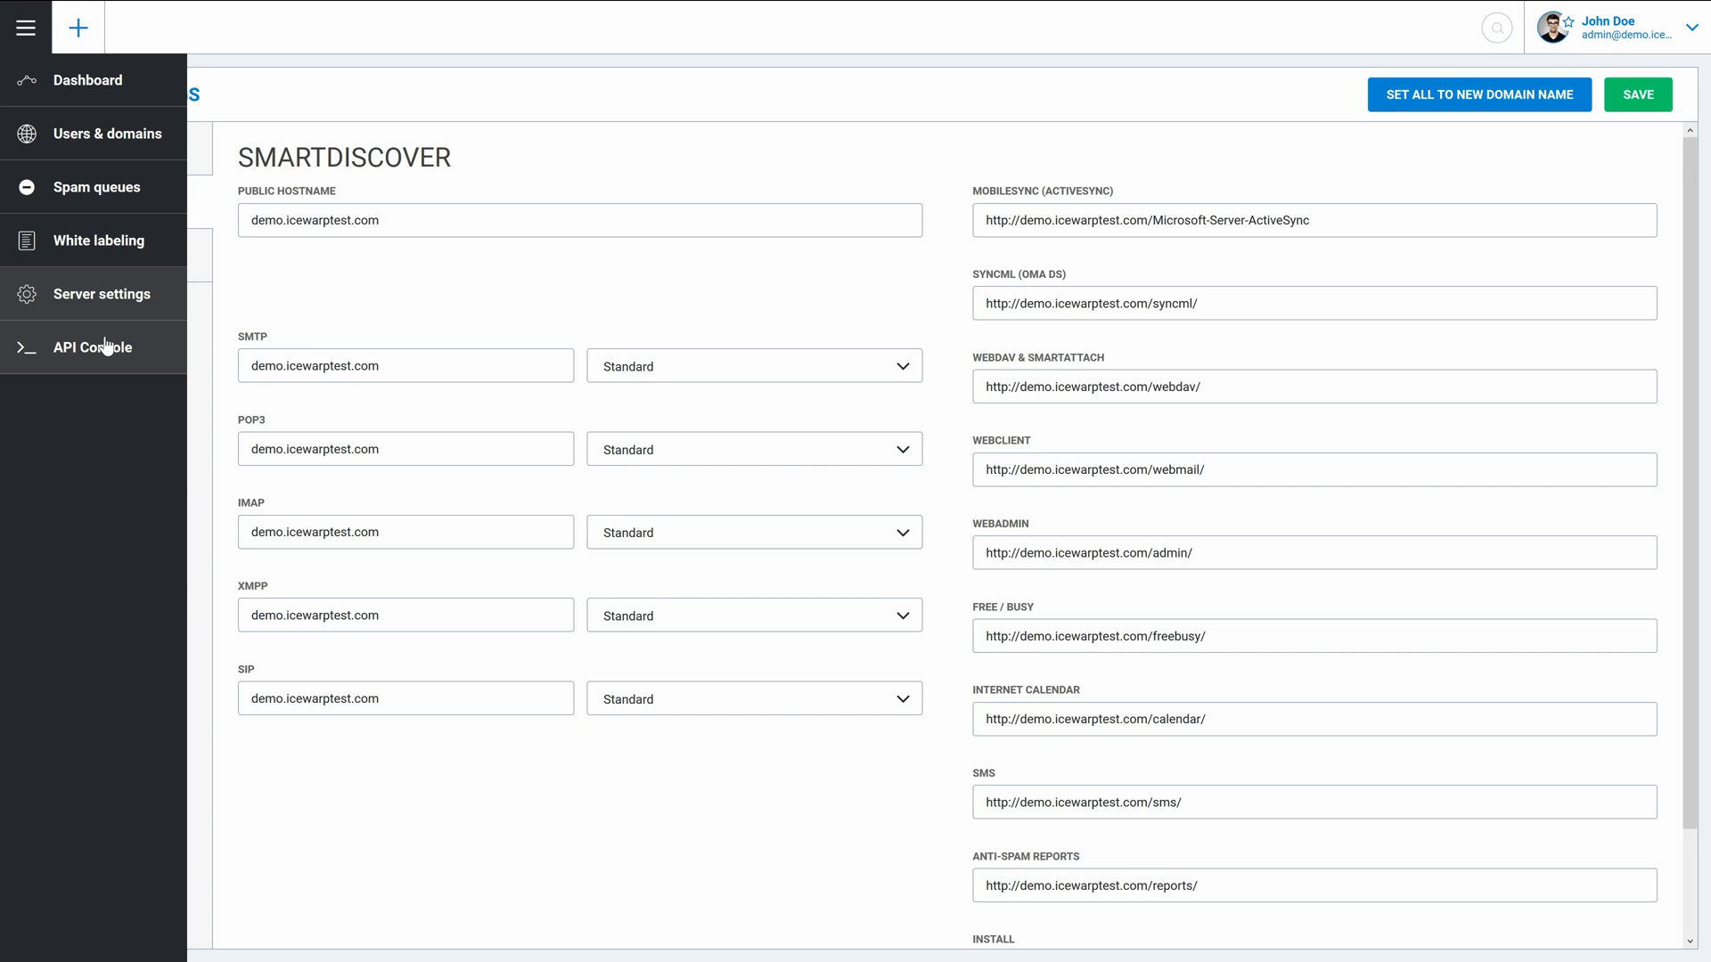
{"action": "left_click", "coordinate": [1495, 27]}
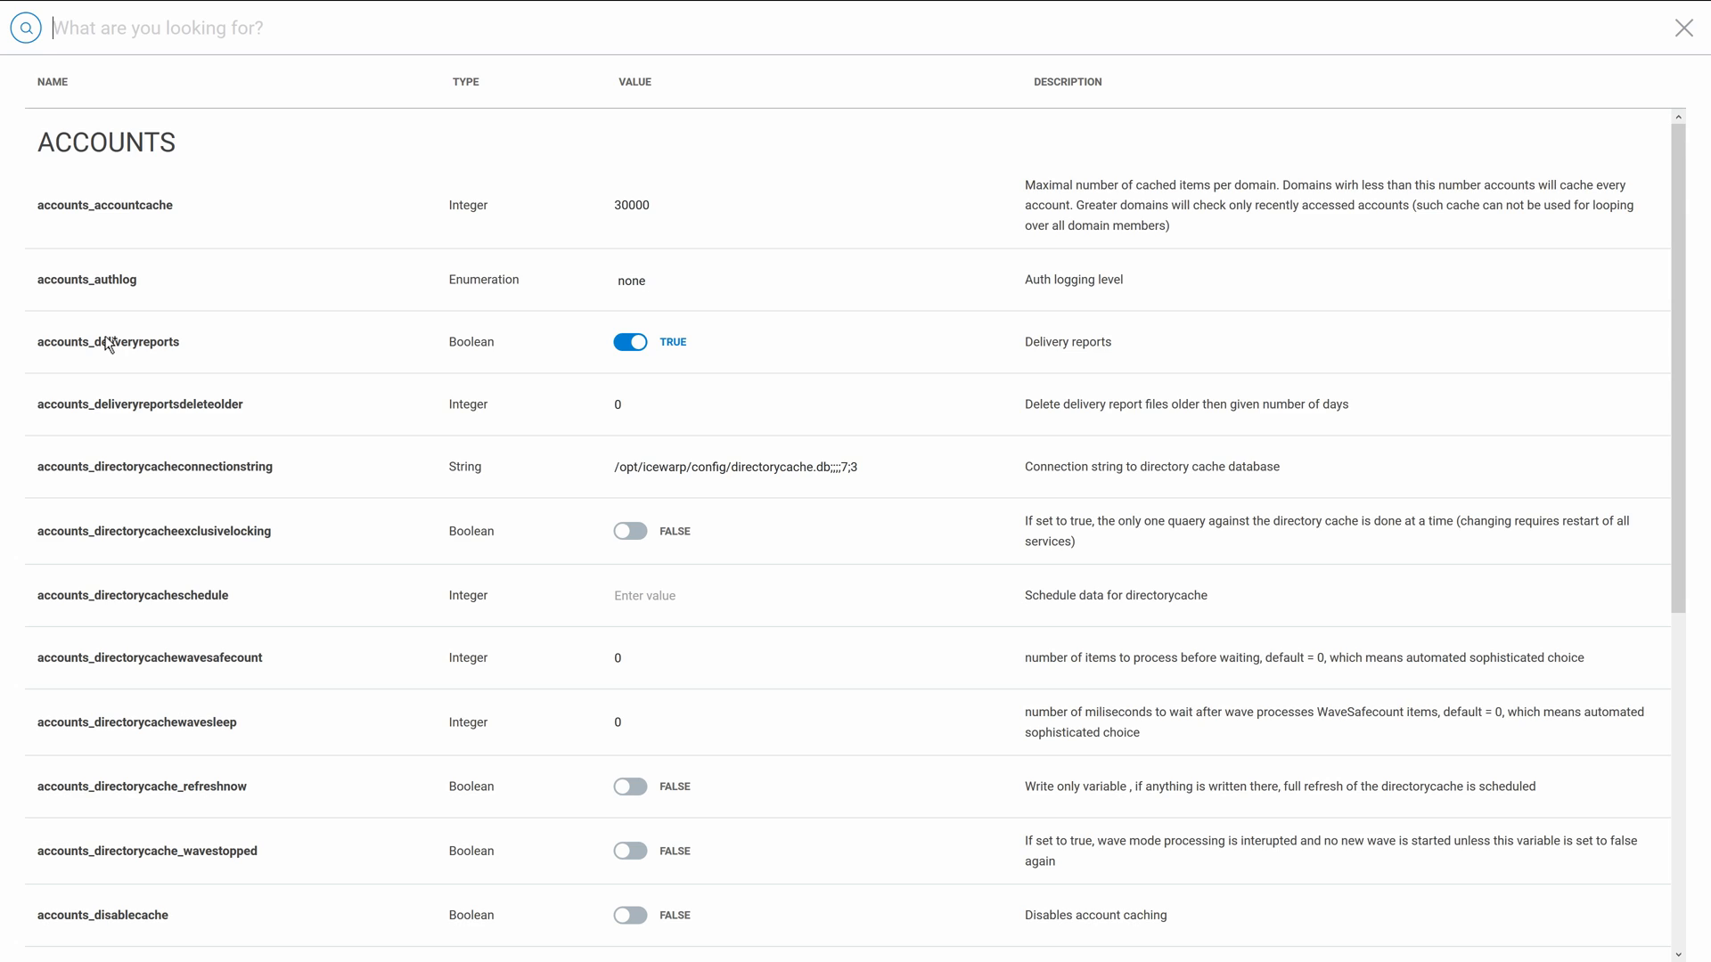
{"action": "left_click", "coordinate": [1684, 27]}
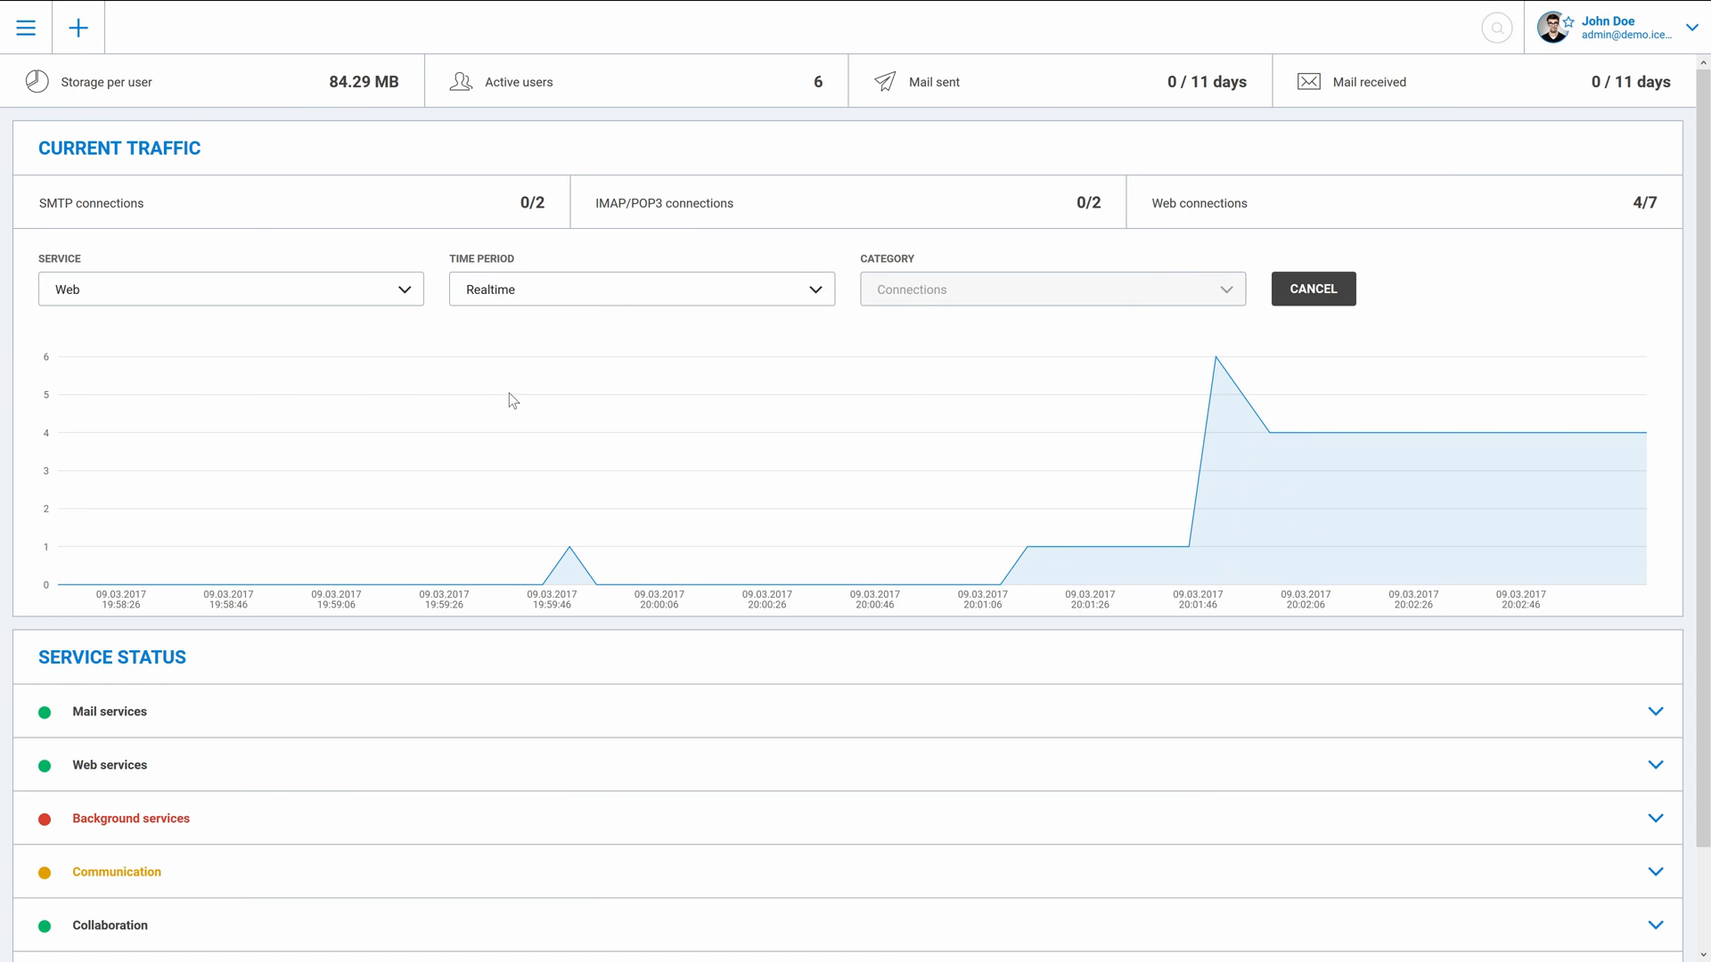